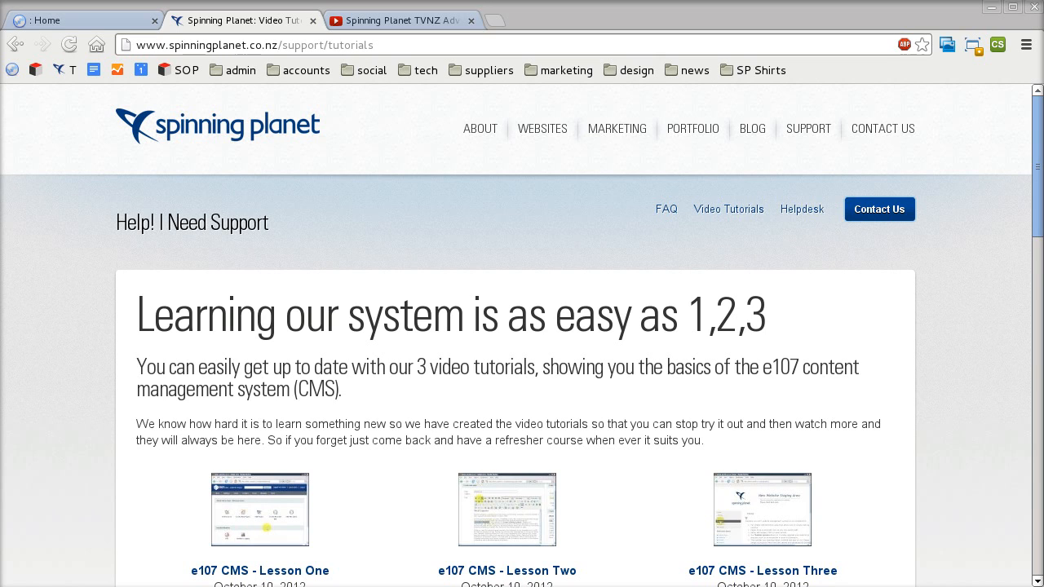
mouse_move(165, 134)
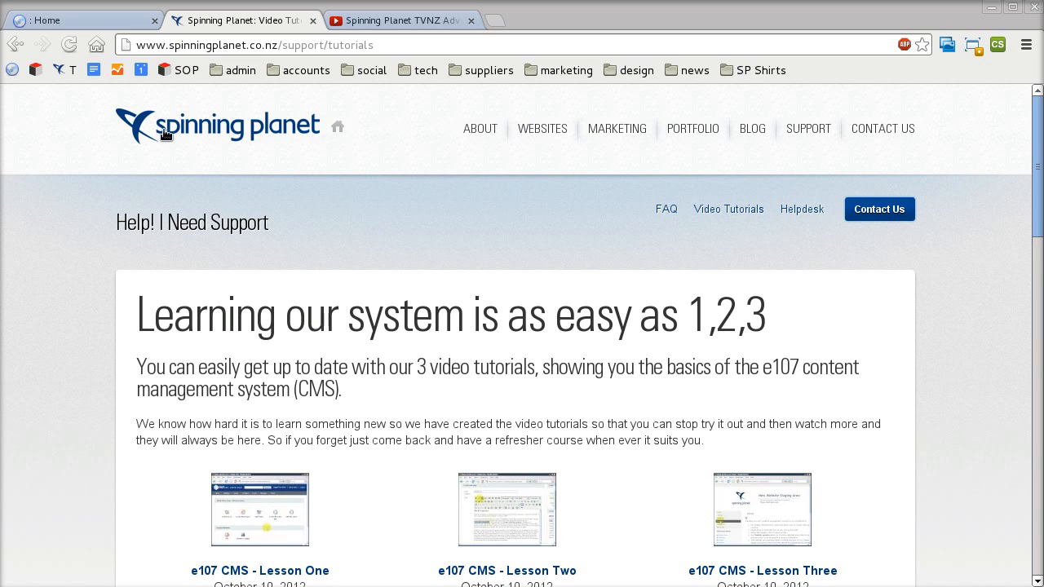
Switch to the demo.spdev.co.nz home page showing the under-construction notice
click(74, 19)
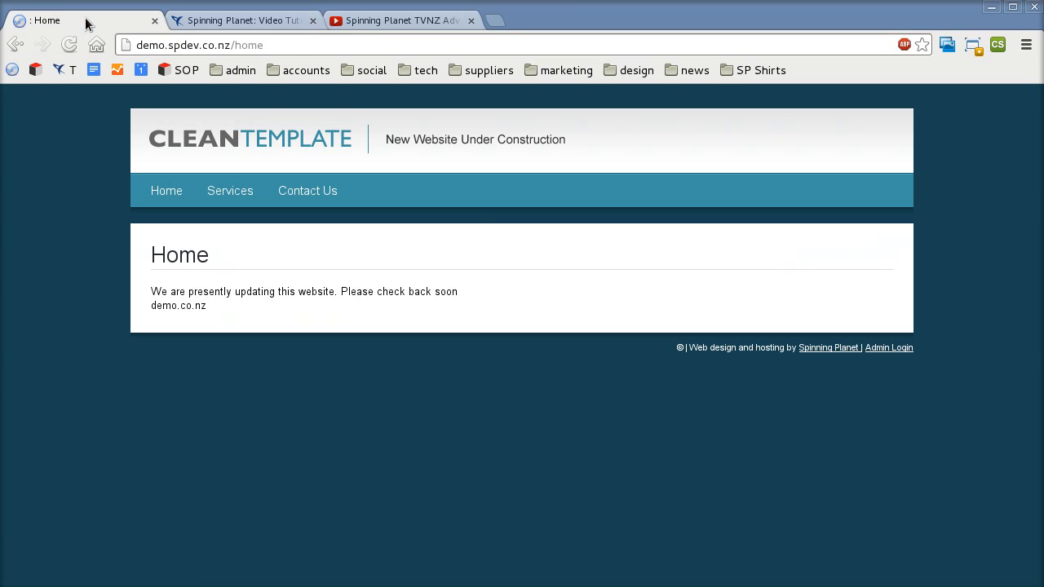
mouse_move(230, 189)
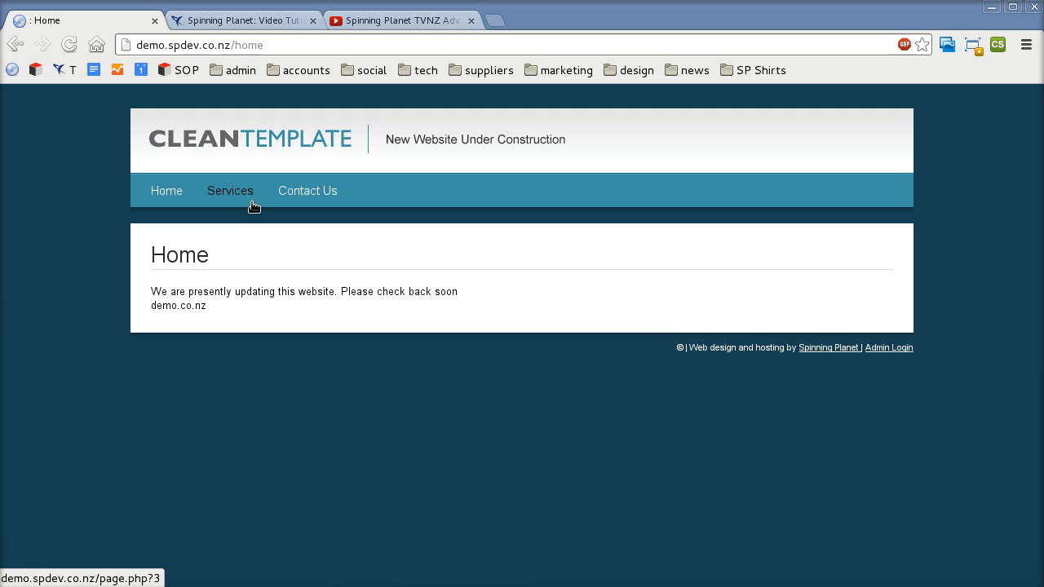
mouse_move(509, 248)
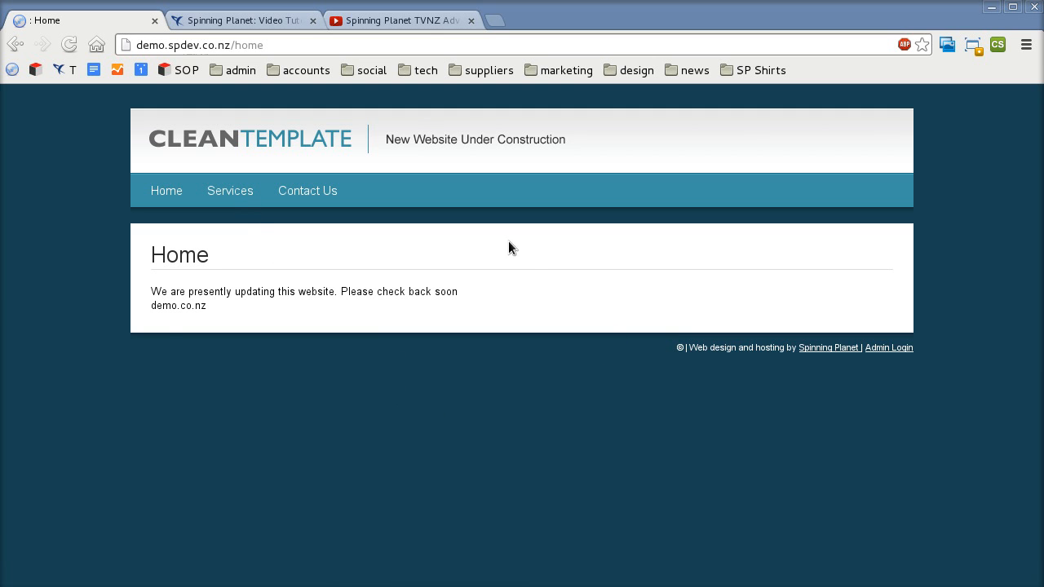
mouse_move(875, 379)
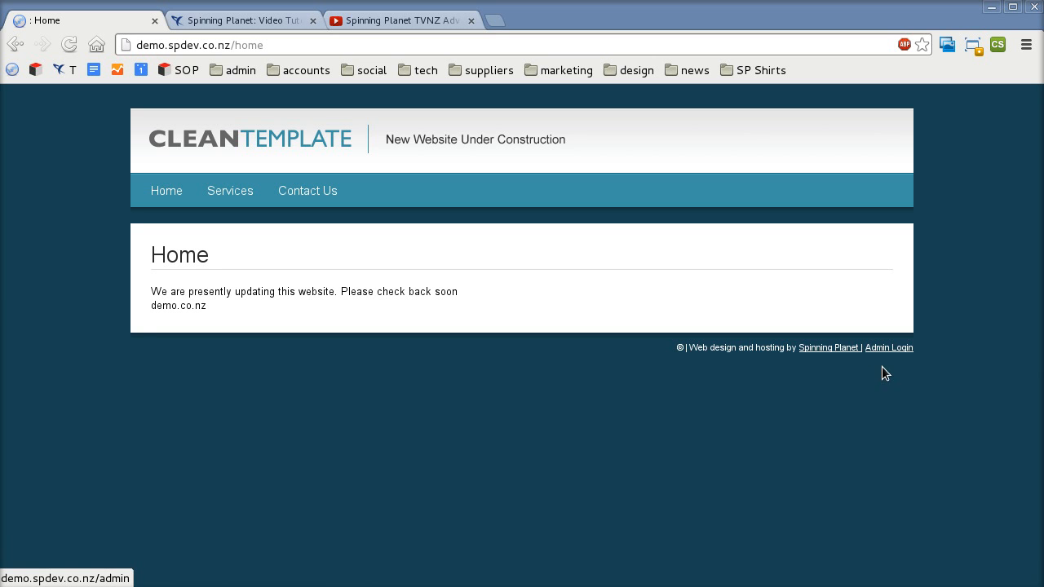
mouse_move(292, 51)
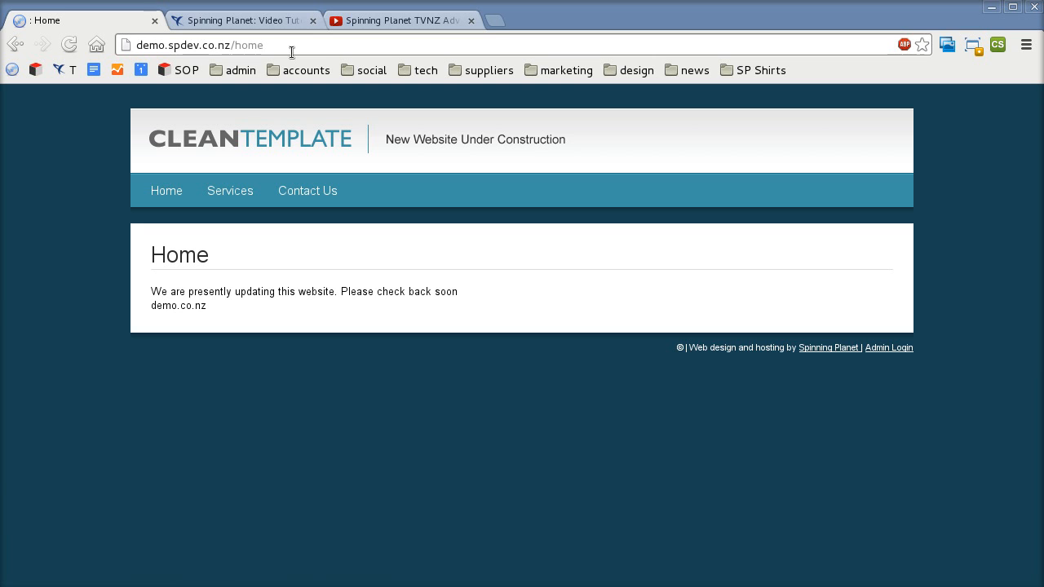
Replace 'home' in the address with 'admin' to load the admin login page
double_click(248, 46)
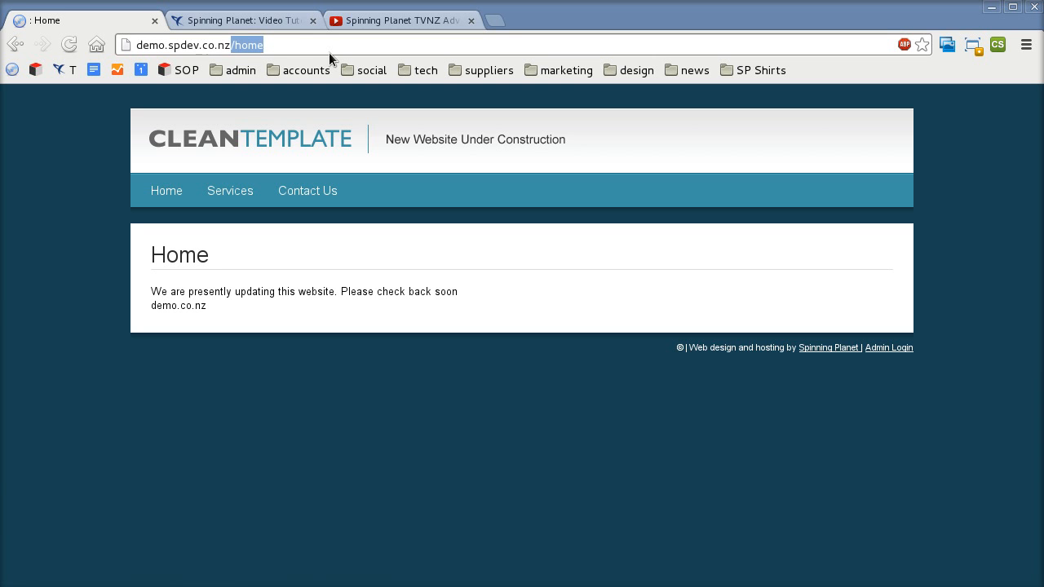
text(admin/admin.php)
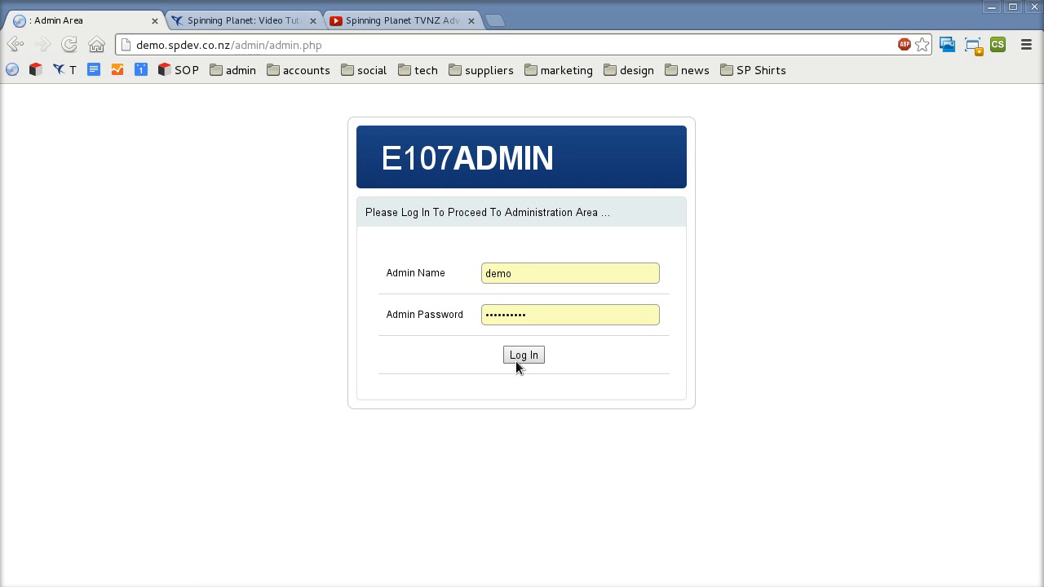
Log in with the saved admin credentials to reach the admin dashboard
click(522, 355)
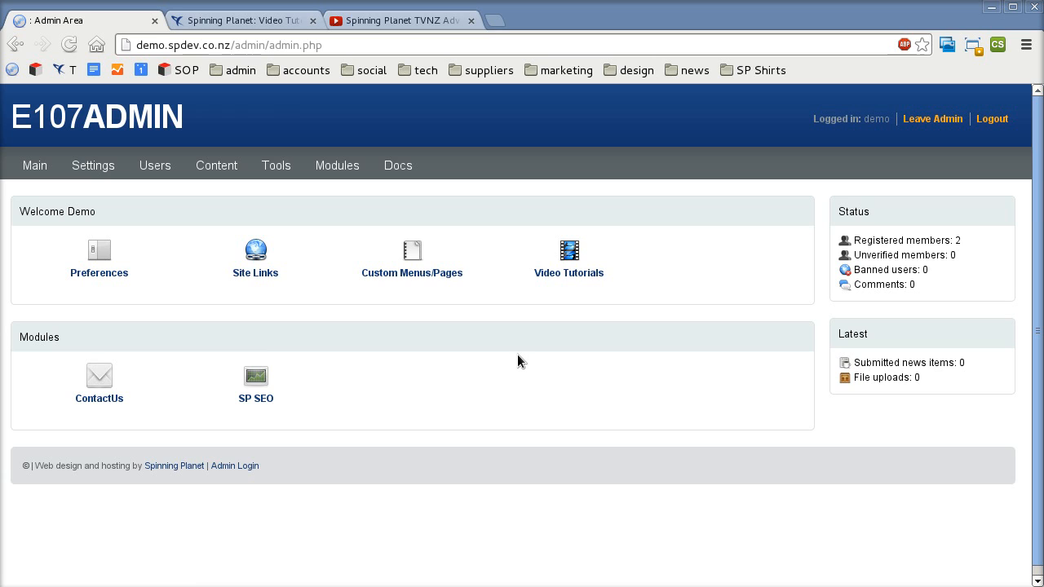
mouse_move(625, 368)
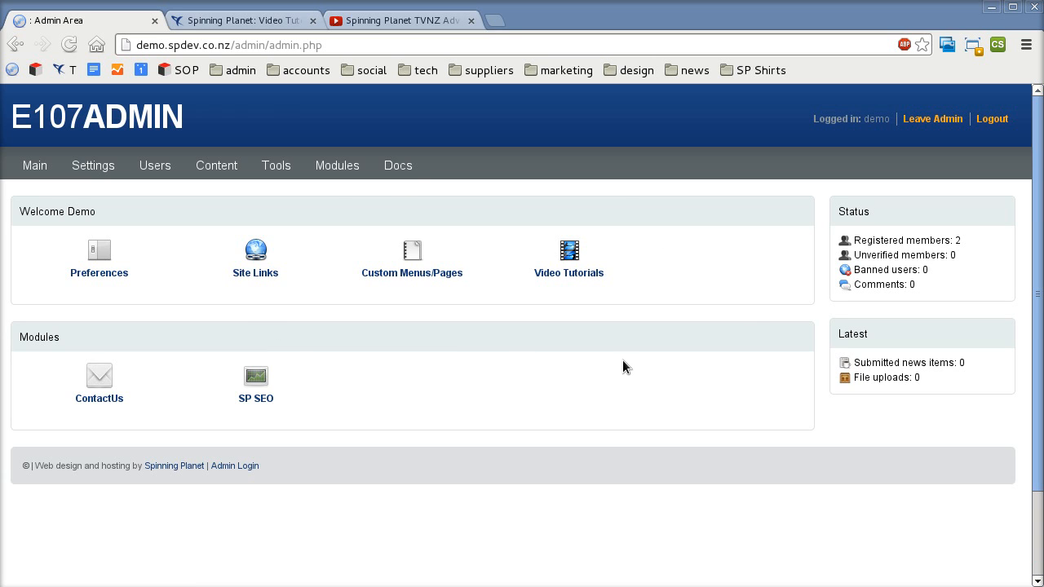
mouse_move(611, 369)
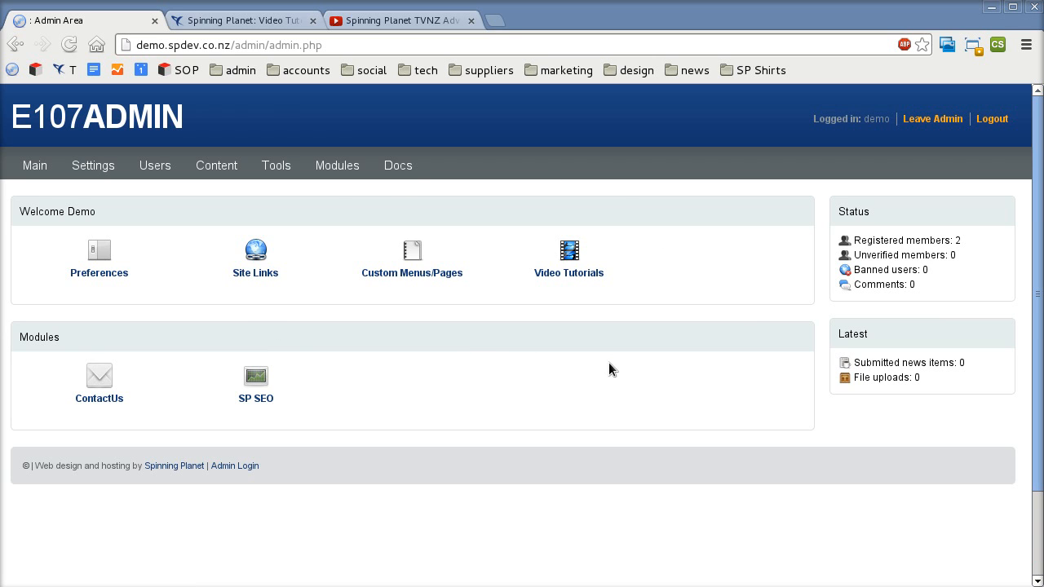
mouse_move(586, 364)
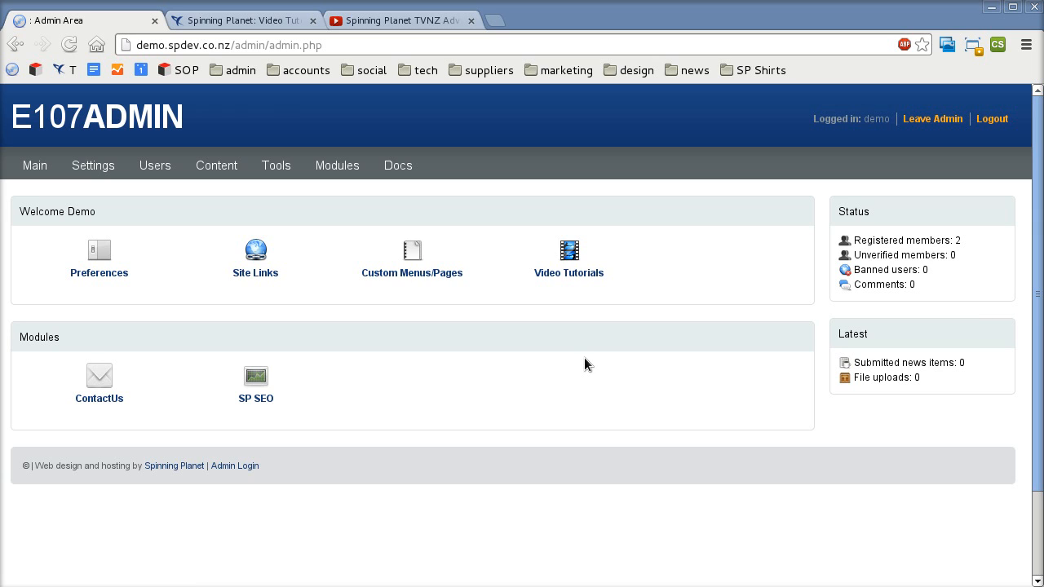
mouse_move(255, 294)
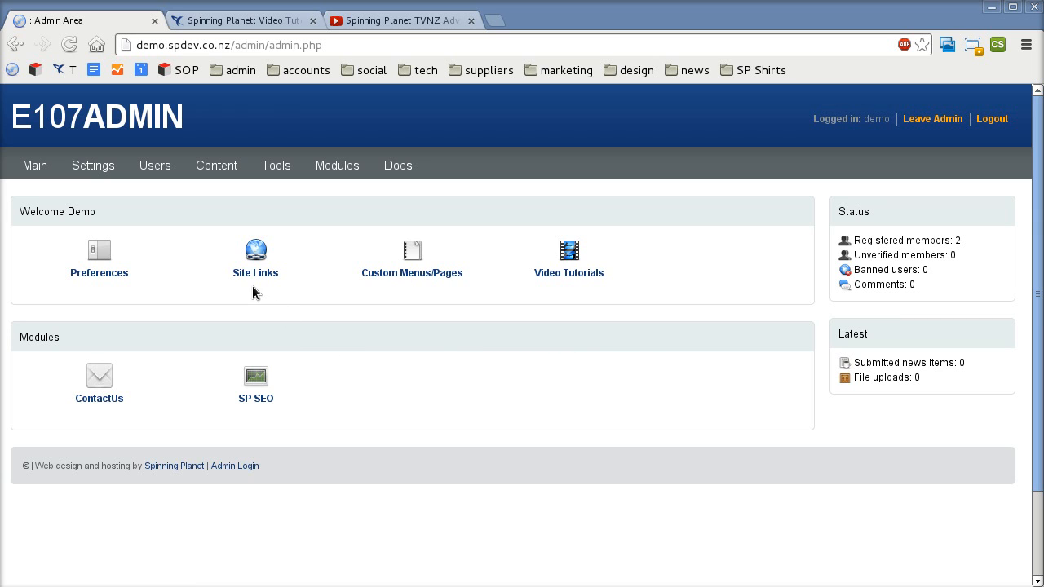
mouse_move(431, 362)
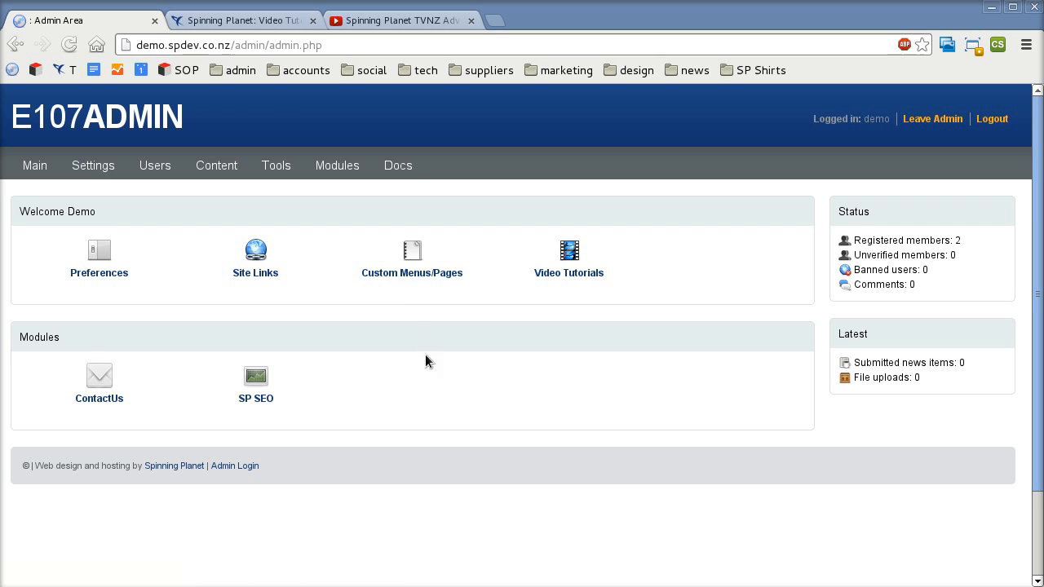
mouse_move(412, 272)
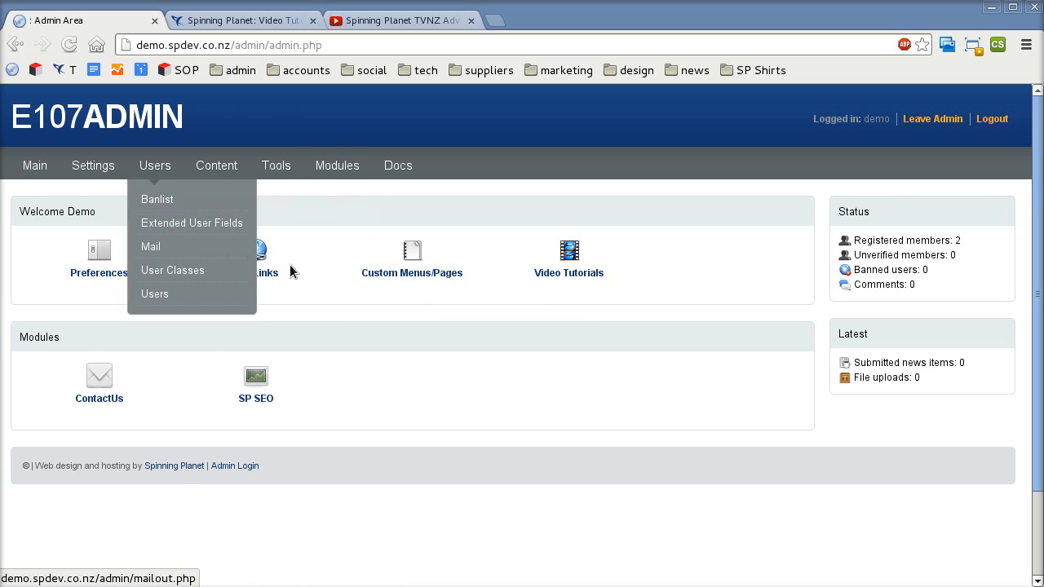
mouse_move(375, 268)
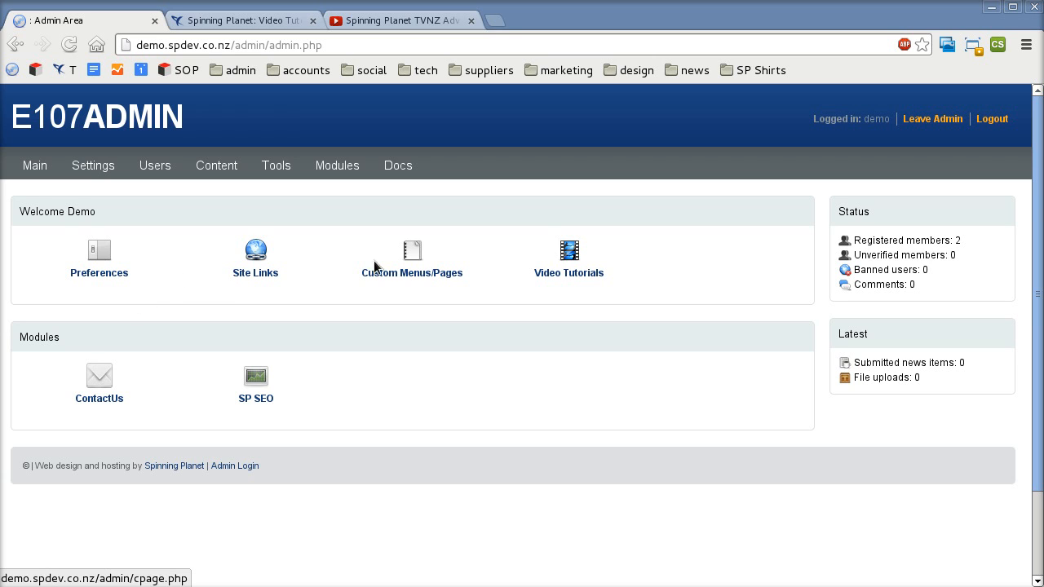
mouse_move(314, 293)
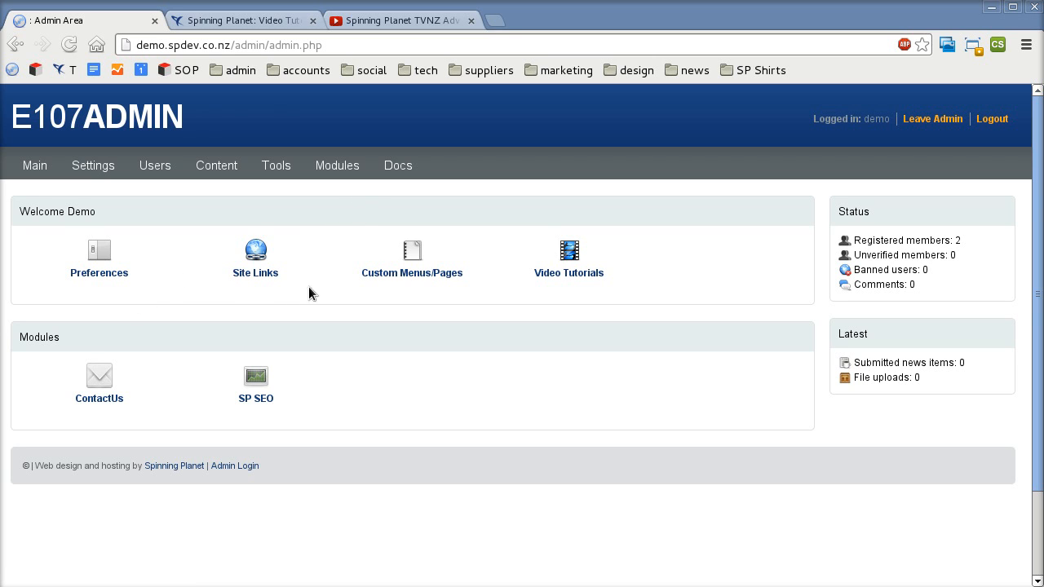
mouse_move(281, 294)
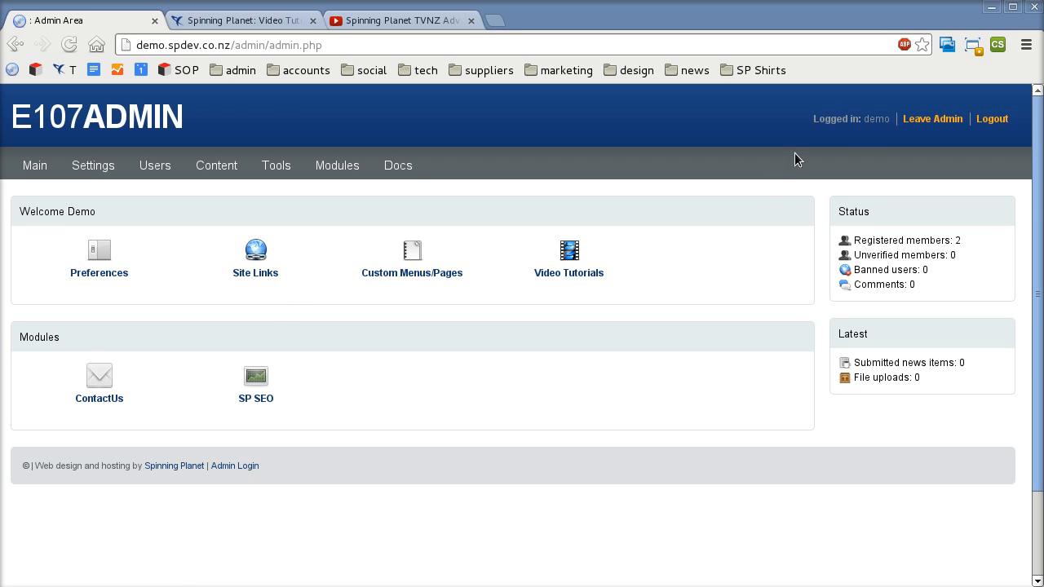
mouse_move(933, 118)
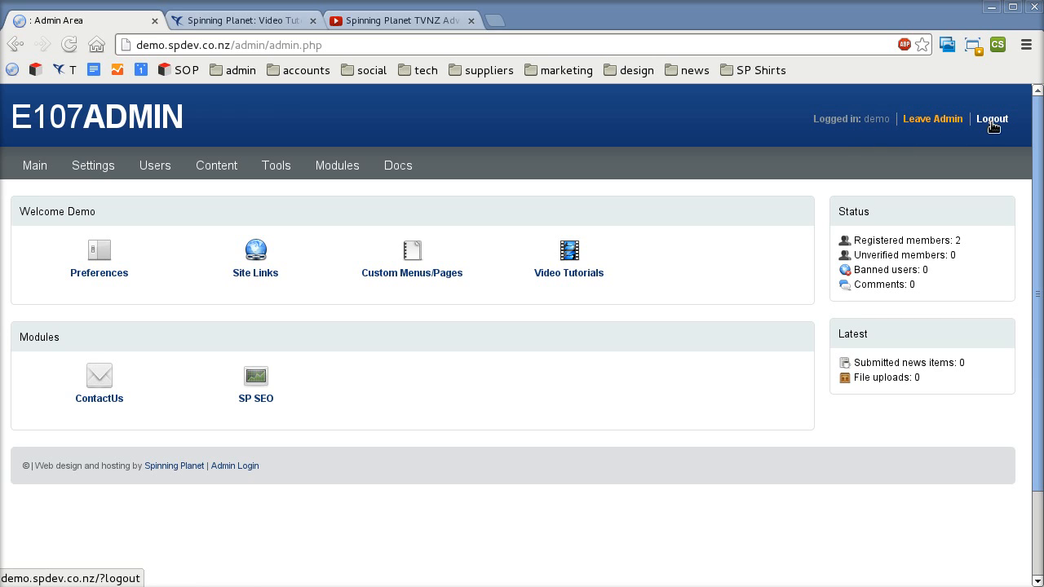
mouse_move(933, 119)
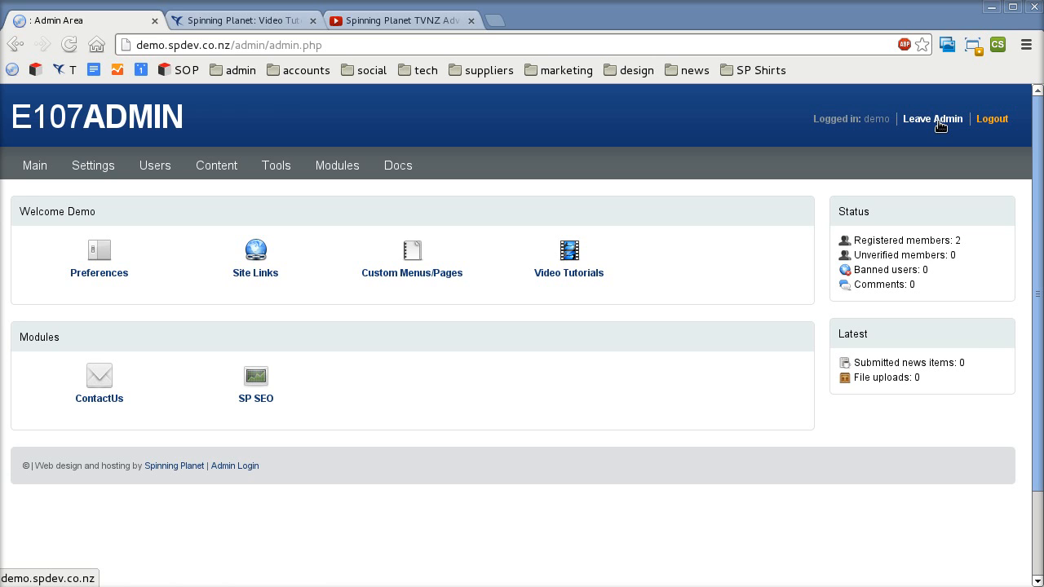
click(933, 118)
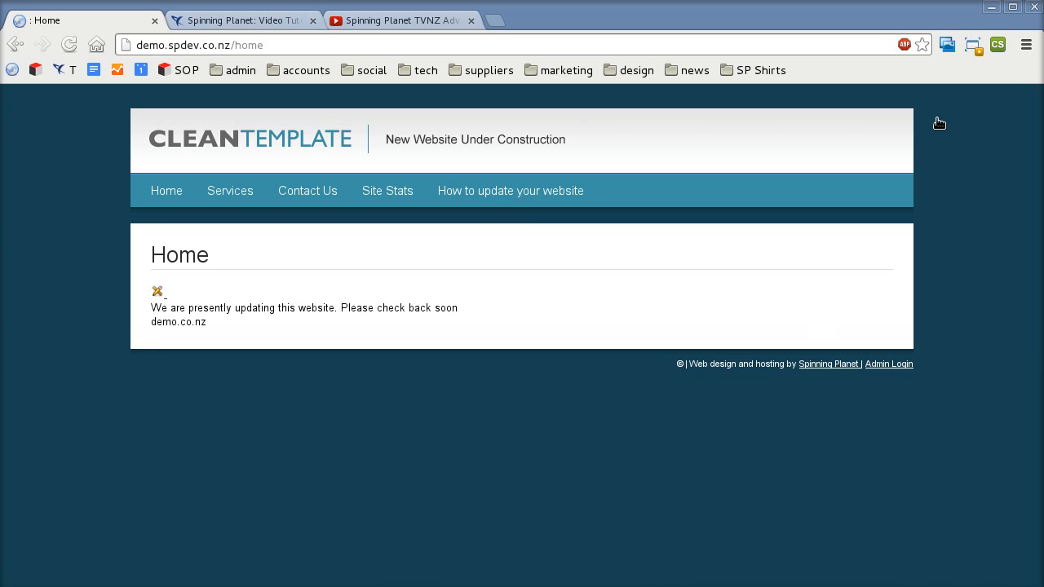
mouse_move(438, 284)
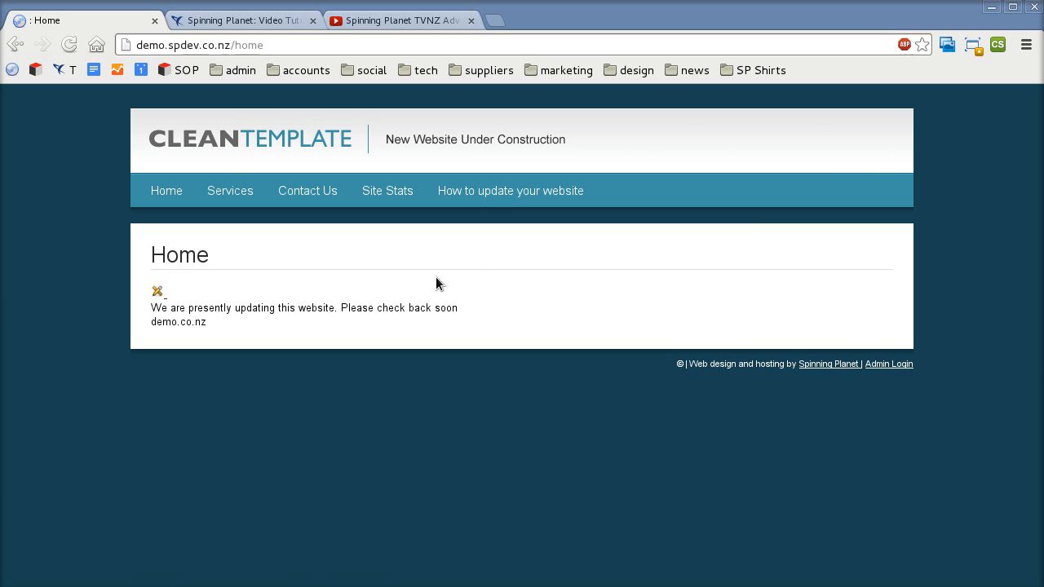
mouse_move(160, 294)
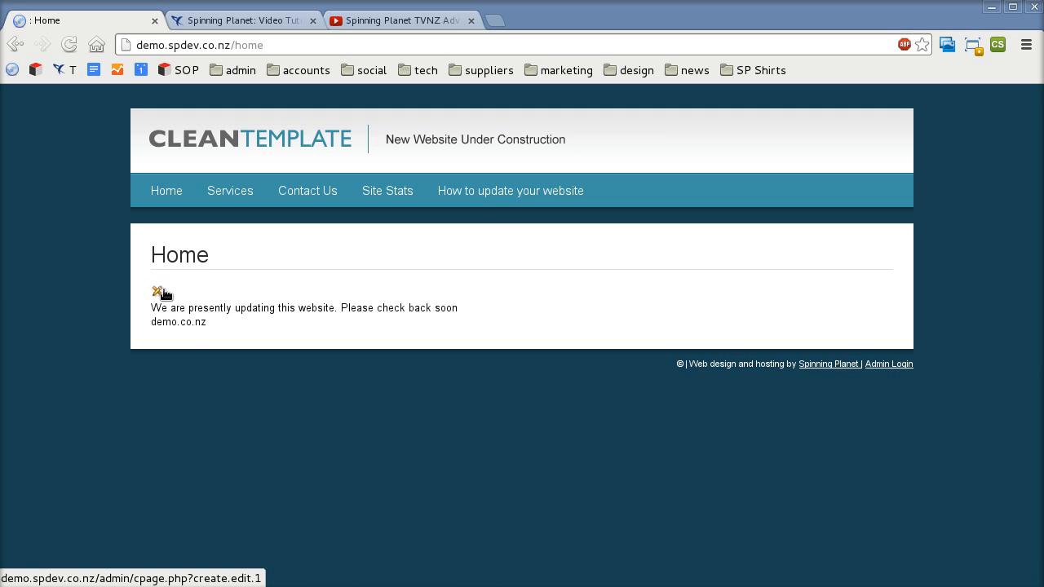
mouse_move(160, 299)
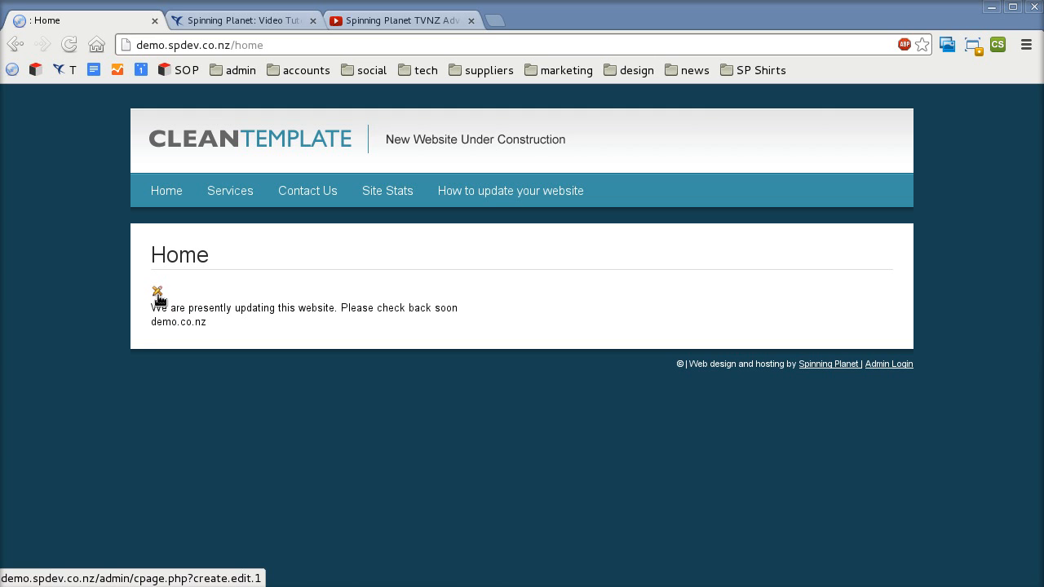
mouse_move(362, 261)
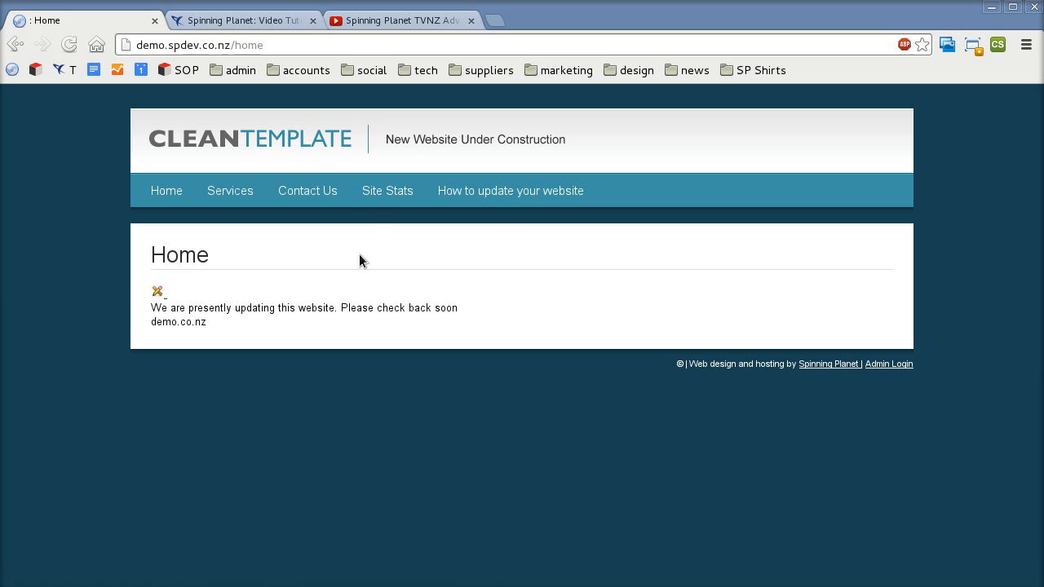
mouse_move(509, 196)
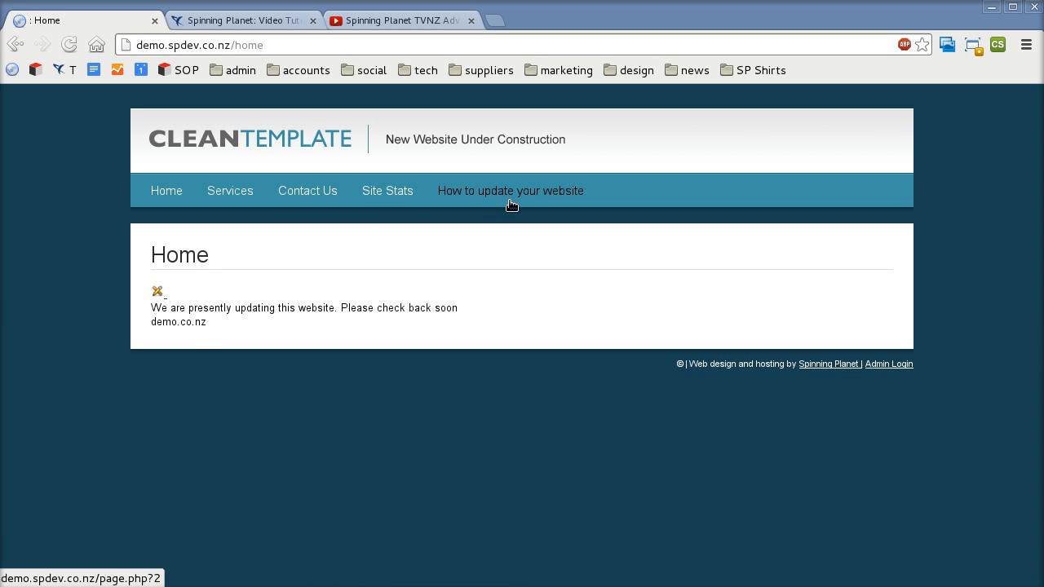
mouse_move(483, 199)
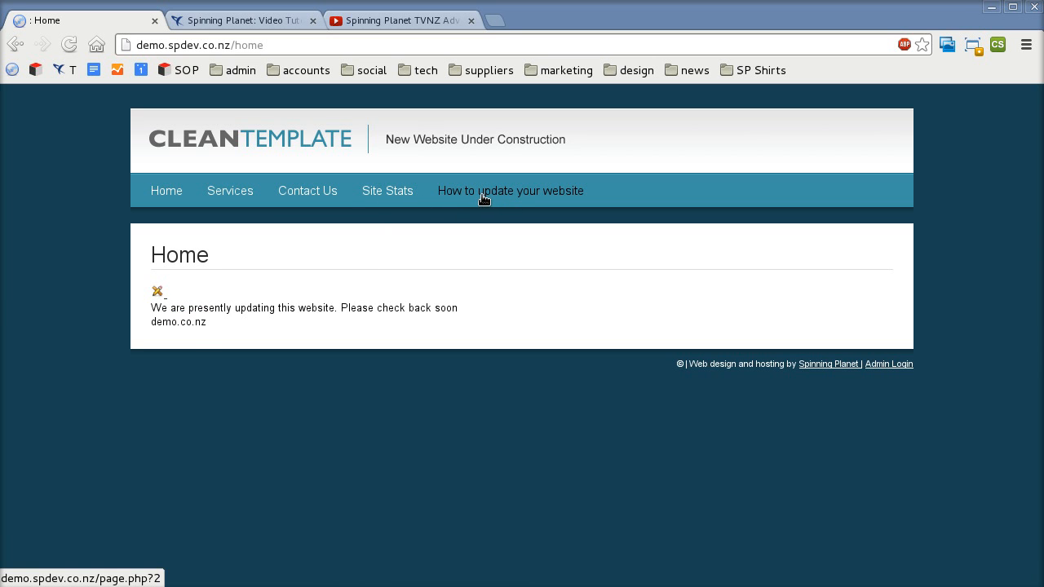
mouse_move(389, 195)
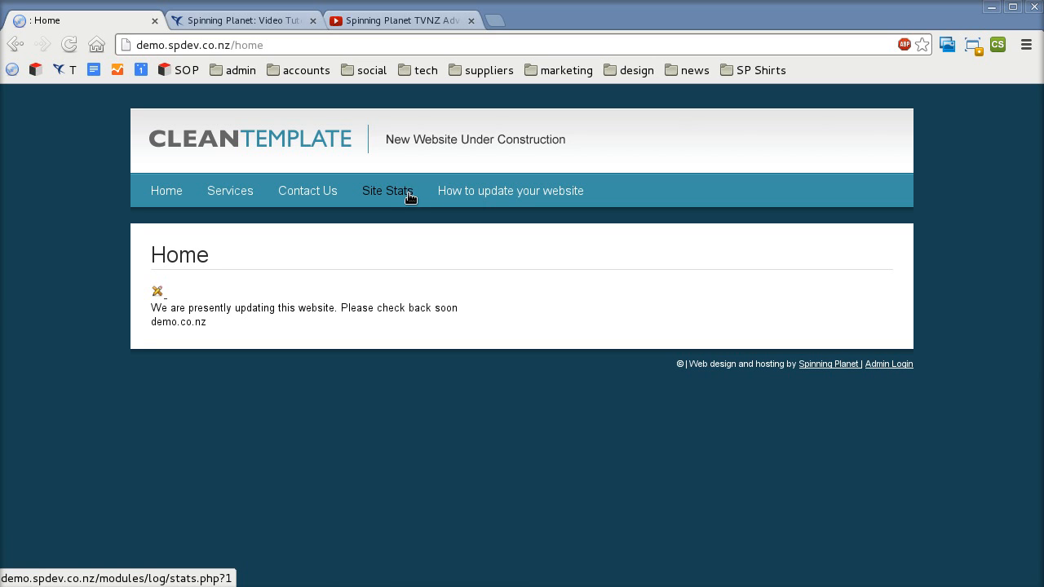
mouse_move(408, 199)
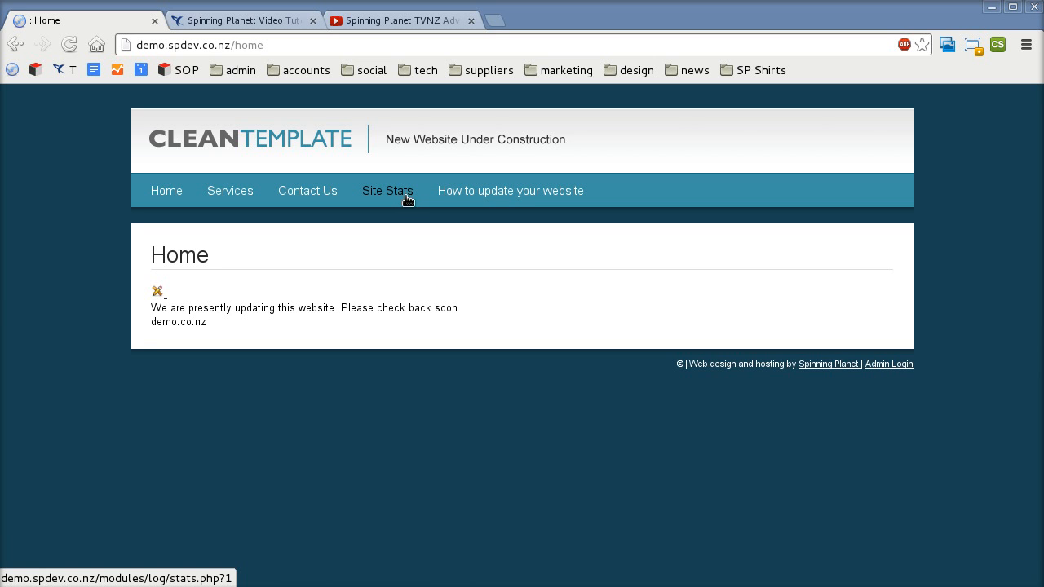
mouse_move(378, 196)
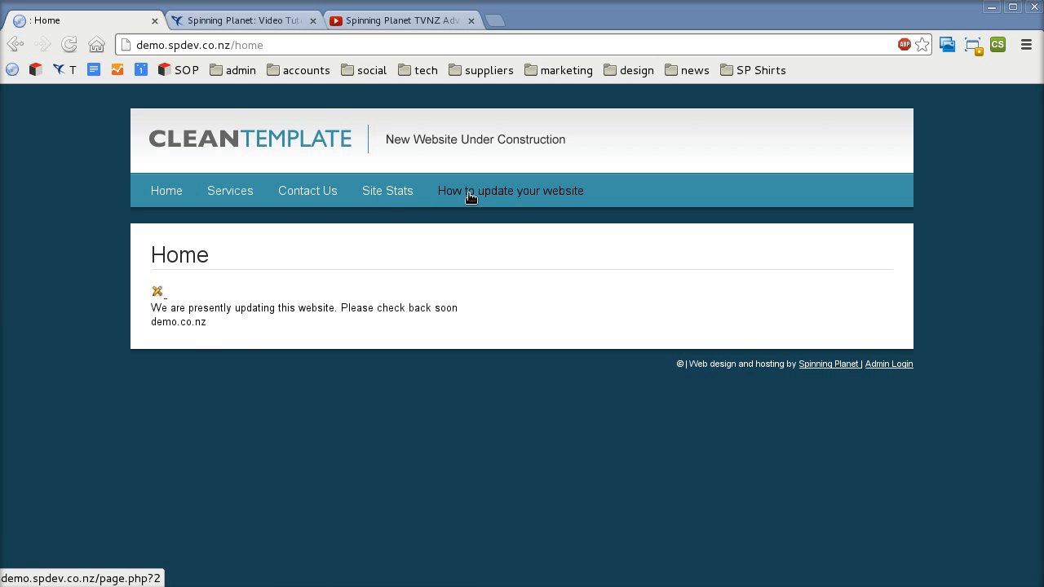
mouse_move(933, 374)
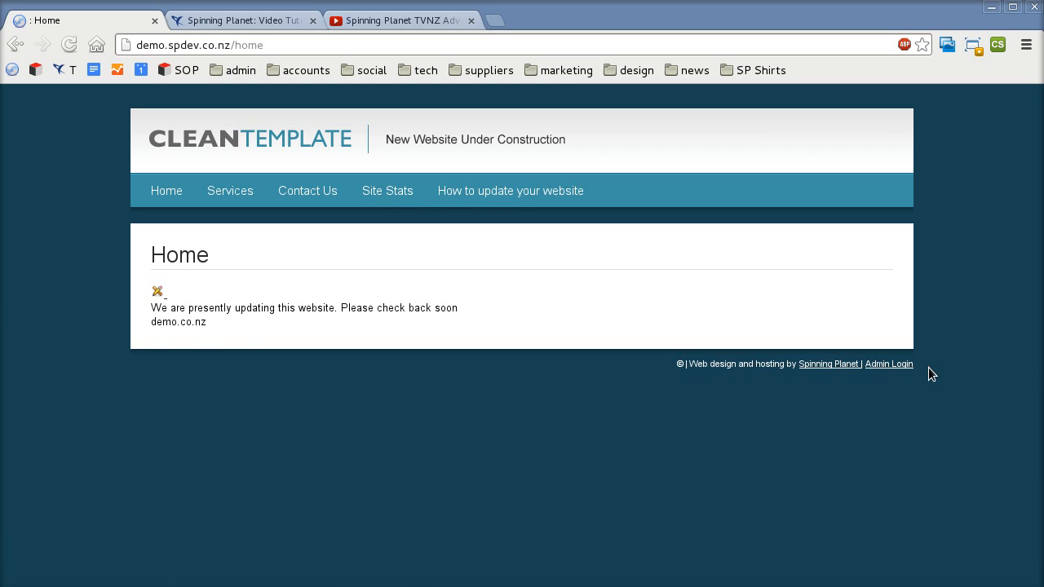
Log out, return via Admin Login, and show the user management options
click(888, 364)
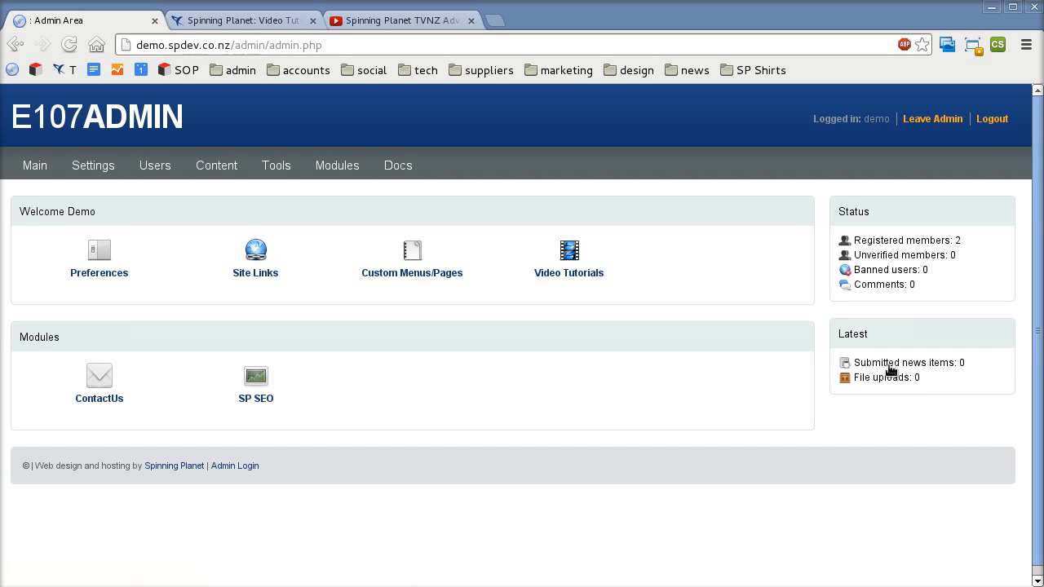
mouse_move(992, 119)
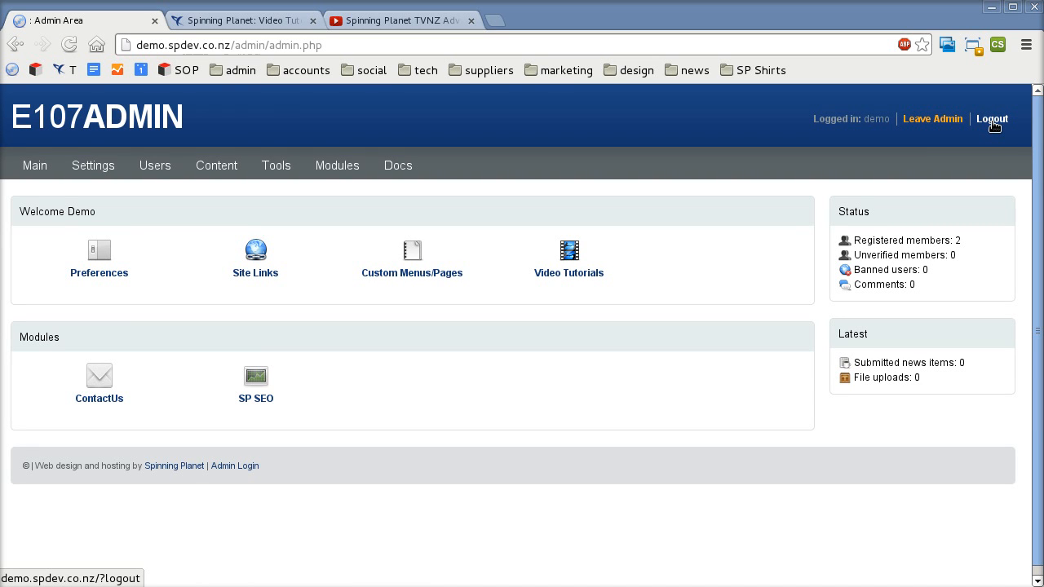
click(992, 117)
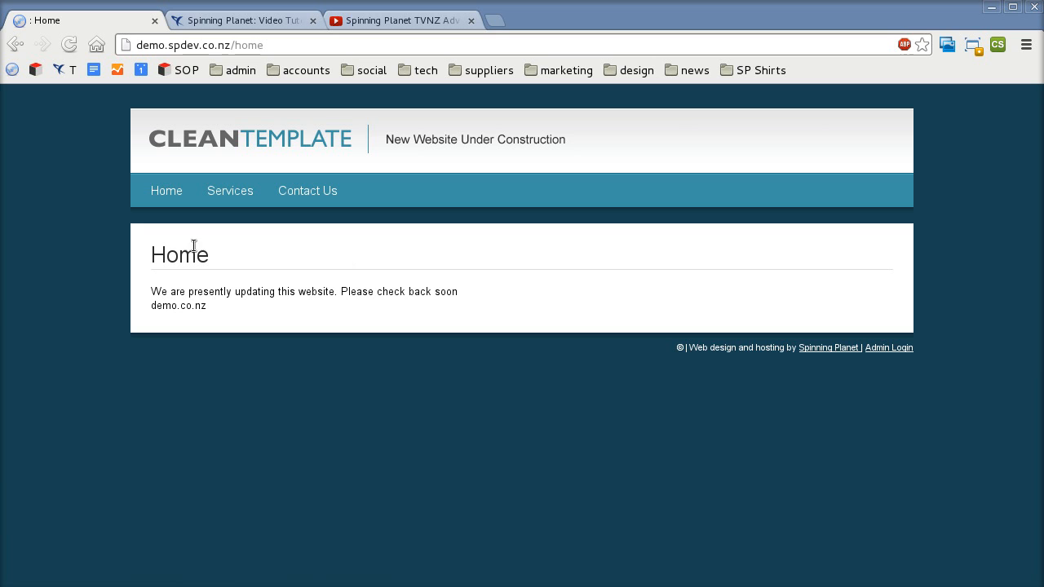
mouse_move(353, 211)
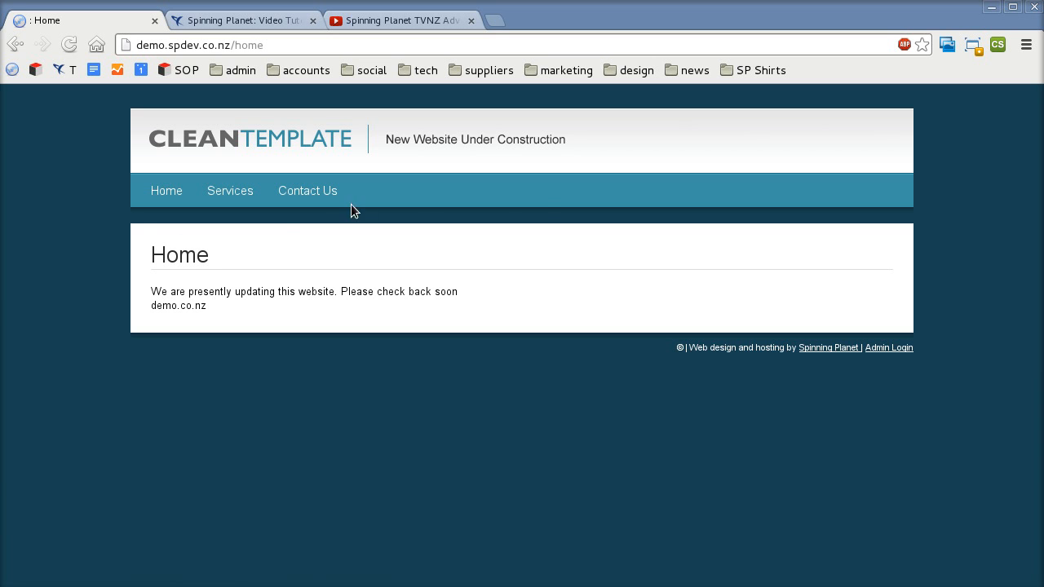
mouse_move(548, 209)
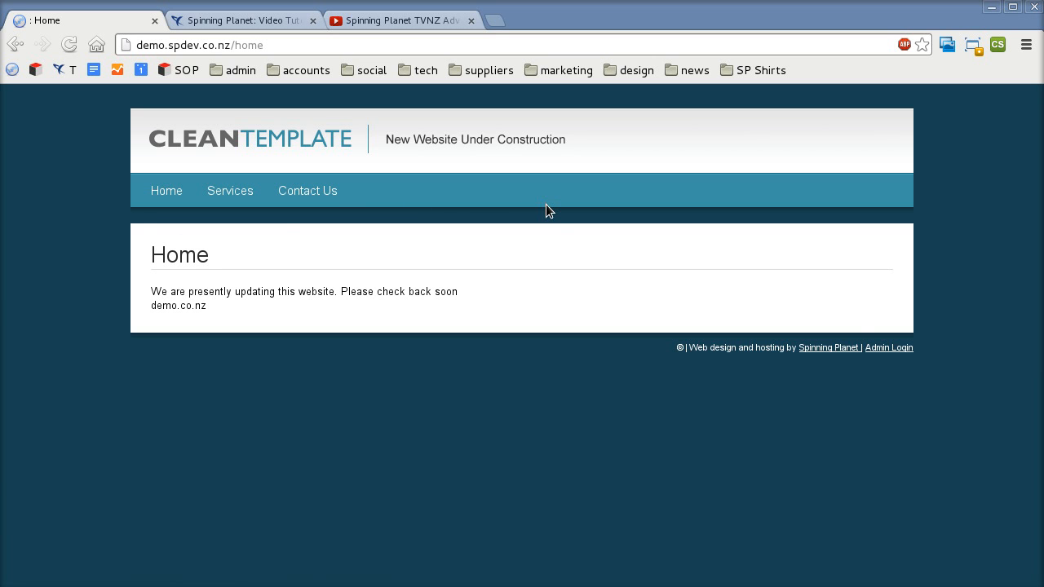
click(888, 348)
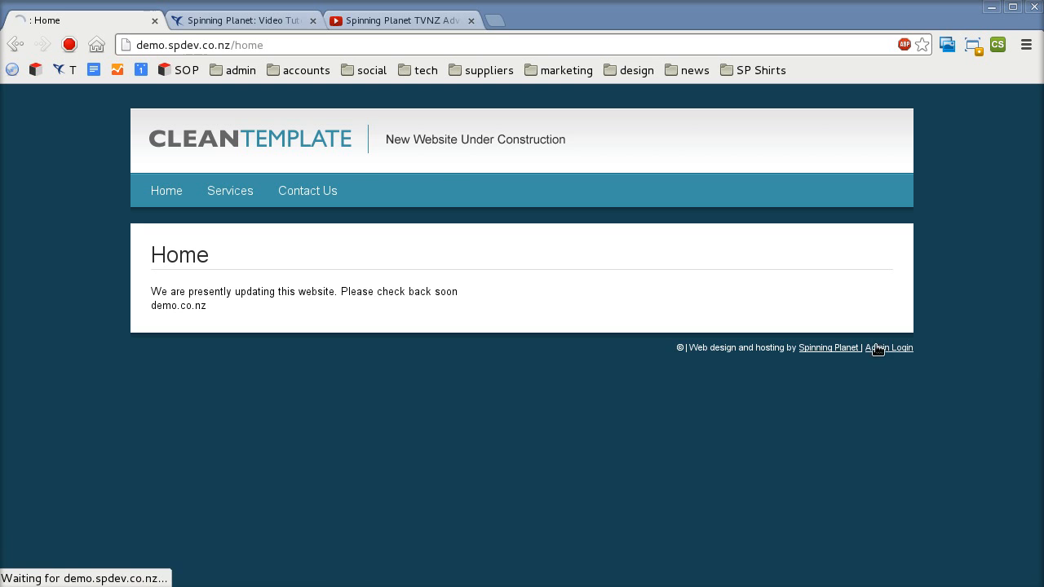
click(888, 347)
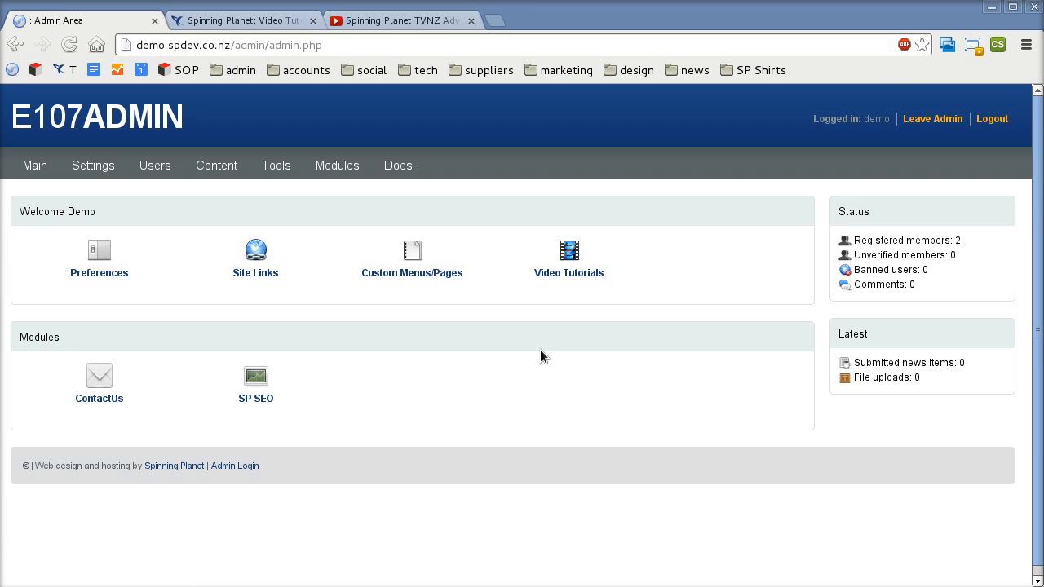
click(153, 164)
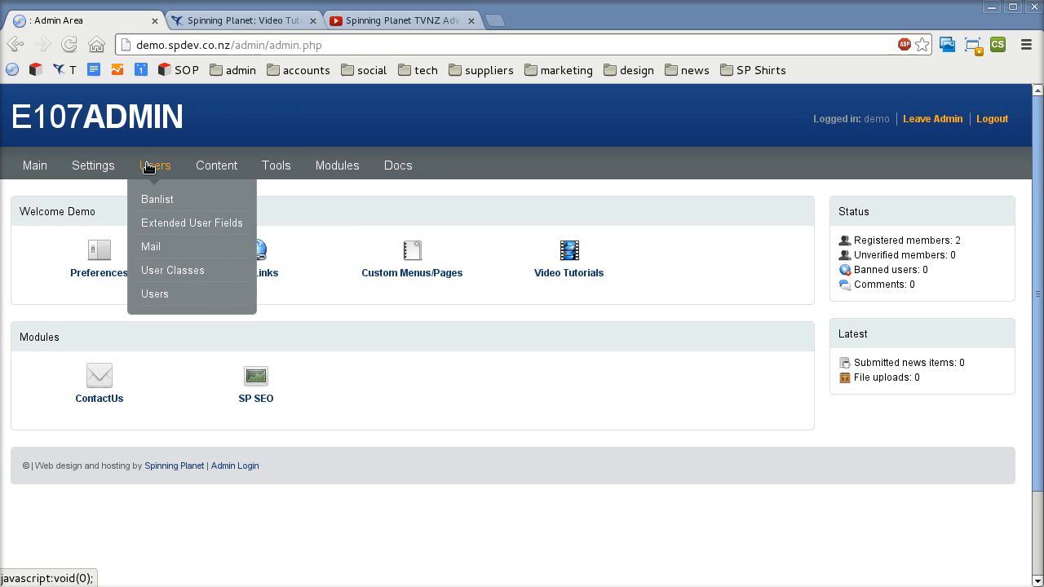
mouse_move(29, 193)
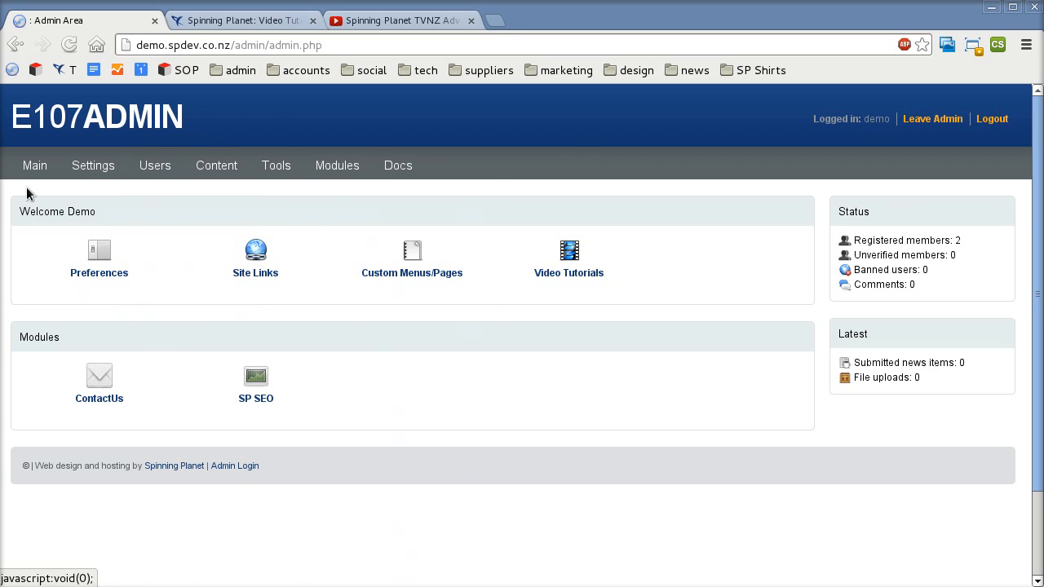
mouse_move(34, 166)
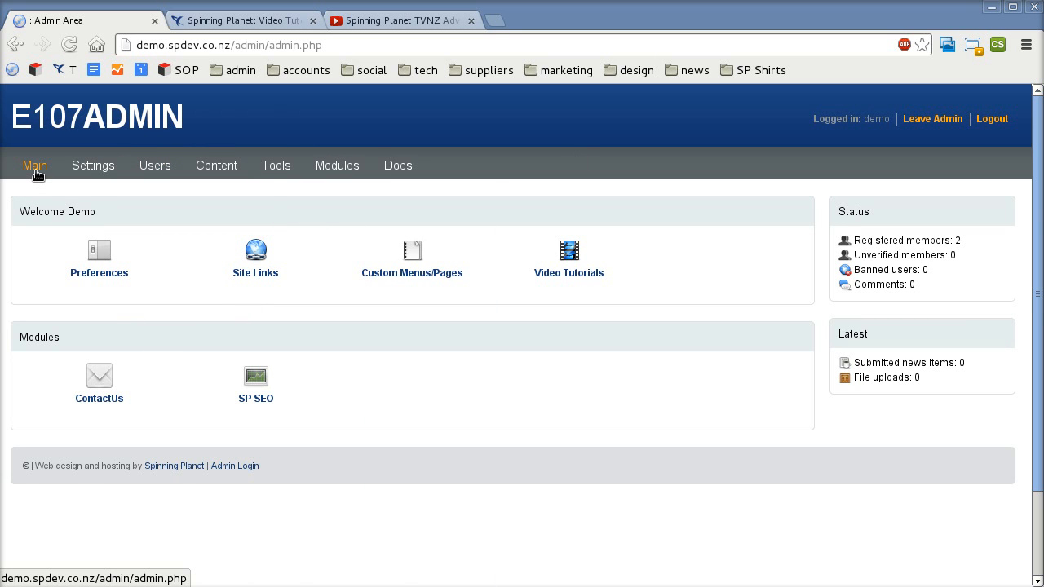
mouse_move(434, 193)
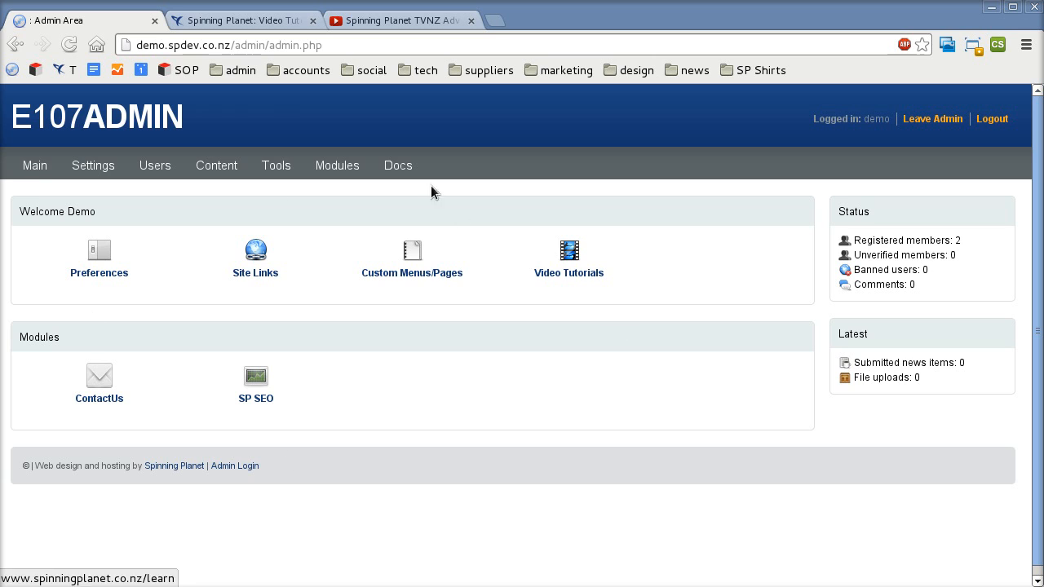
click(93, 165)
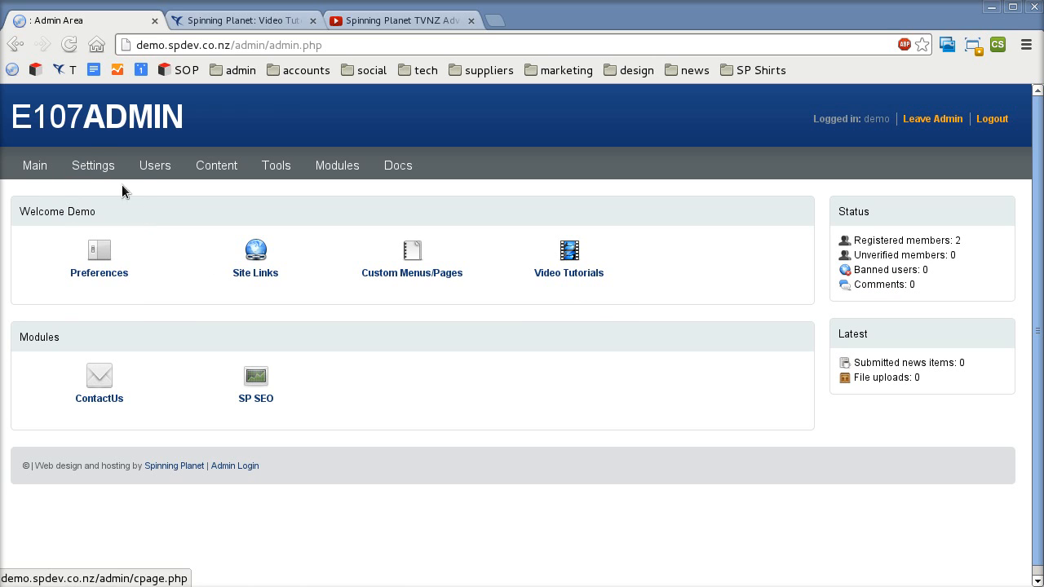
click(154, 165)
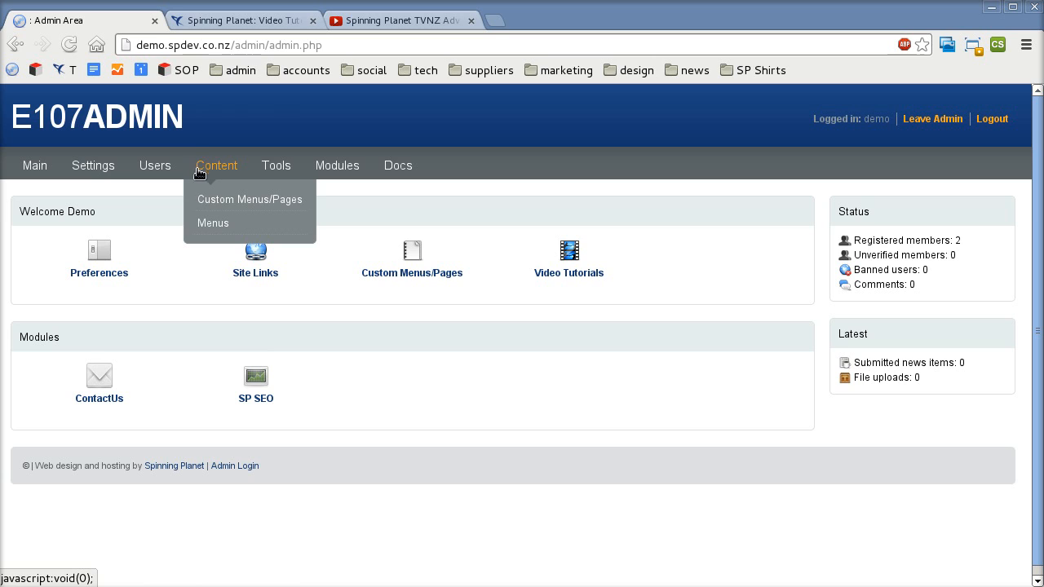
mouse_move(221, 203)
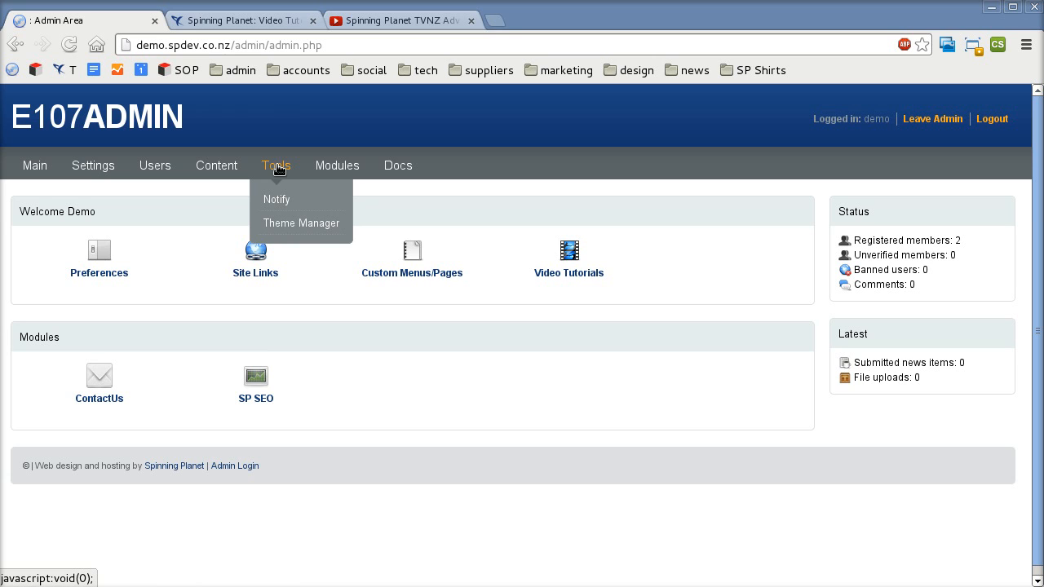
mouse_move(284, 173)
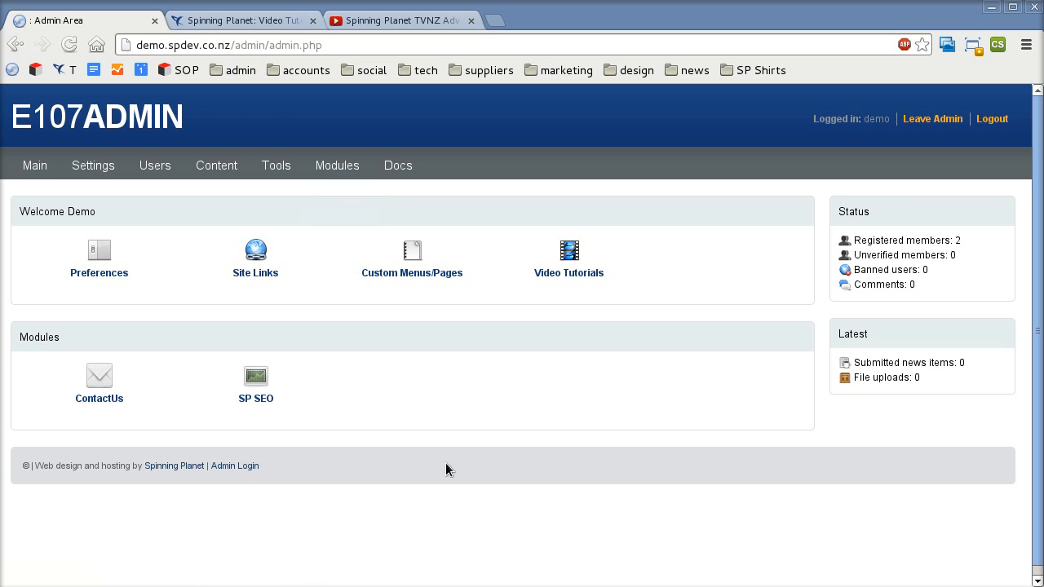
mouse_move(689, 271)
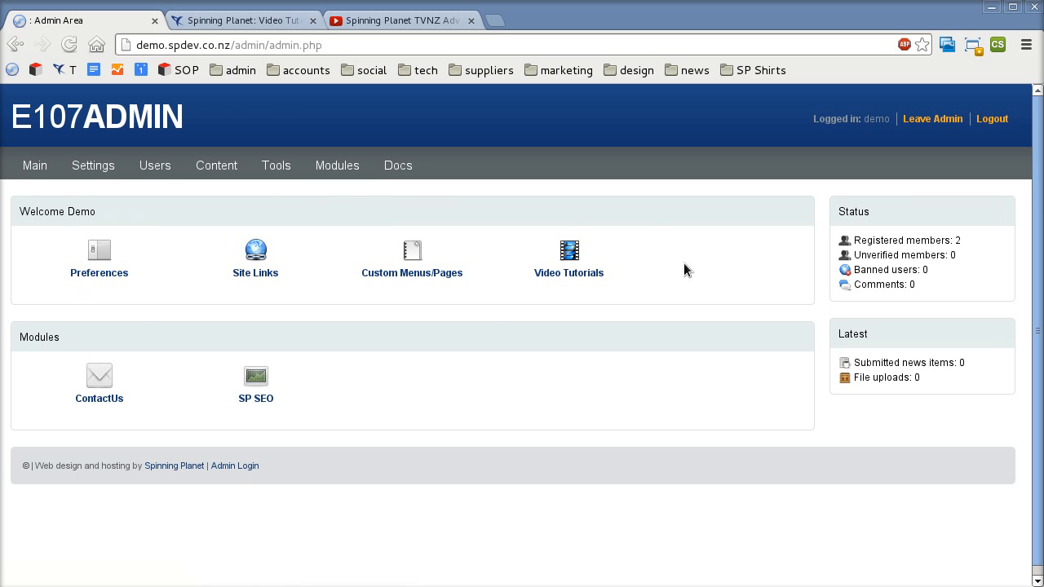
mouse_move(405, 316)
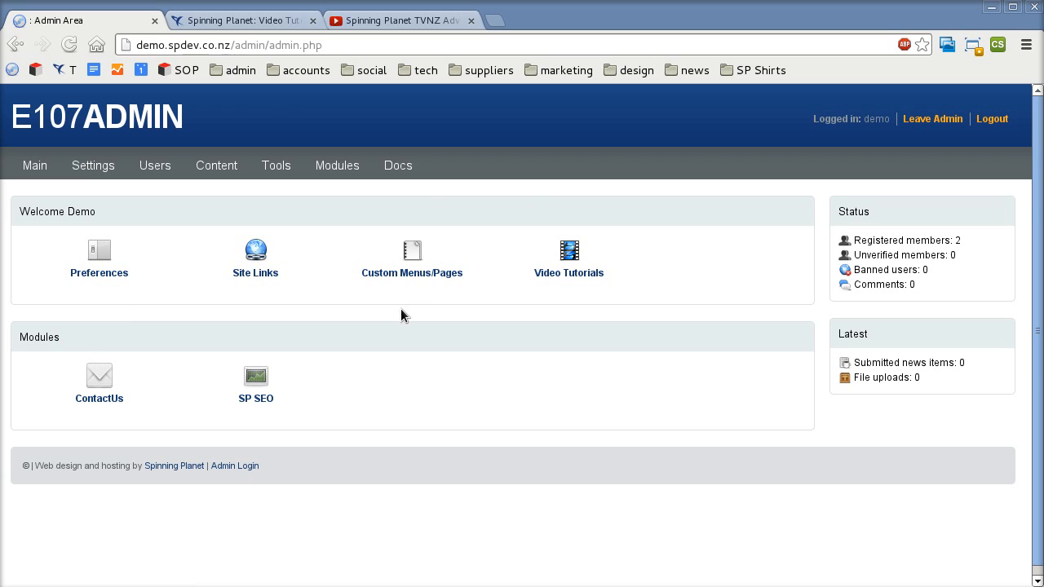
mouse_move(623, 290)
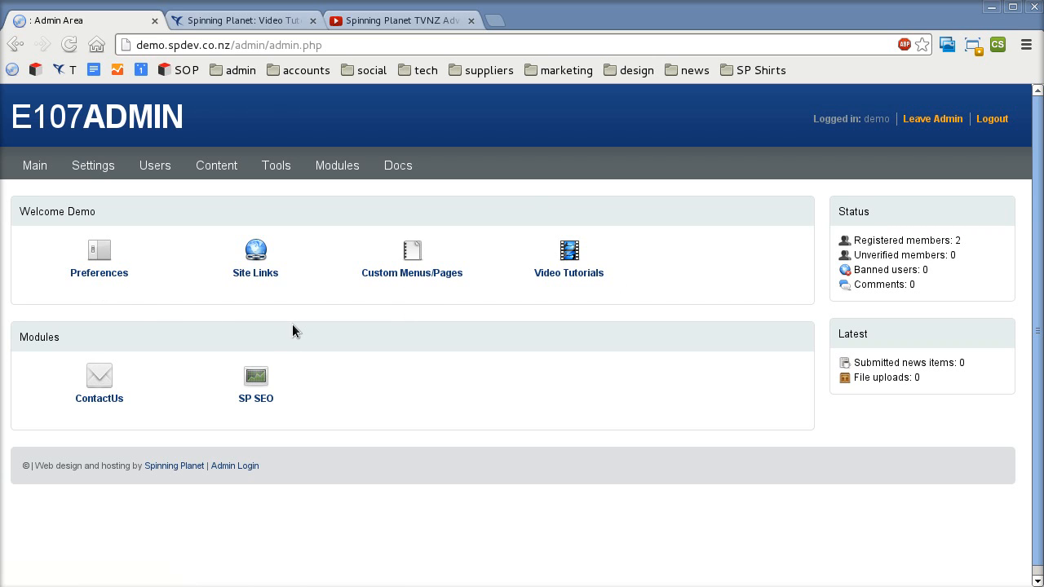
mouse_move(441, 317)
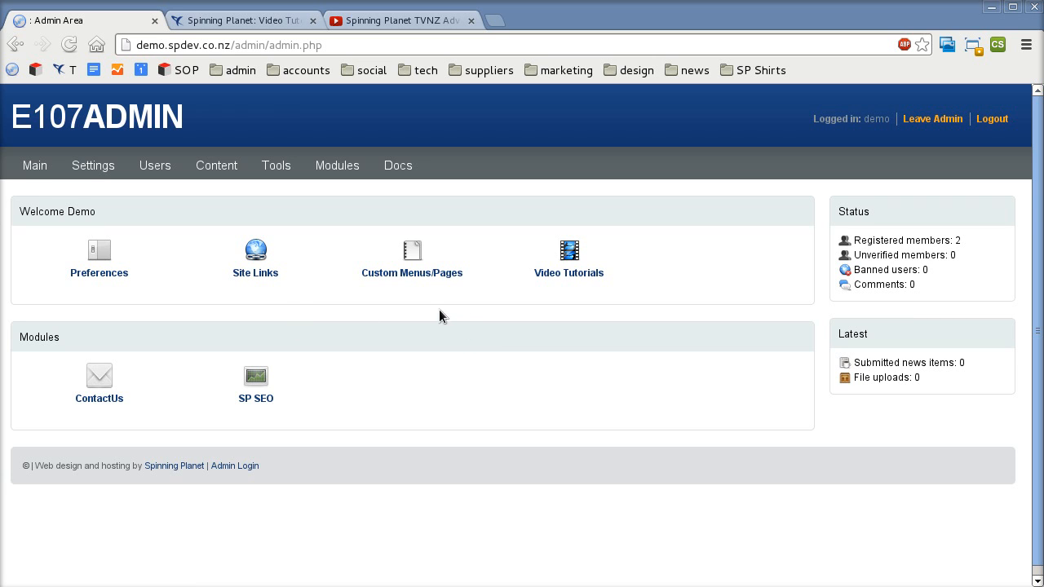
mouse_move(568, 251)
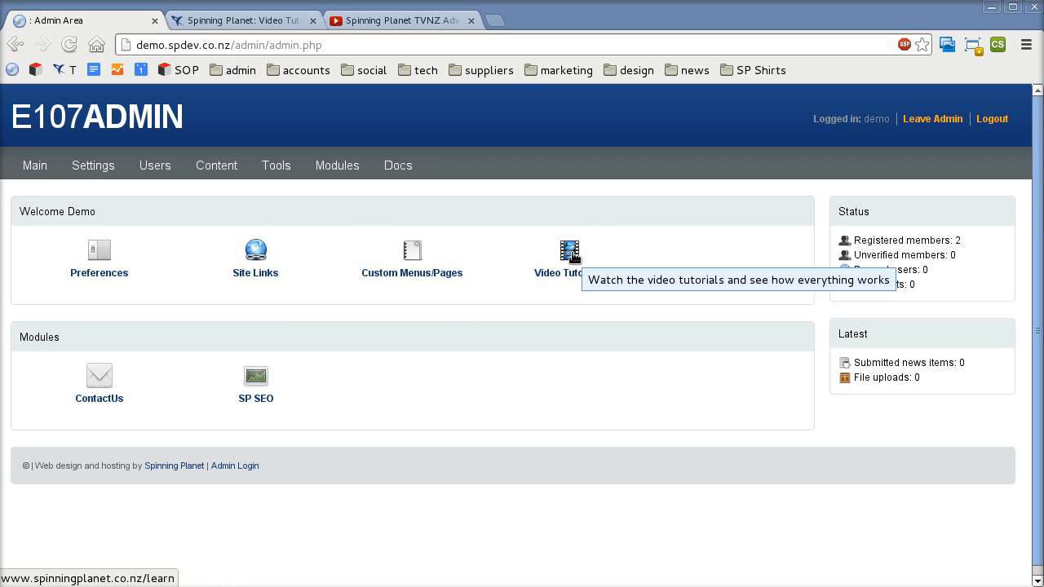
mouse_move(568, 374)
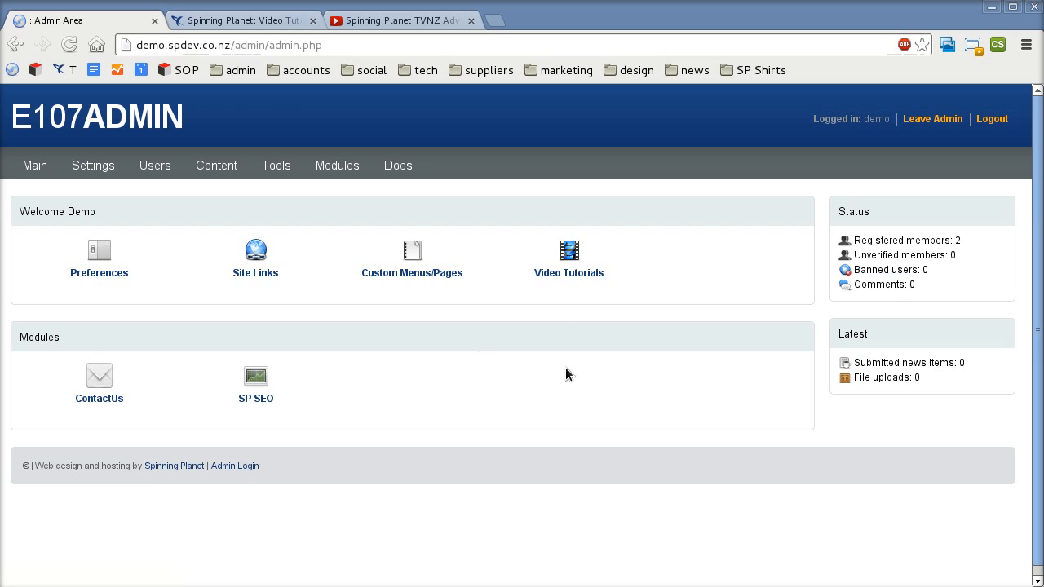
mouse_move(3, 390)
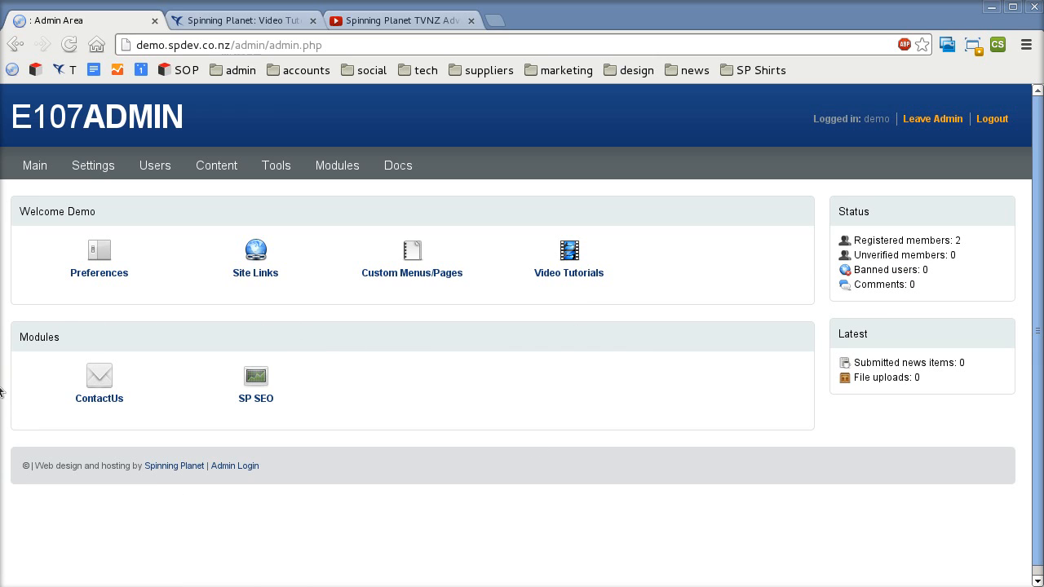
mouse_move(24, 381)
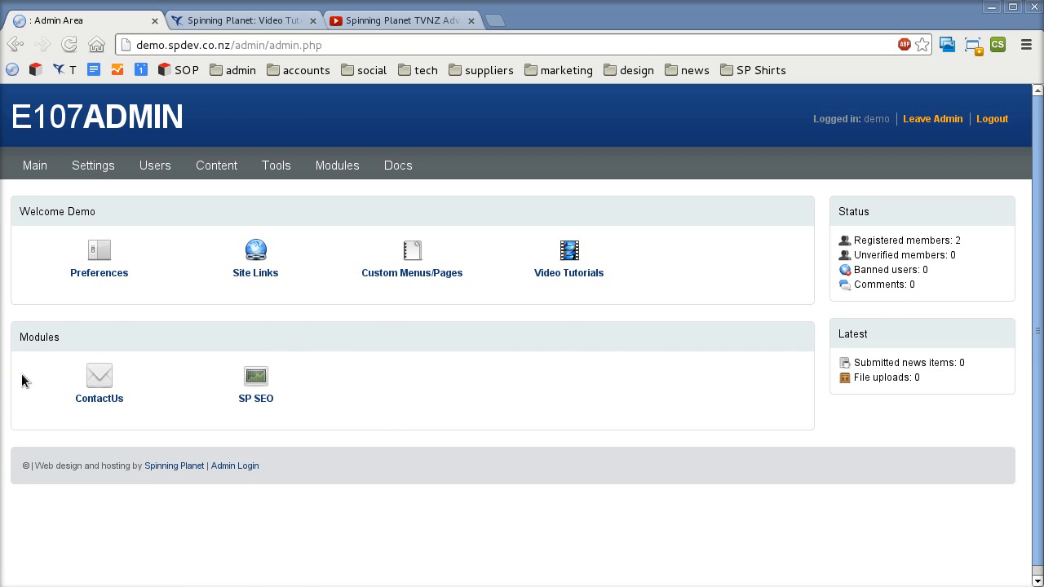
mouse_move(36, 399)
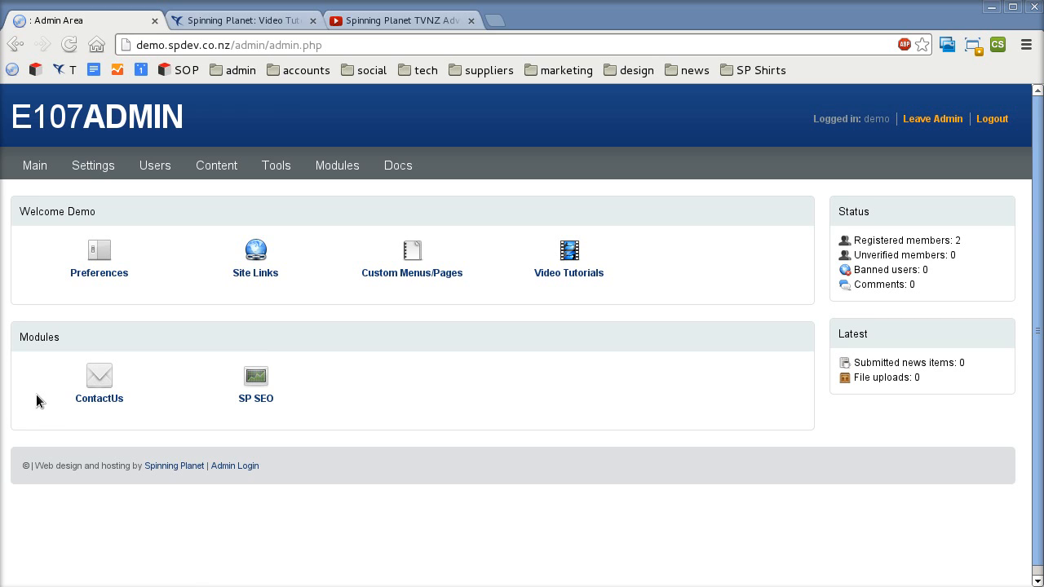
mouse_move(114, 450)
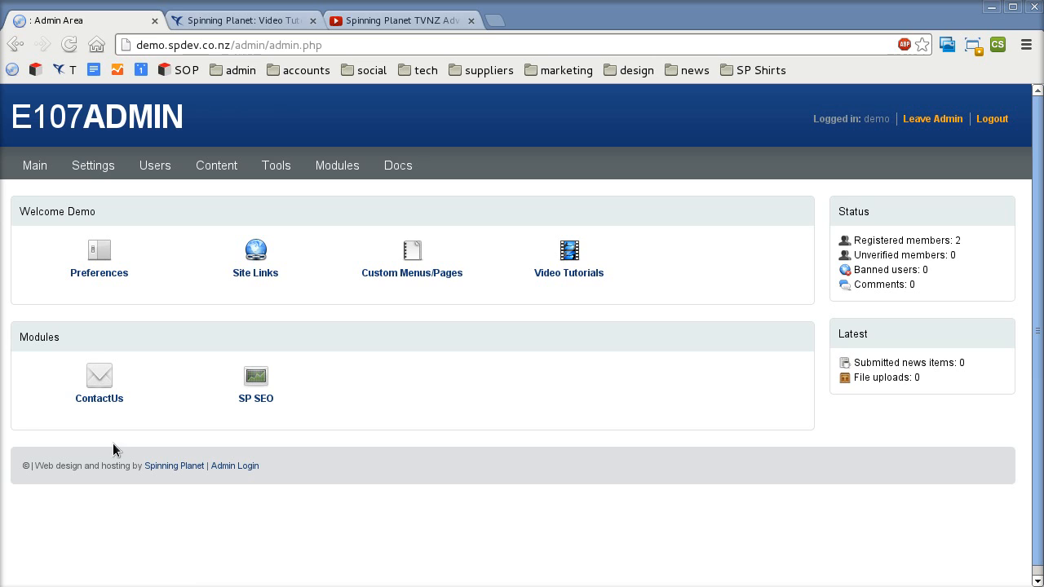
mouse_move(114, 421)
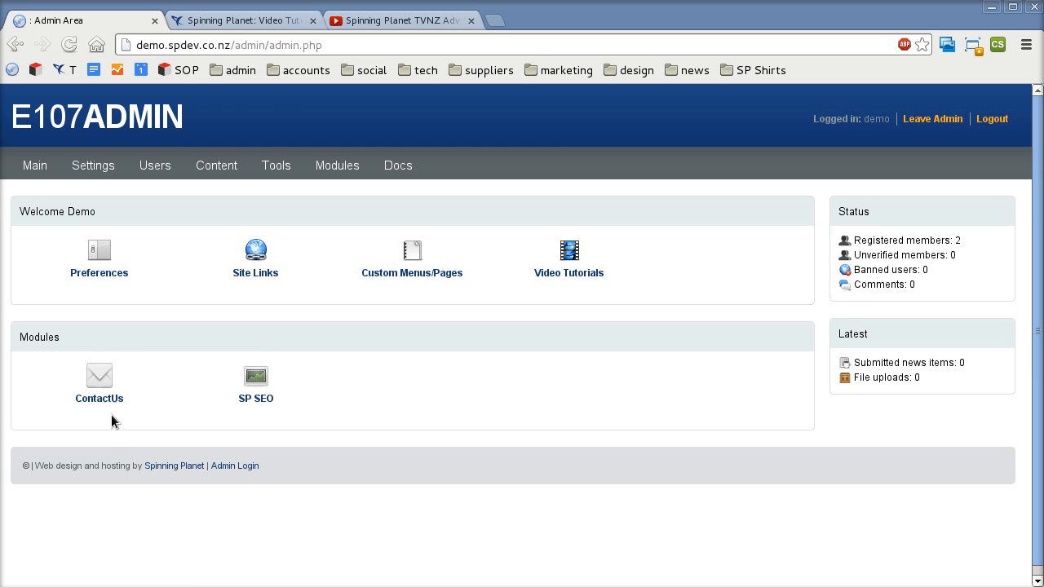
mouse_move(114, 431)
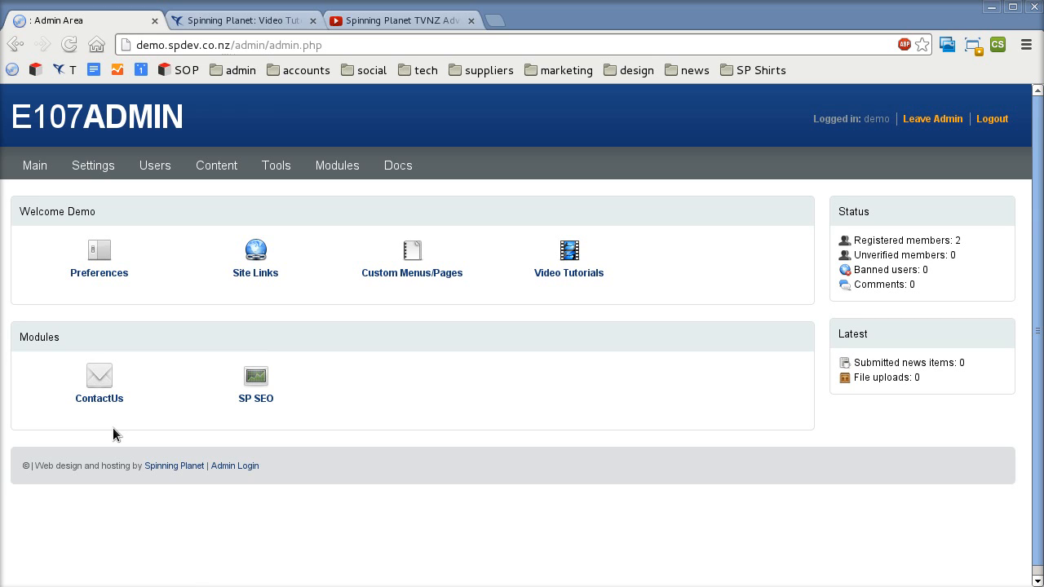
mouse_move(143, 417)
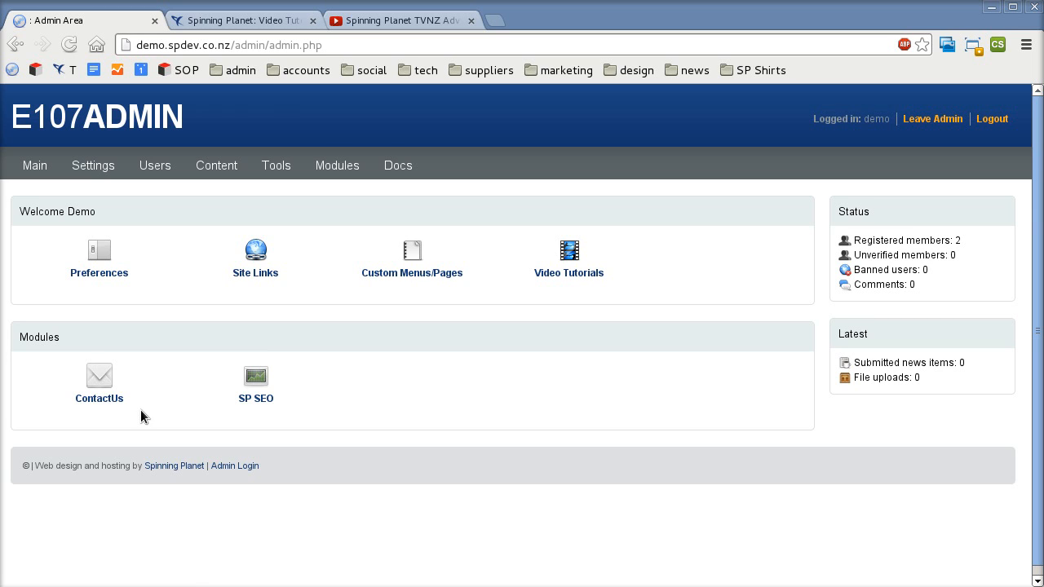
mouse_move(144, 421)
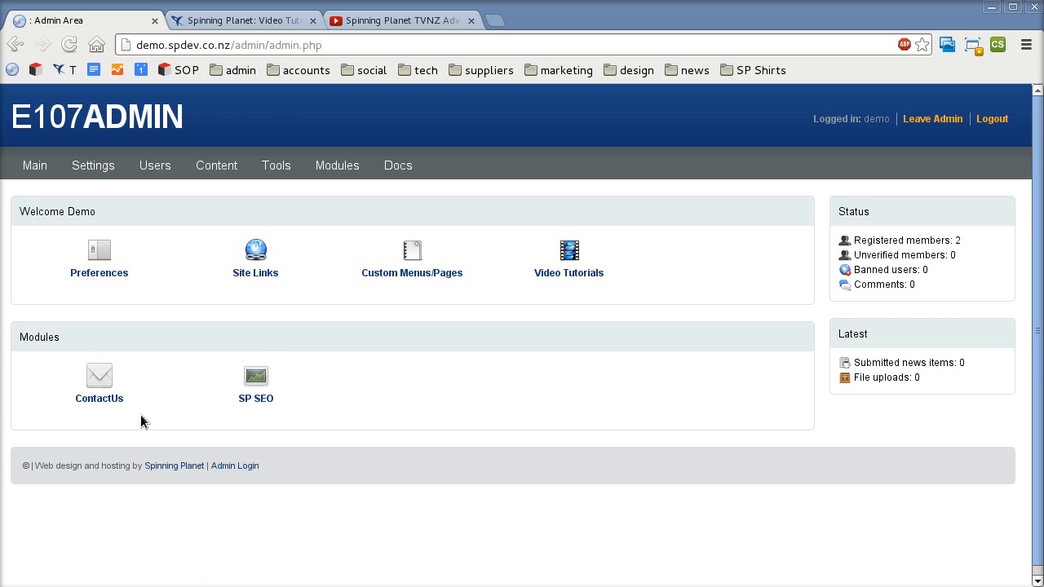
mouse_move(238, 440)
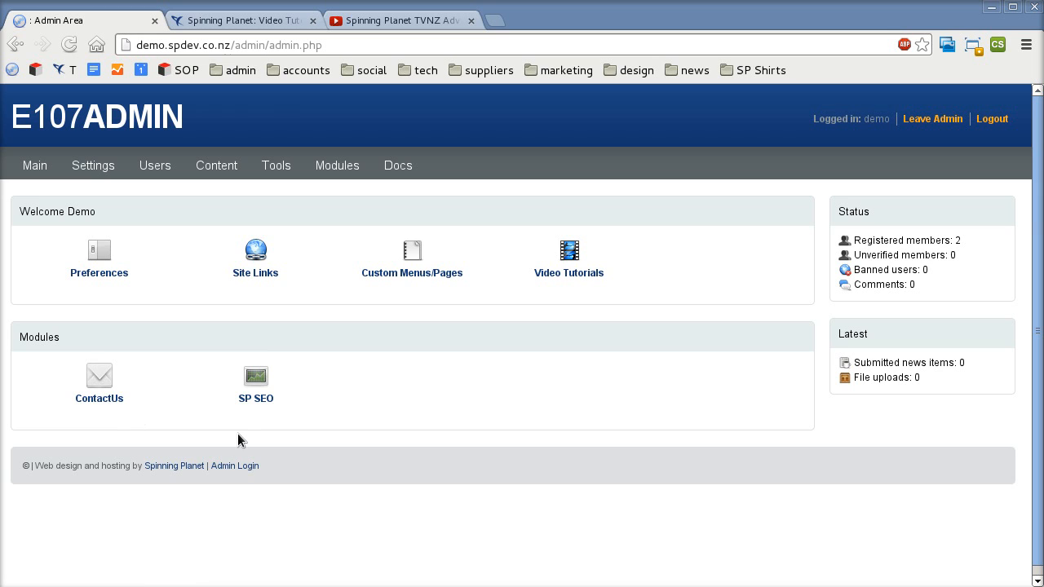
mouse_move(256, 424)
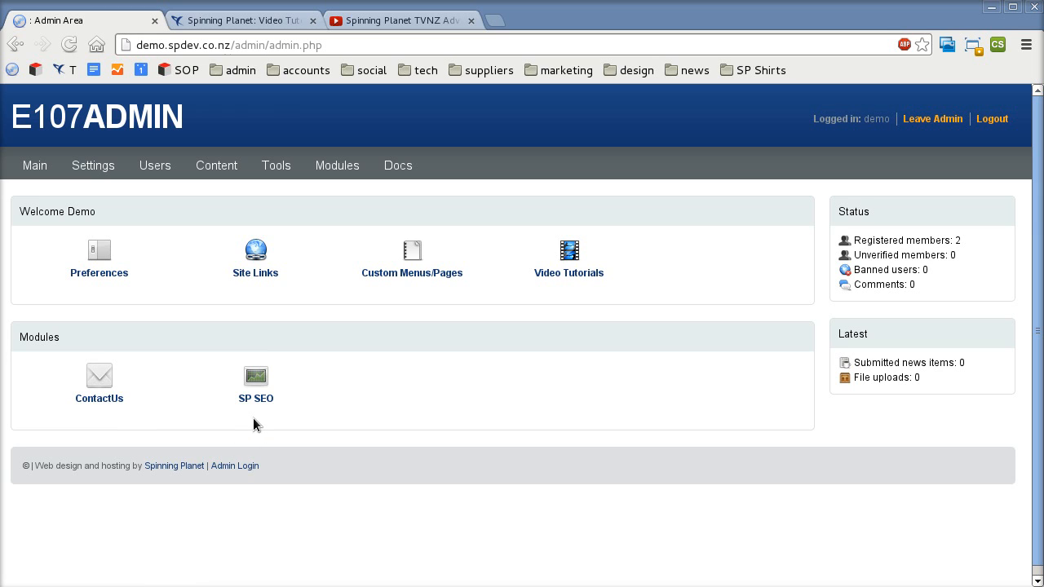
mouse_move(309, 431)
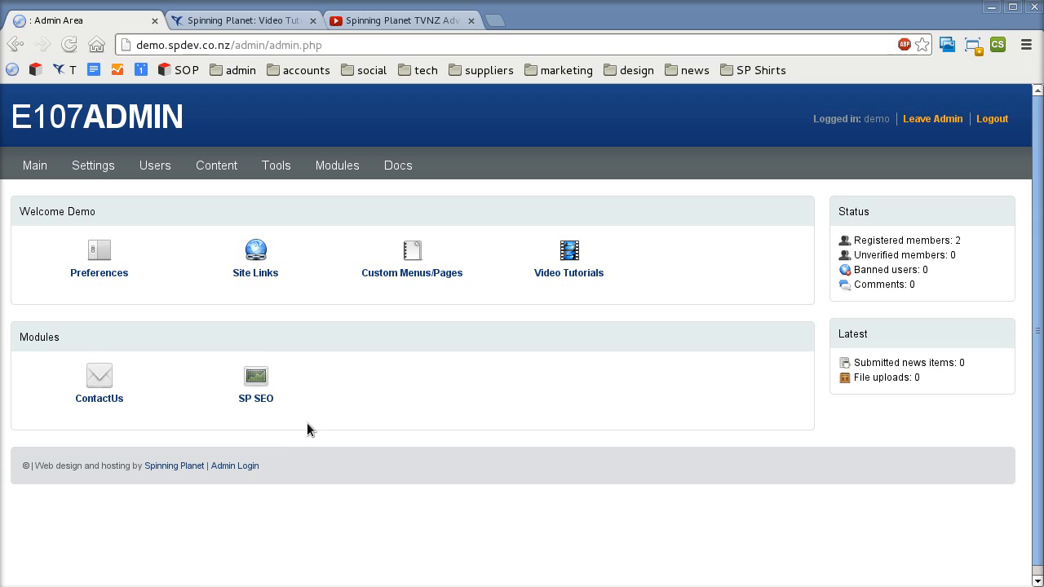
mouse_move(300, 424)
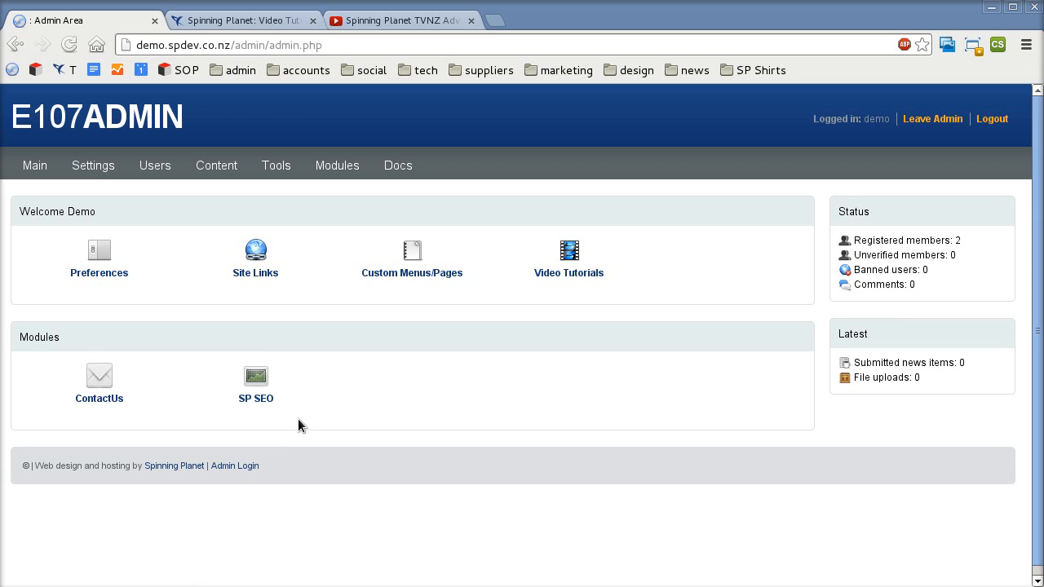
mouse_move(300, 430)
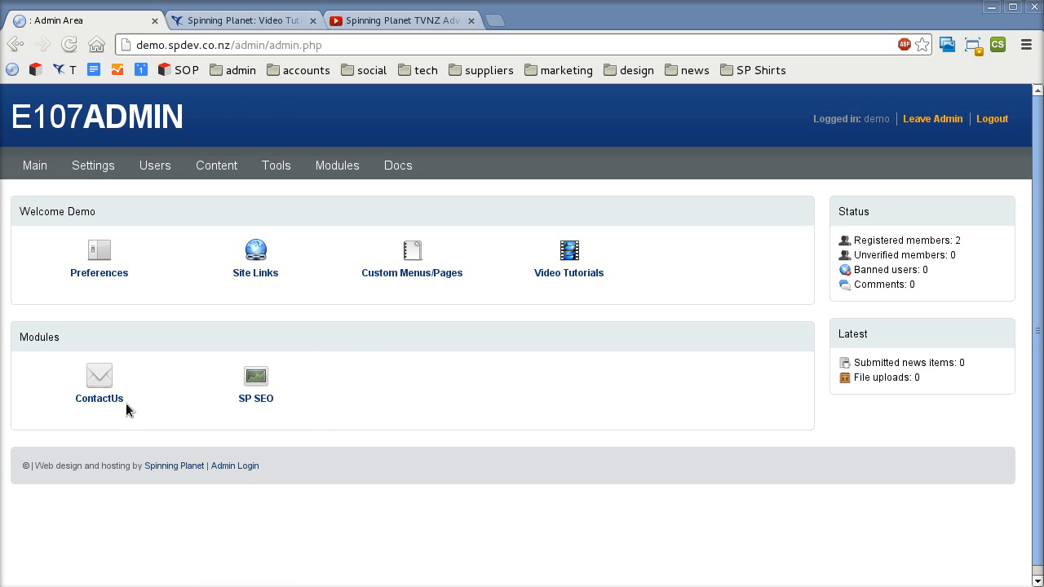
mouse_move(235, 399)
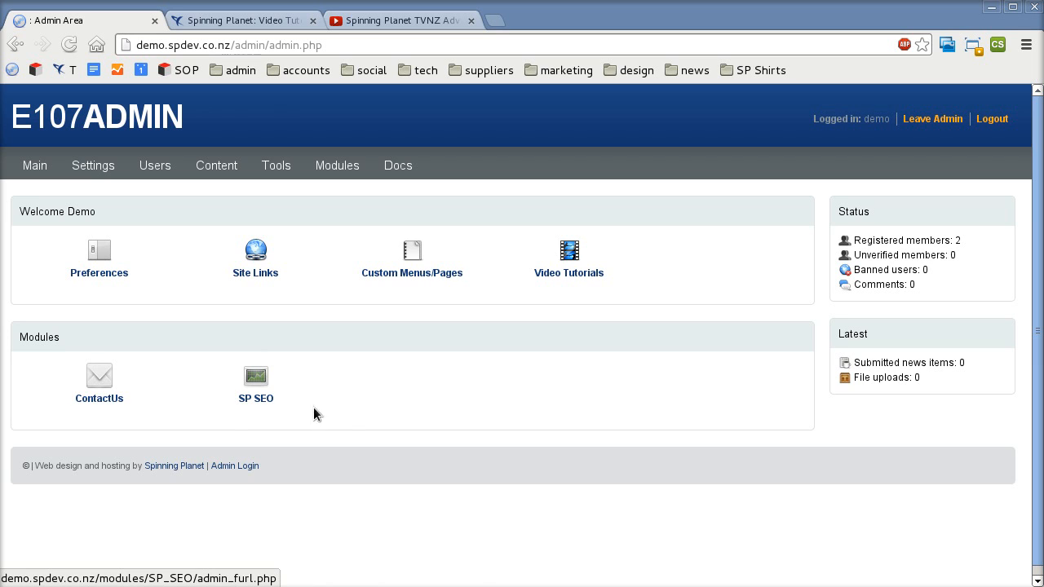
mouse_move(356, 408)
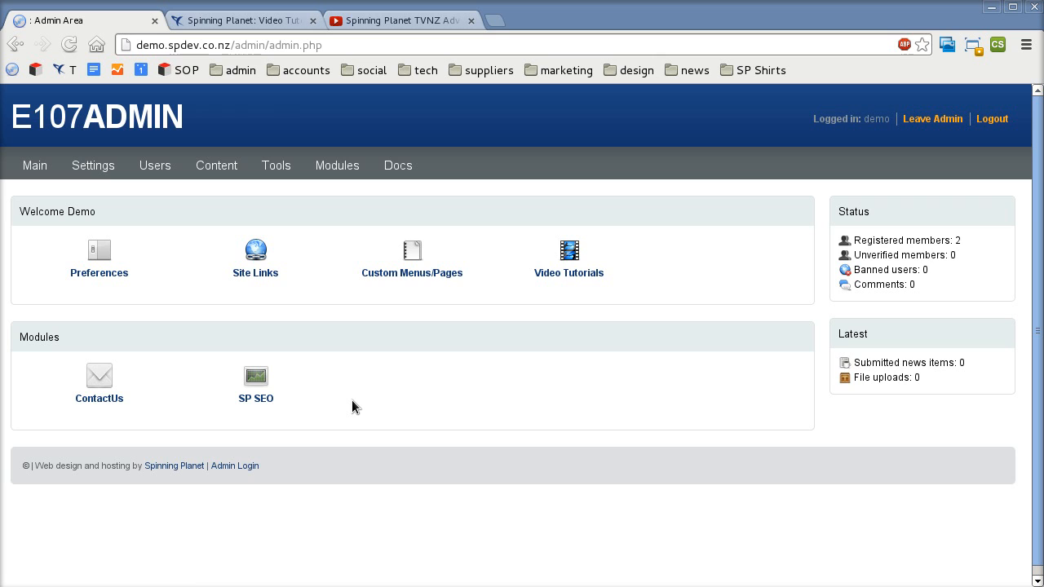
mouse_move(411, 253)
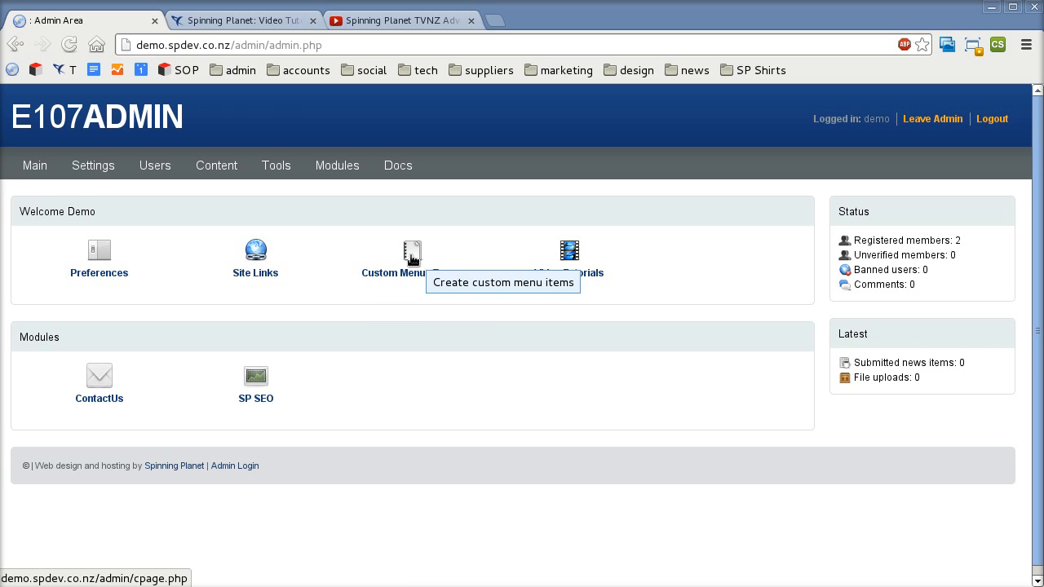
Start a new custom page from Custom Menus/Pages, ready to enter its title
click(411, 252)
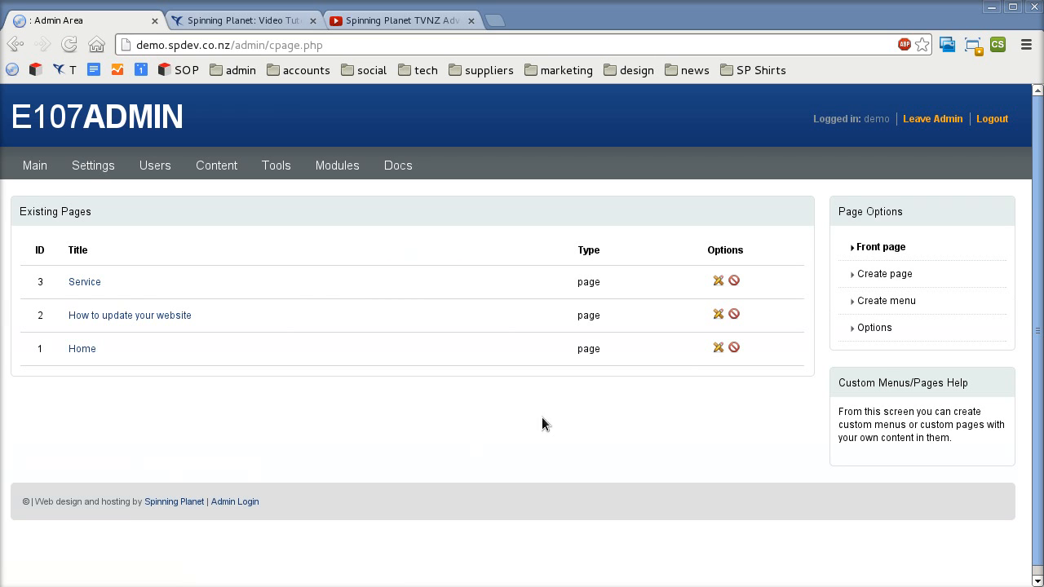
click(885, 274)
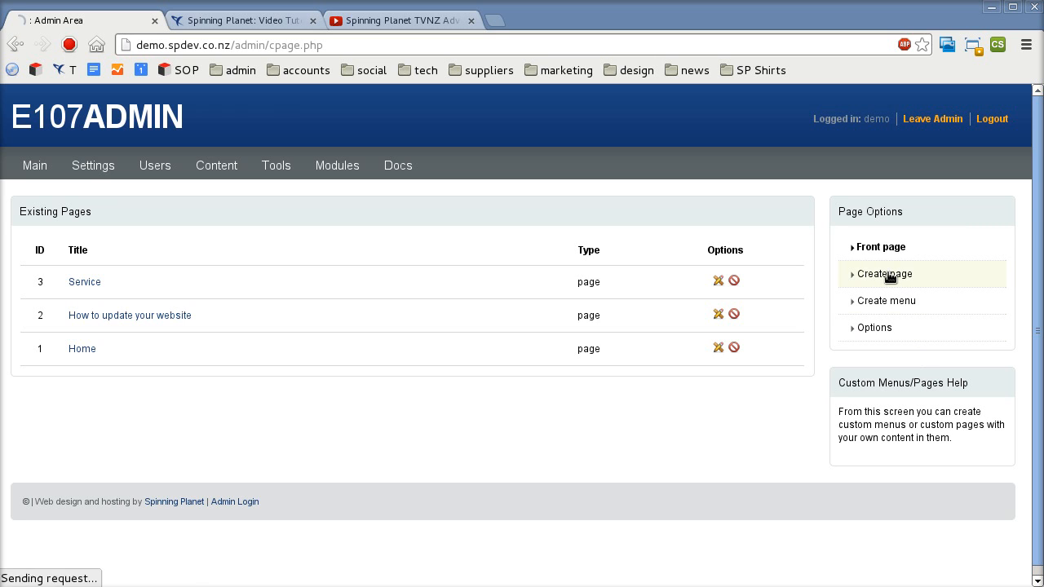
click(885, 274)
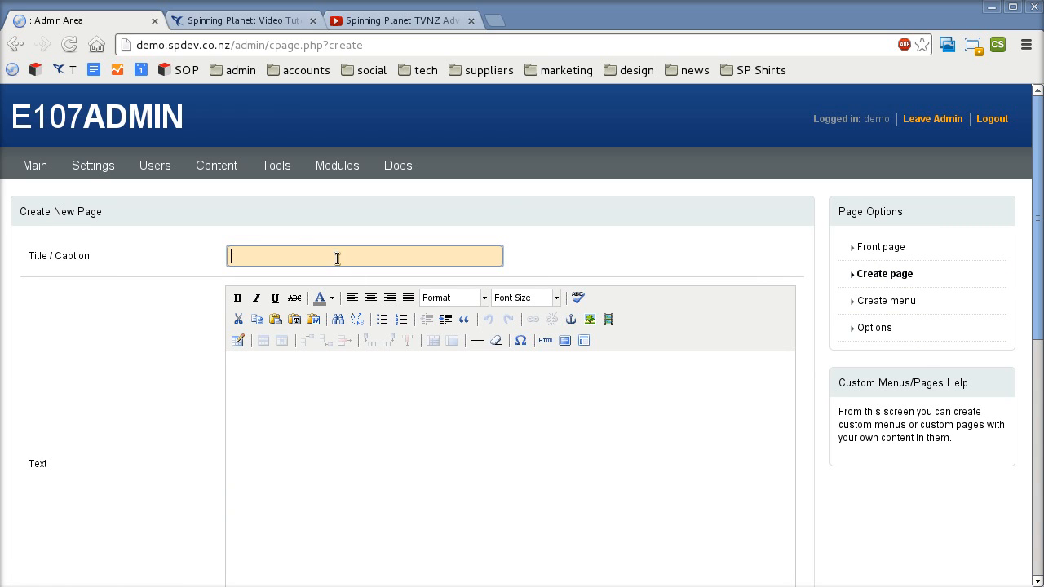
Title the page 'Brynn' and begin the body text with 'Welcome'
text(Brynn)
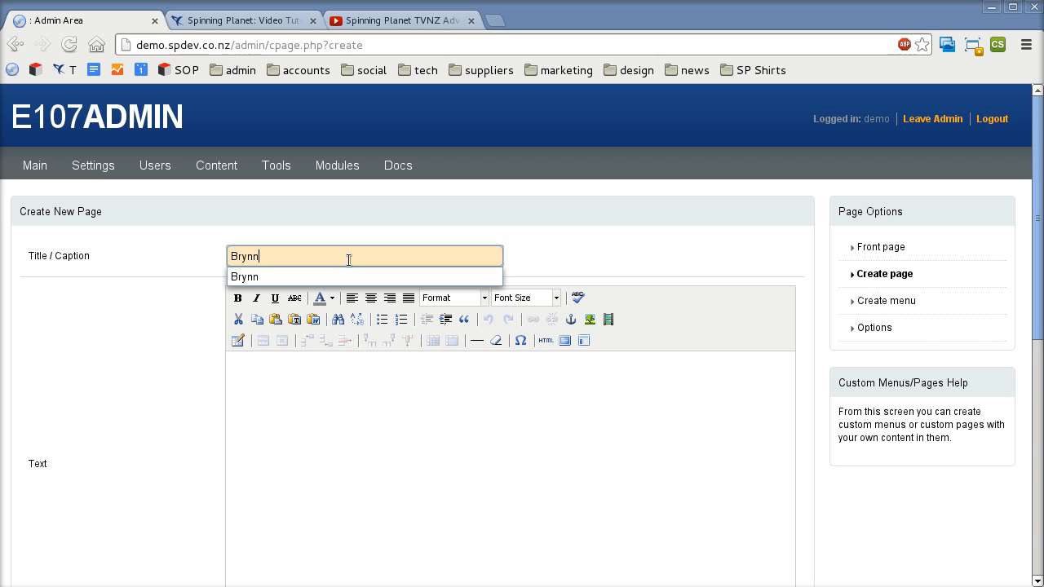
click(375, 403)
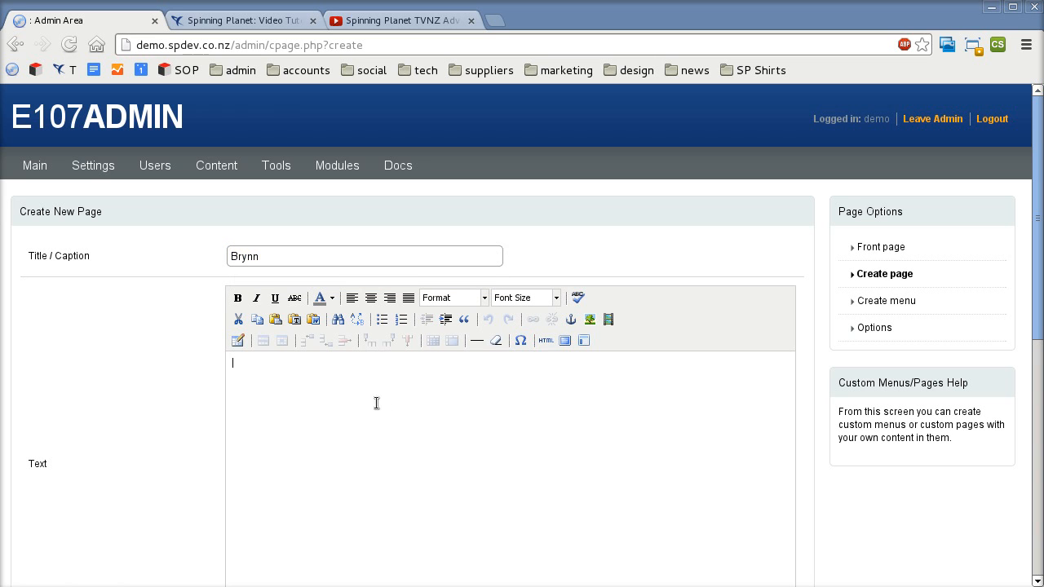
scroll(down, 3)
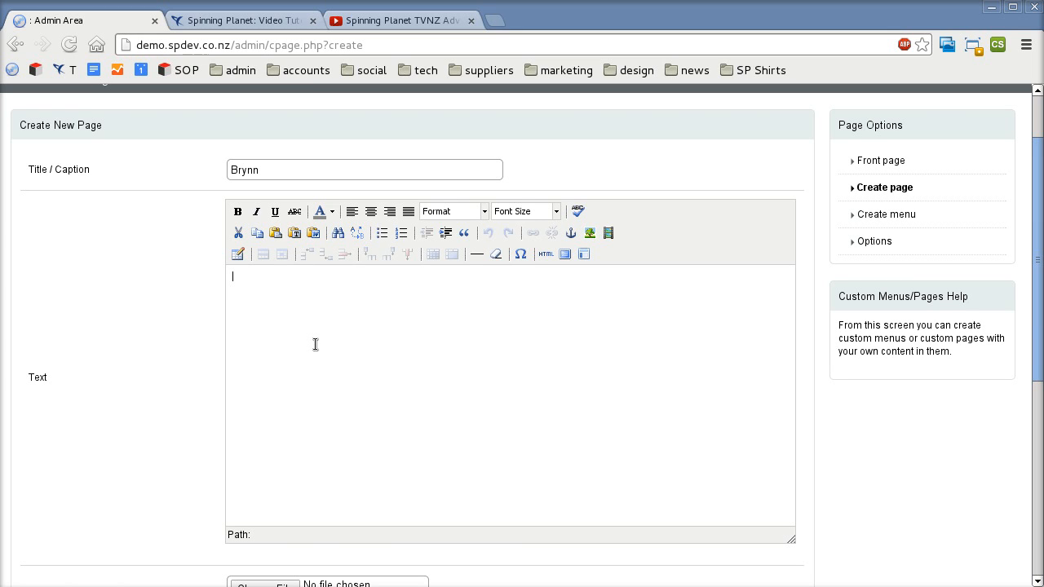
text(Welcome)
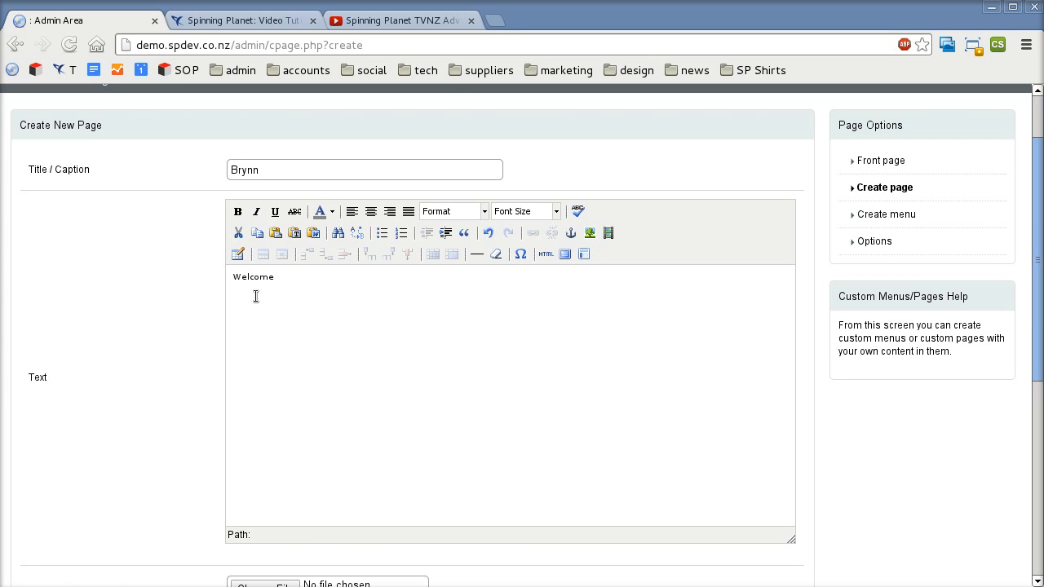
Format 'Welcome' as a top-level heading, clearing bold and italic
double_click(253, 277)
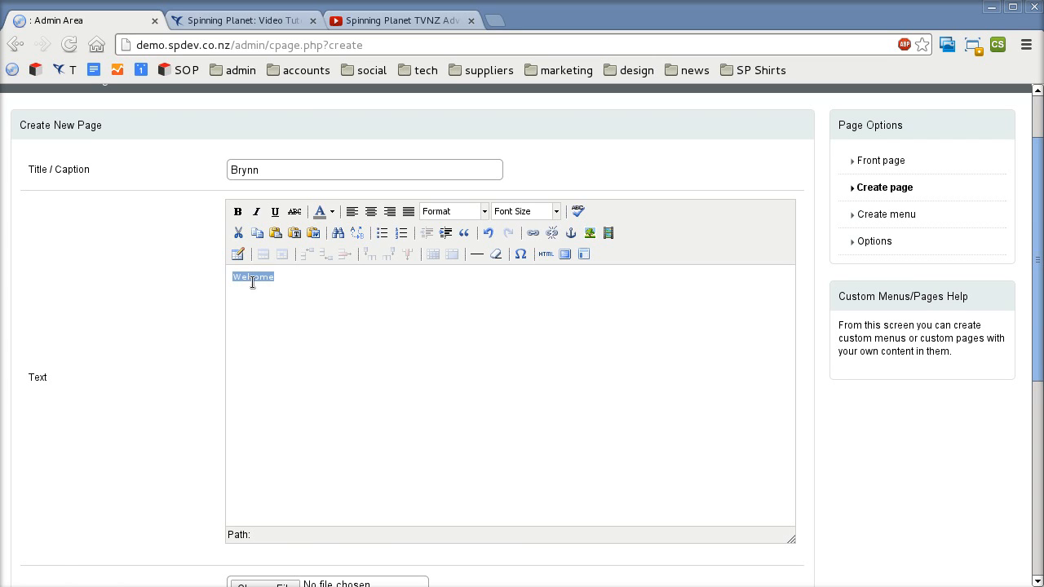
click(256, 212)
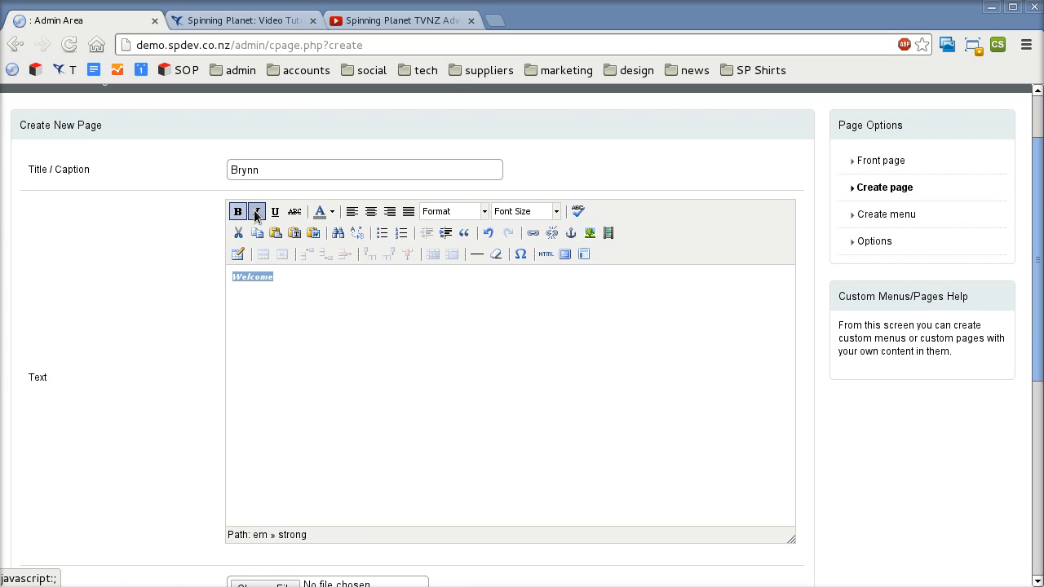
click(256, 212)
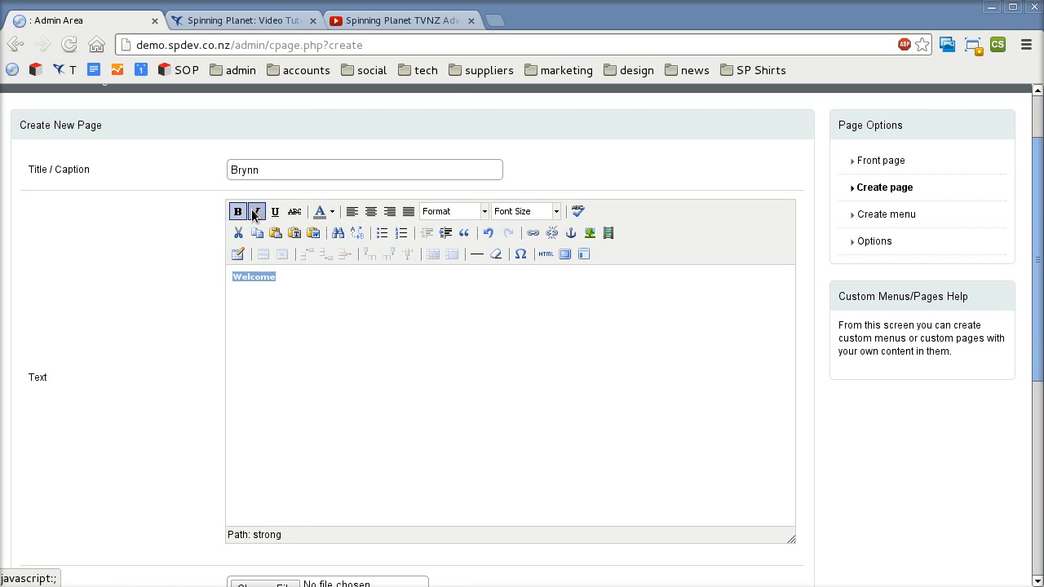
click(256, 212)
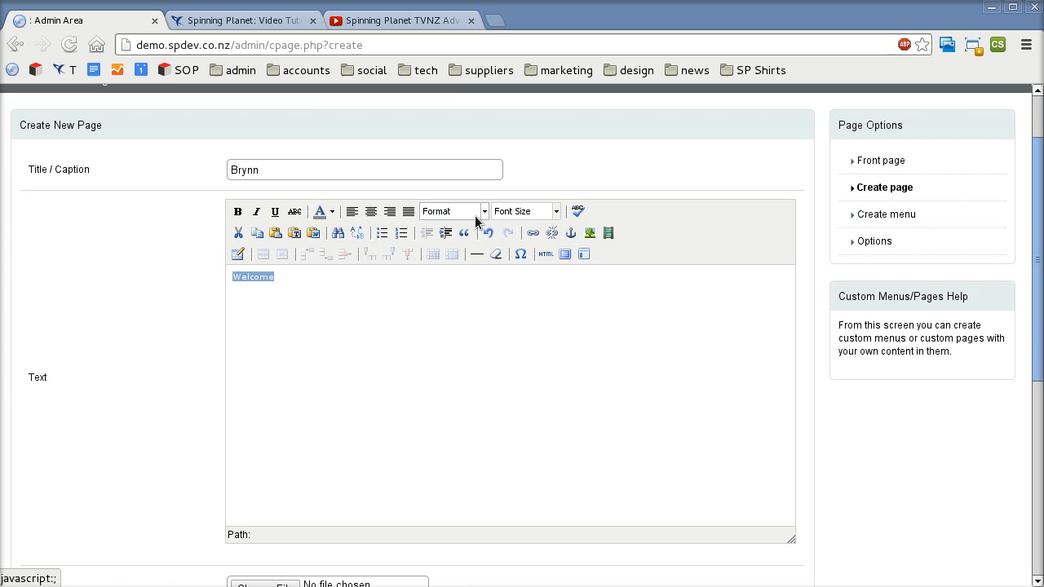
click(454, 212)
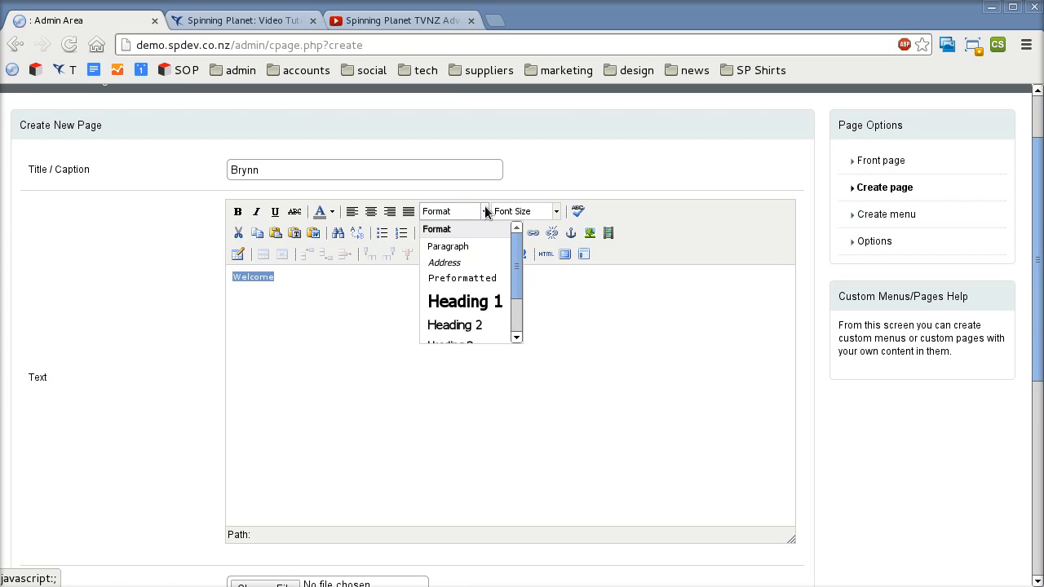
mouse_move(476, 247)
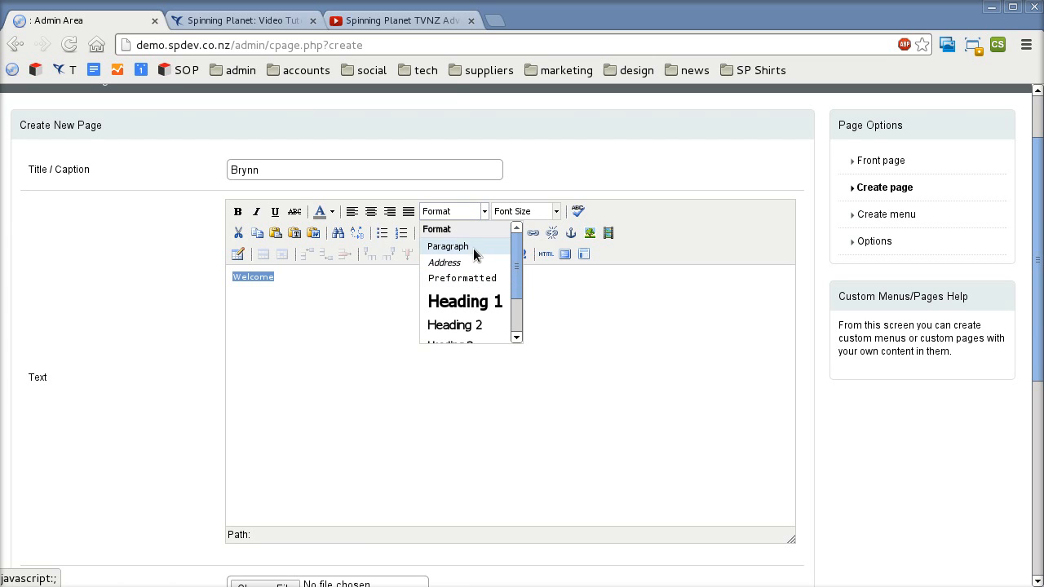
mouse_move(465, 300)
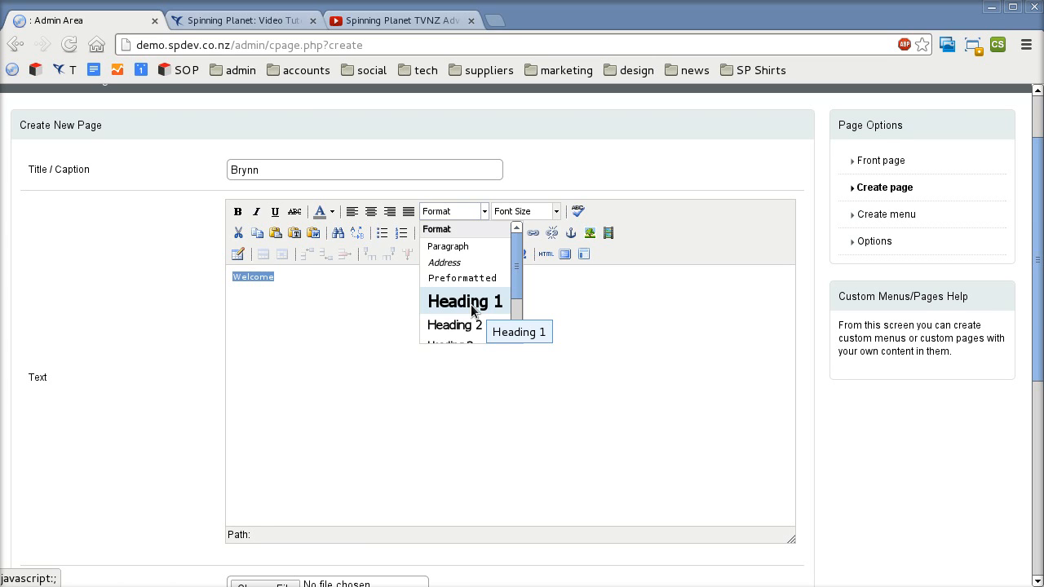
click(464, 301)
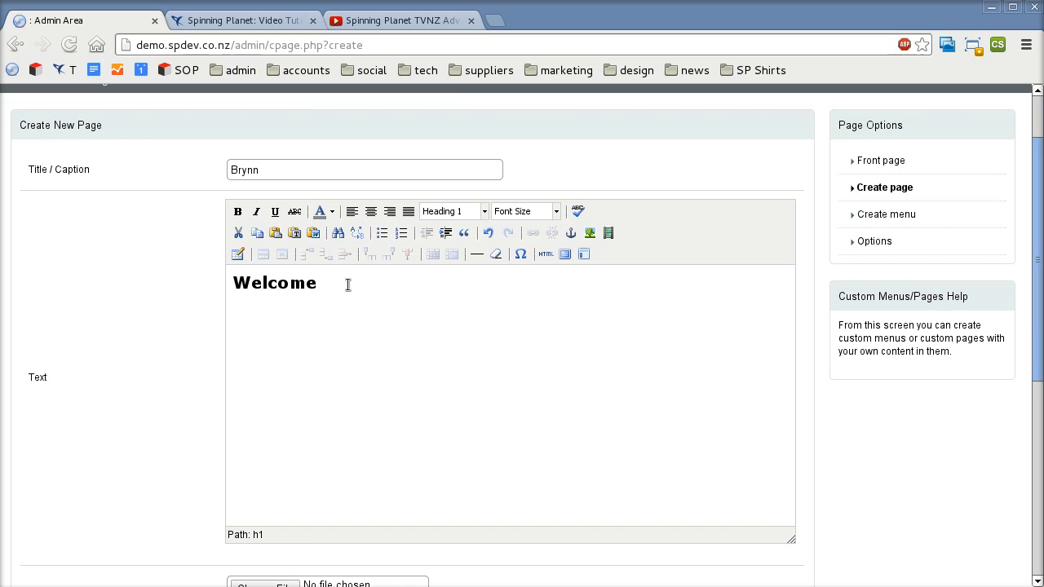
Add the paragraph 'This is some normal text' below the heading
click(317, 283)
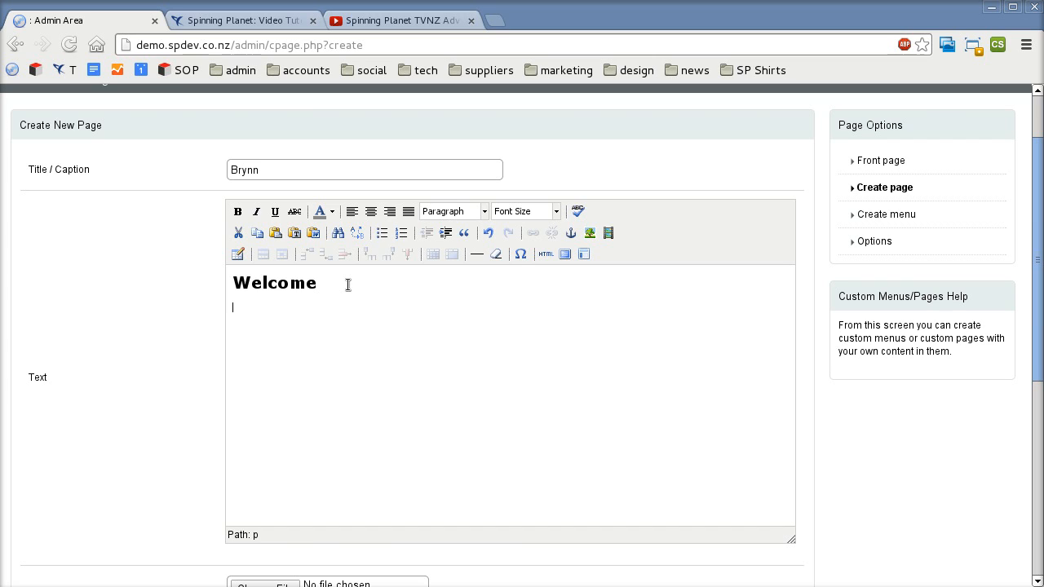
text(This is som)
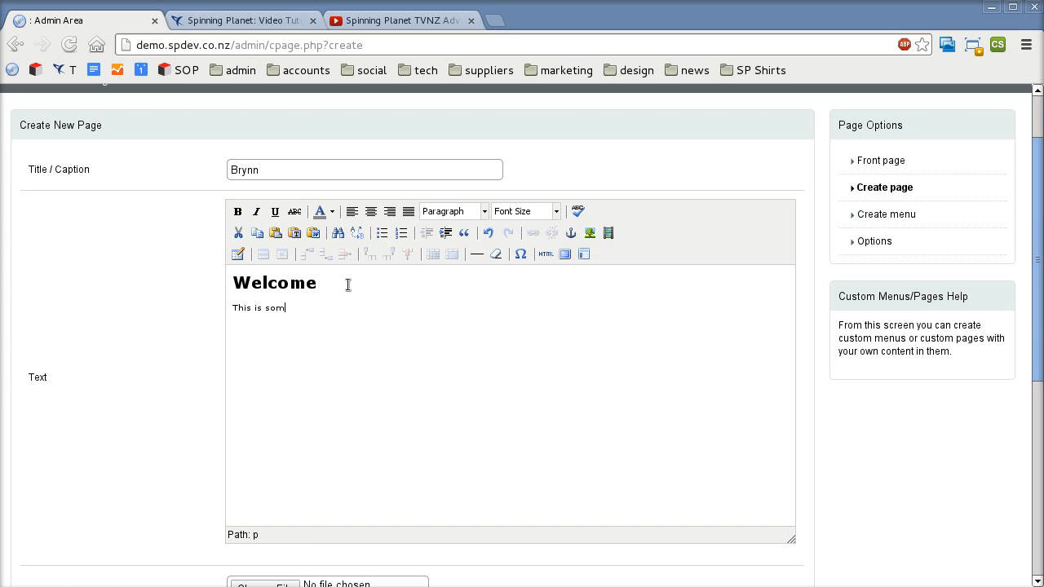
text(e normal te)
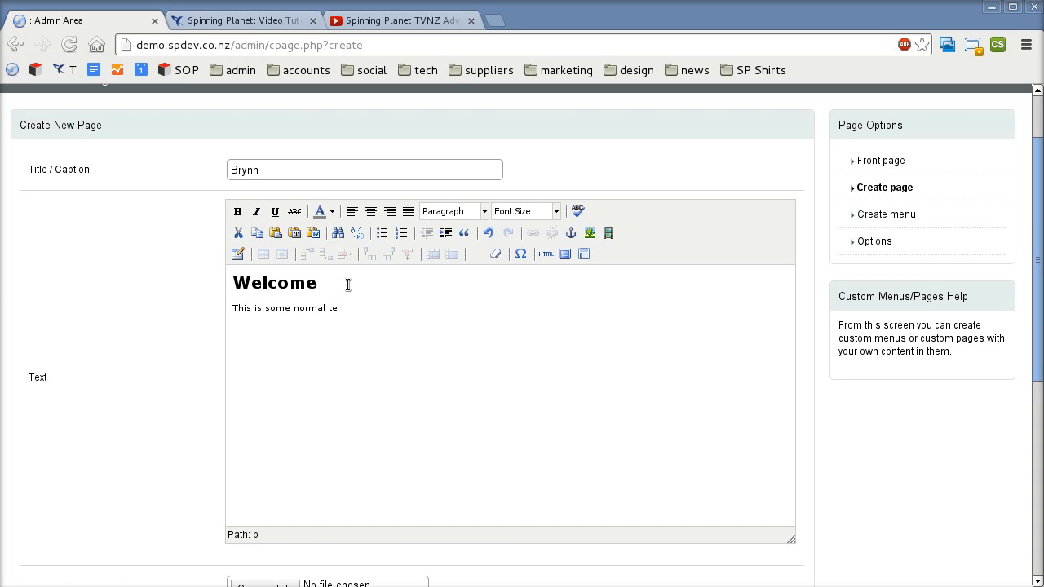
text(xt)
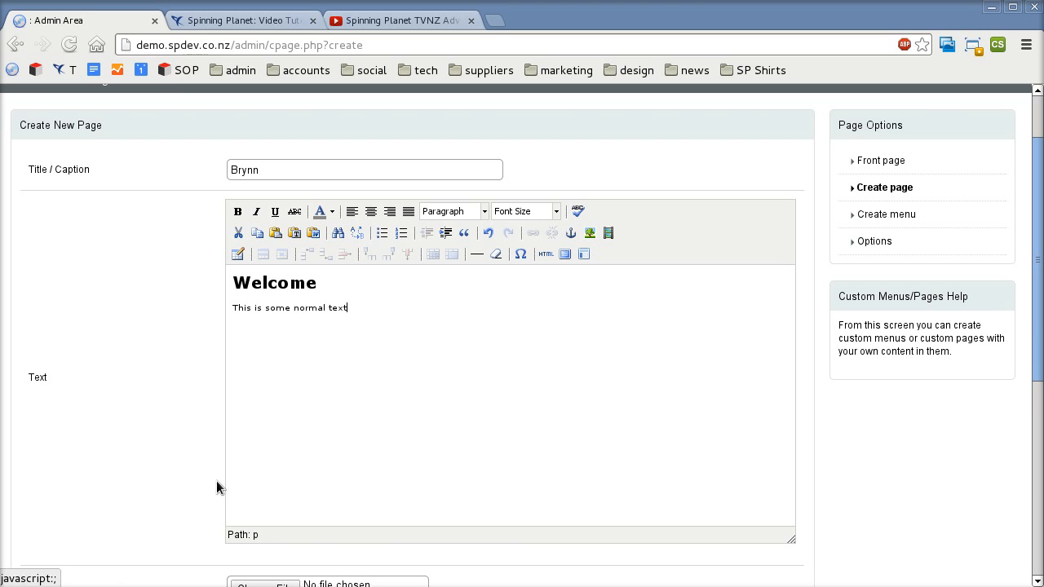
Name the main-menu link 'Brynn' and create the page
scroll(down, 3)
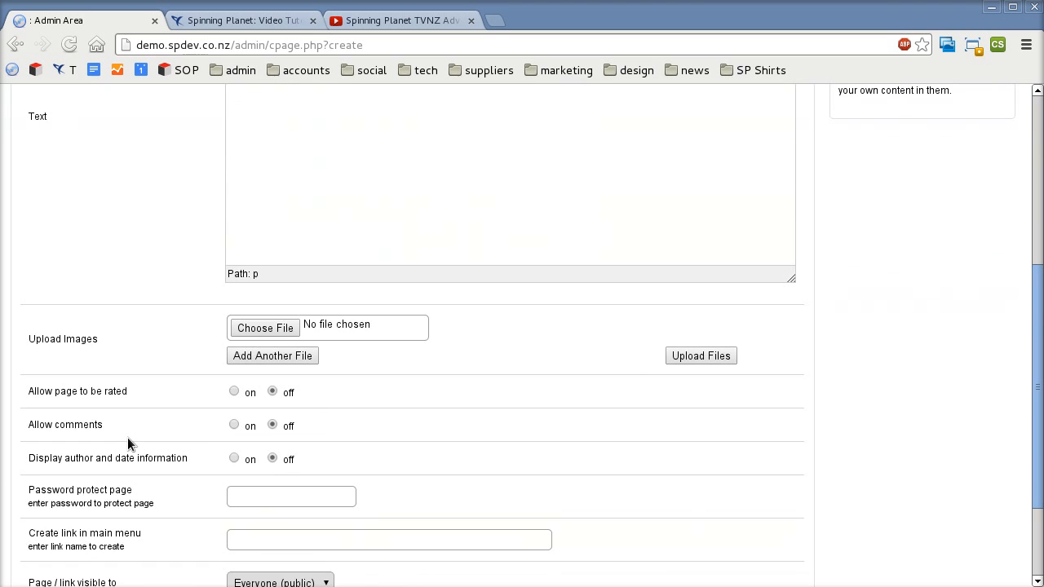
scroll(down, 3)
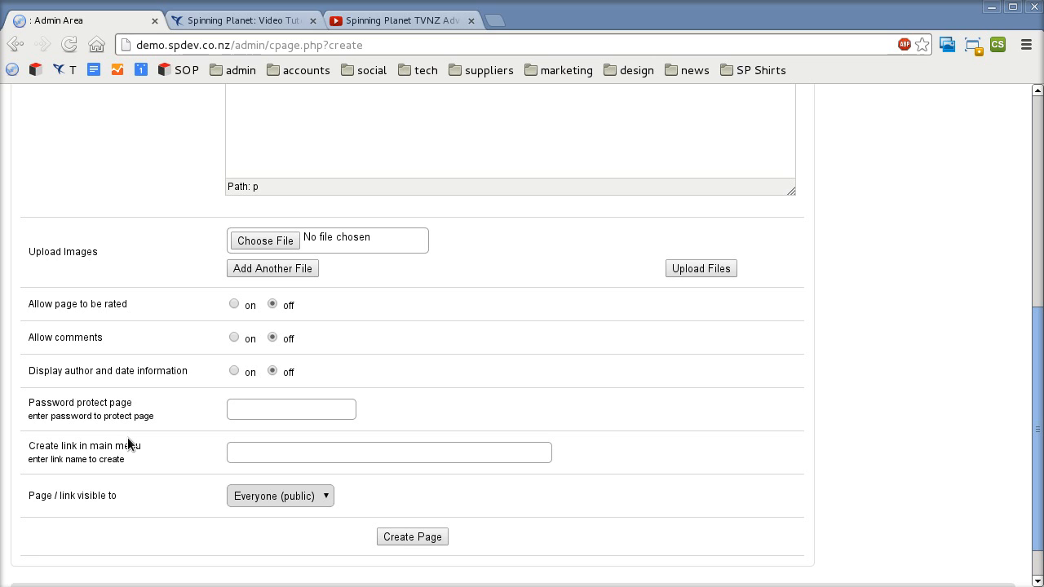
mouse_move(229, 362)
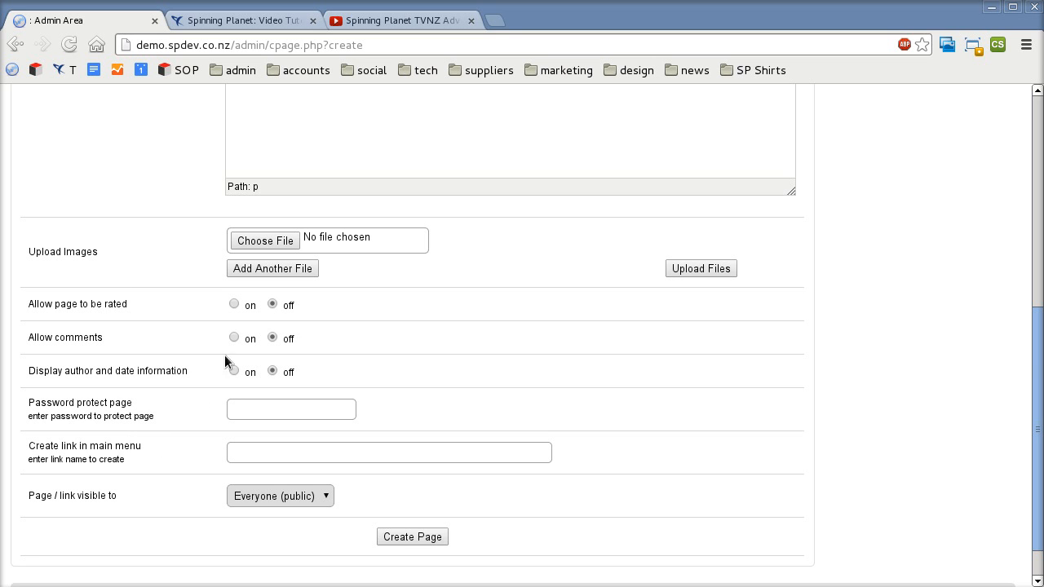
mouse_move(298, 346)
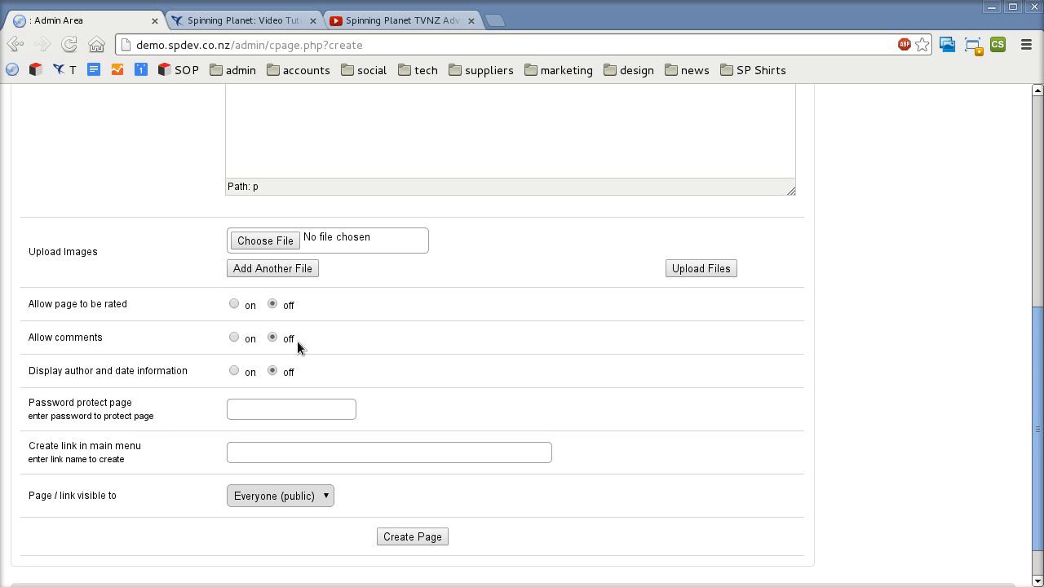
scroll(down, 3)
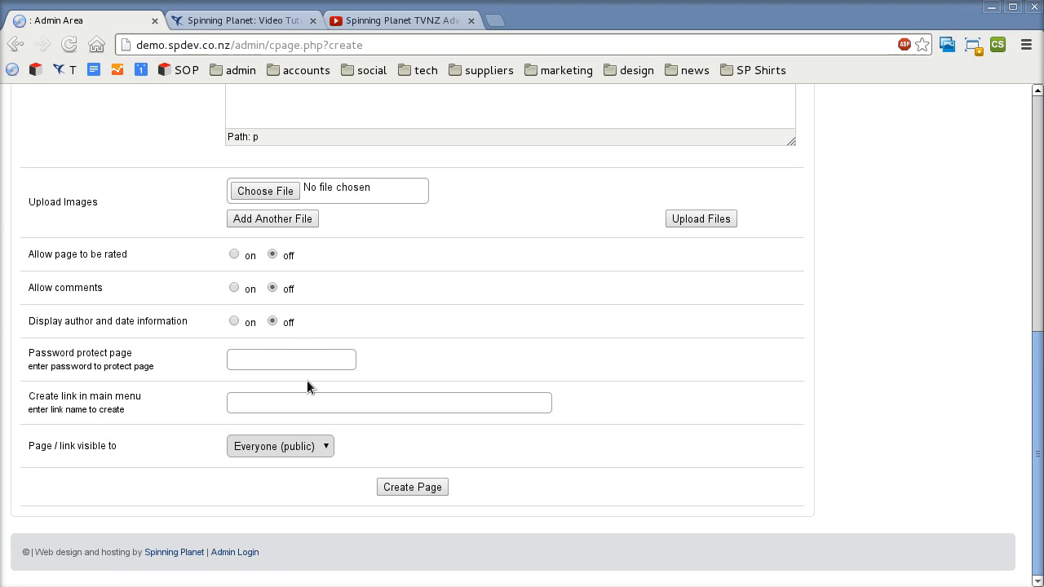
click(388, 402)
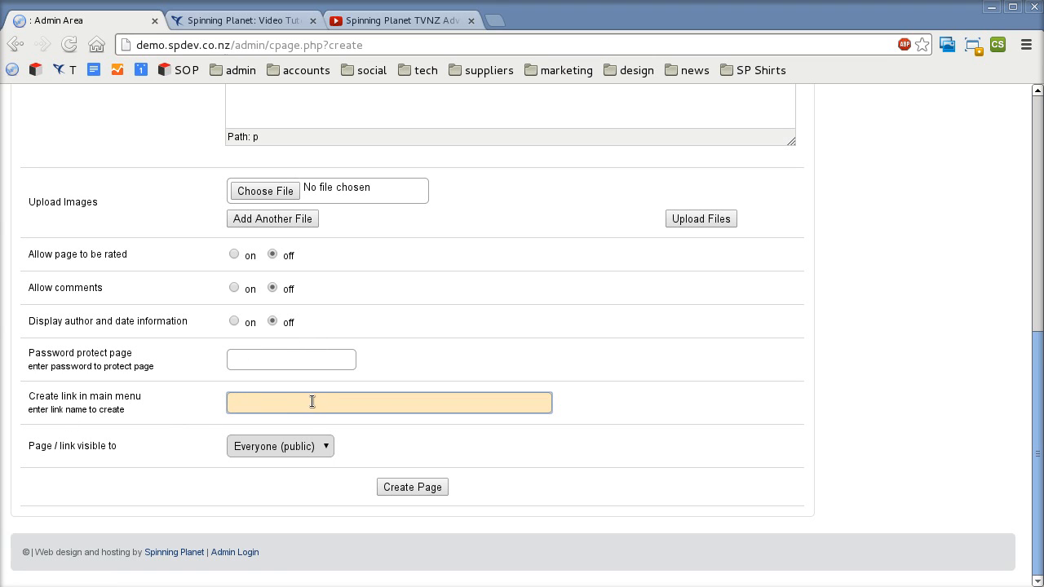
text(Brytn)
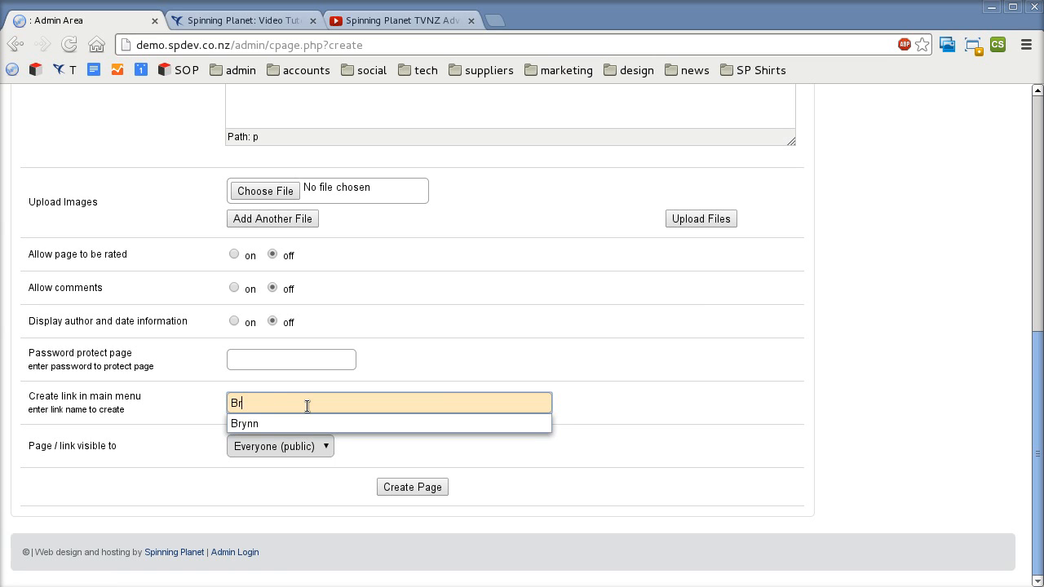
click(245, 424)
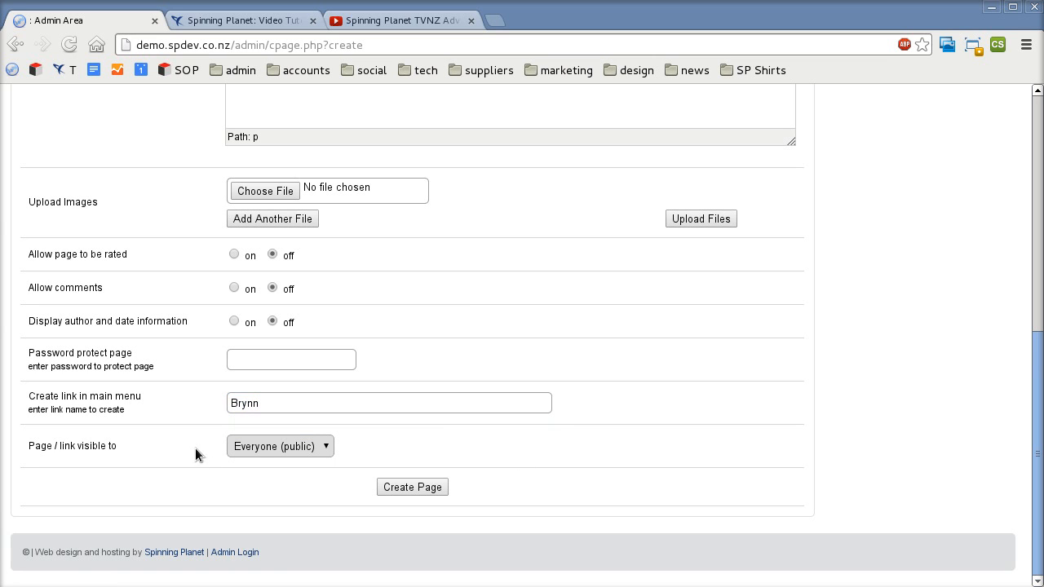
mouse_move(339, 507)
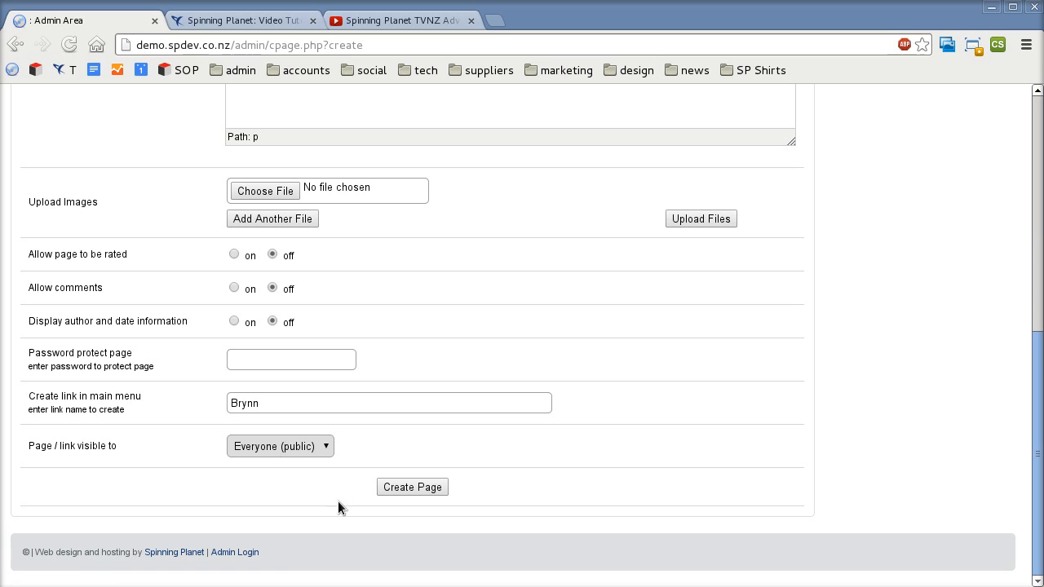
click(411, 486)
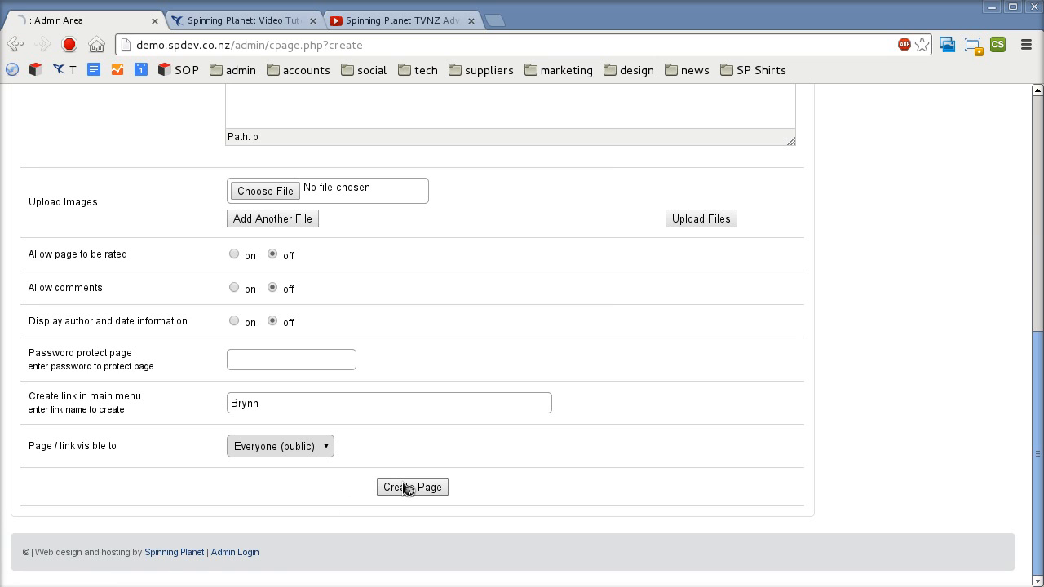
click(412, 487)
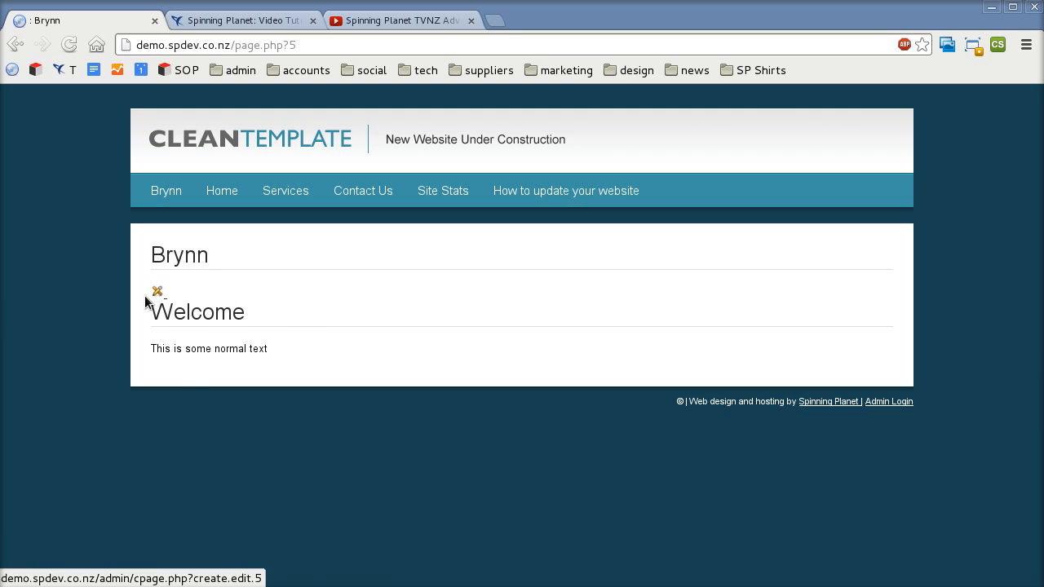
mouse_move(137, 316)
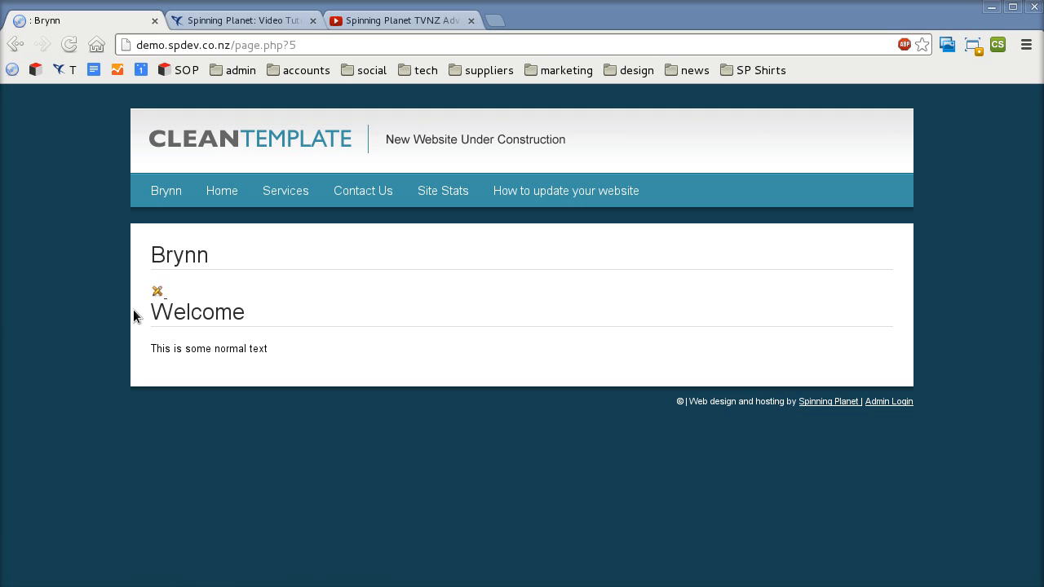
Select the Welcome heading on the live Brynn page
double_click(196, 311)
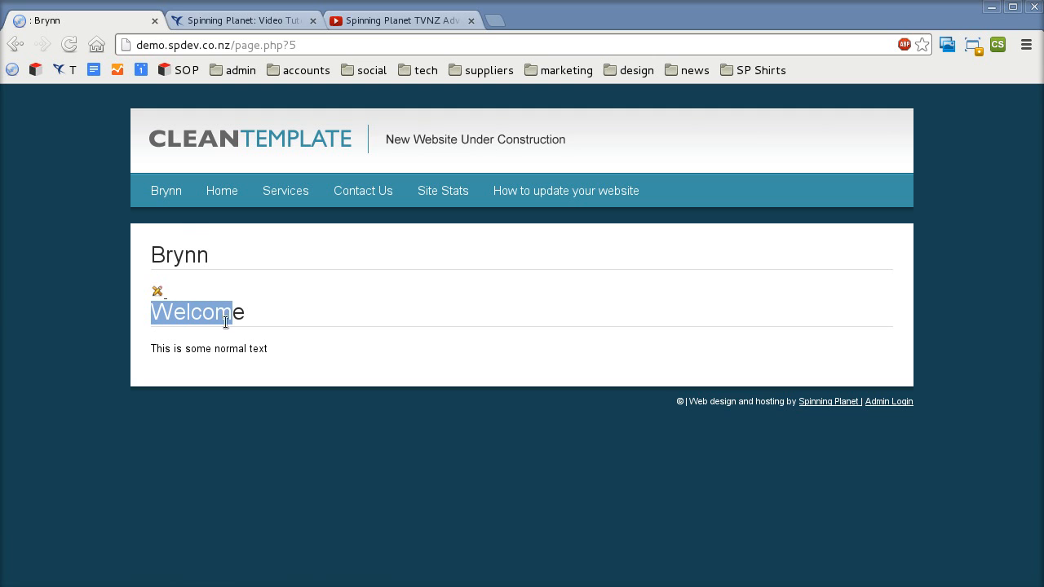
mouse_move(216, 321)
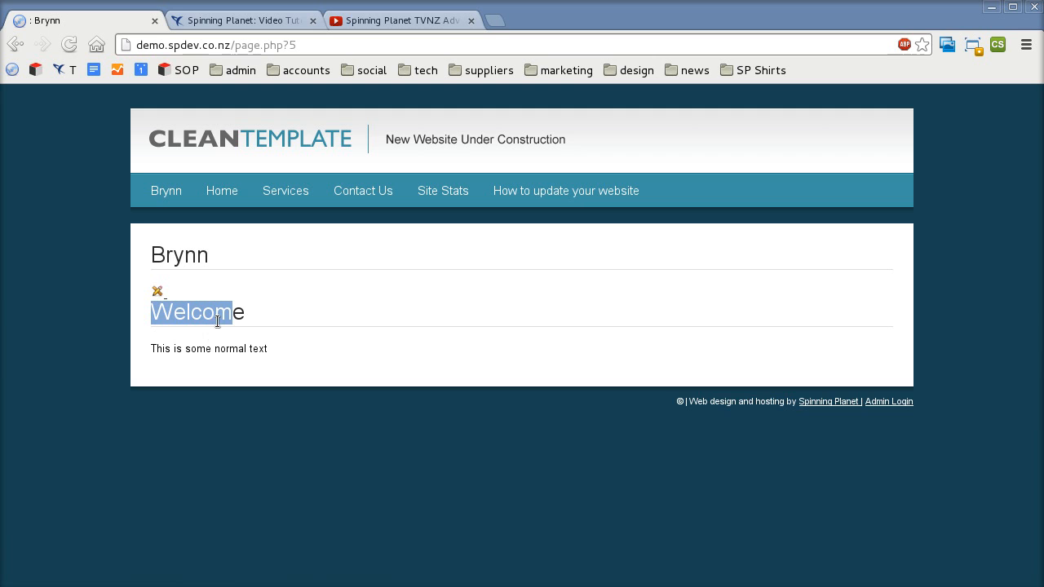
mouse_move(216, 342)
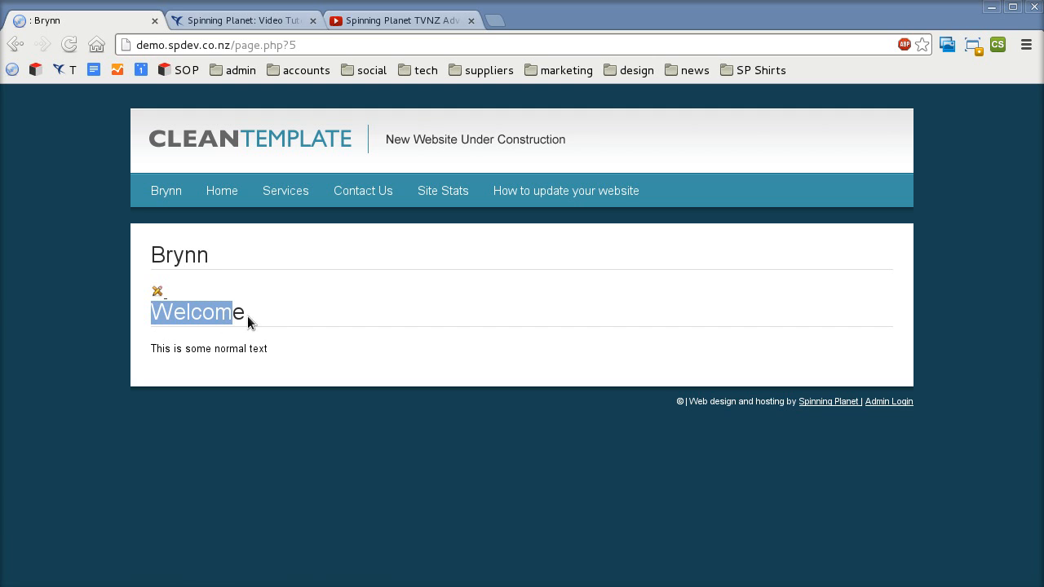
mouse_move(571, 241)
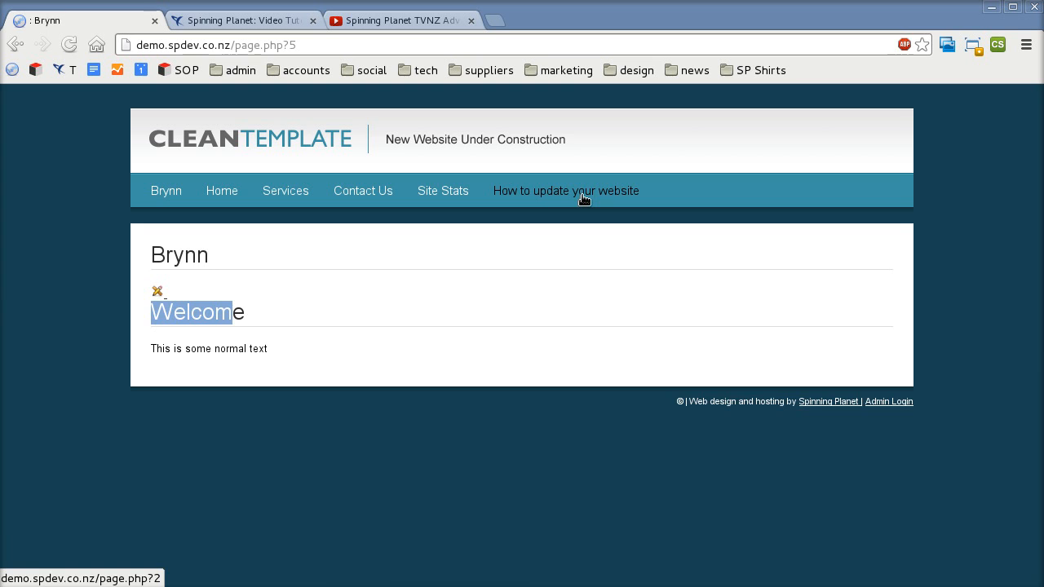
View the 'How to update your website' page and scroll through its formatting examples
click(565, 189)
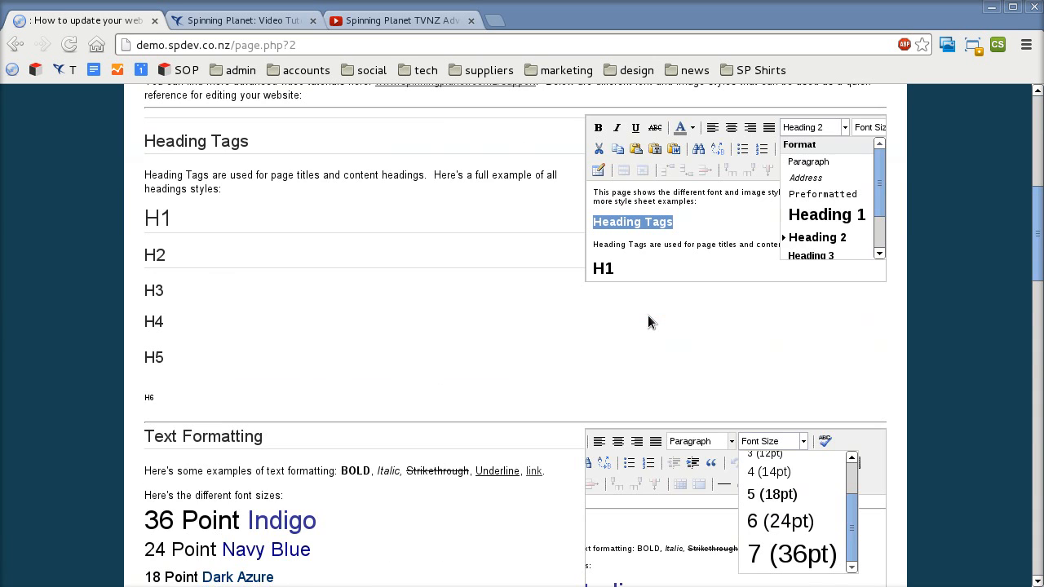
mouse_move(178, 277)
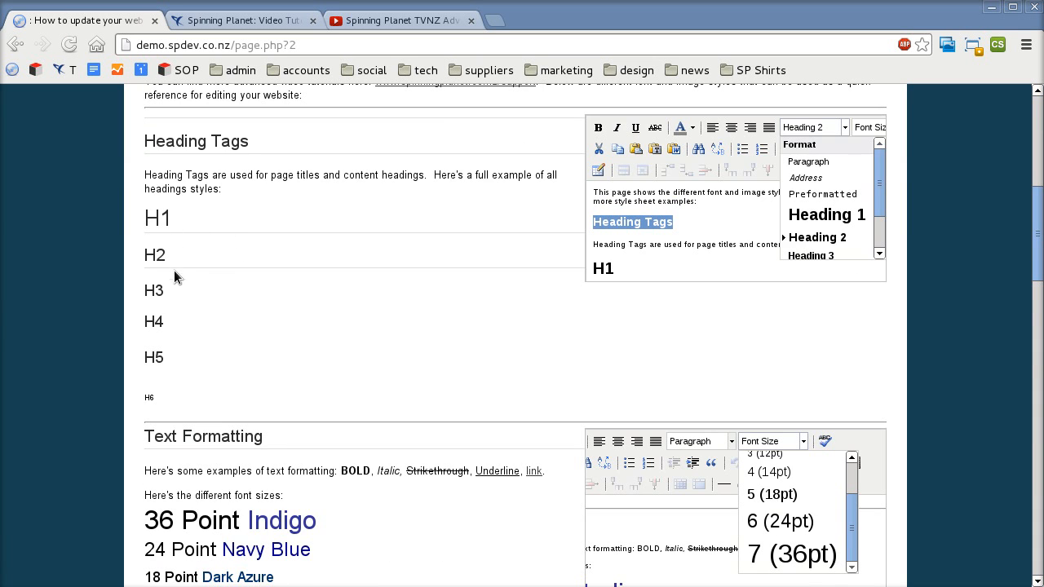
mouse_move(339, 336)
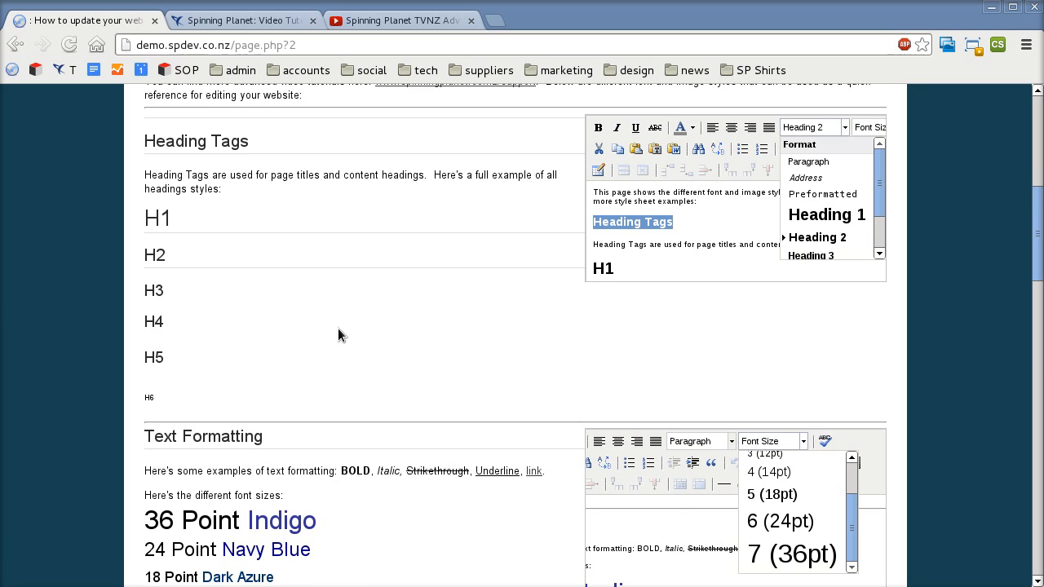
scroll(down, 3)
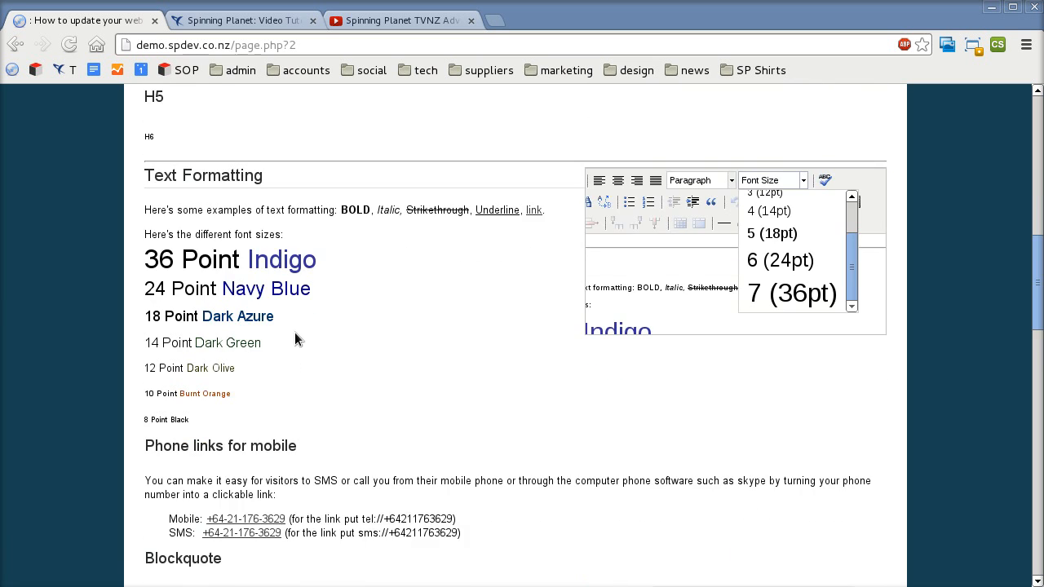
scroll(down, 3)
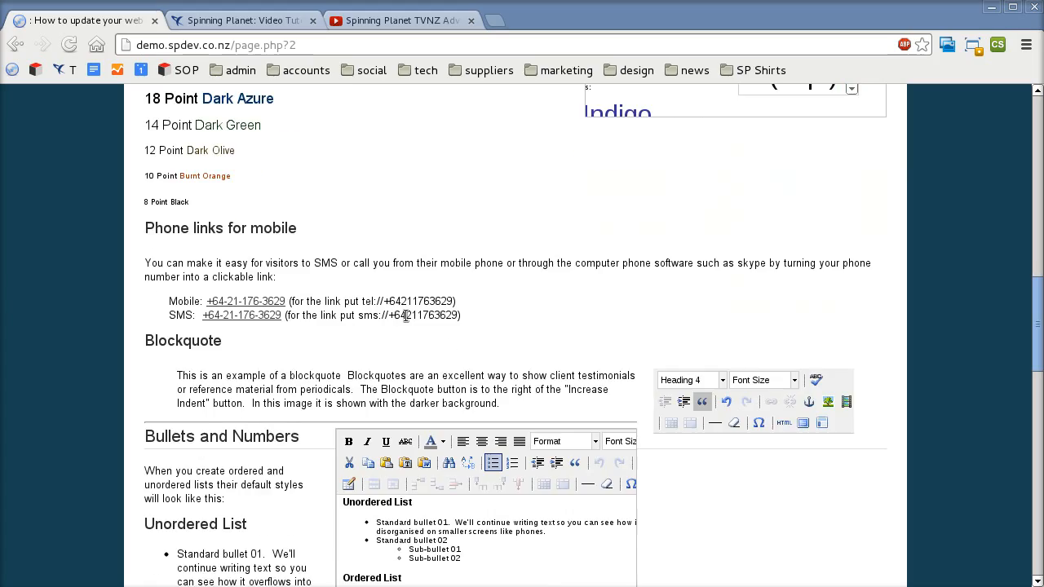
scroll(down, 3)
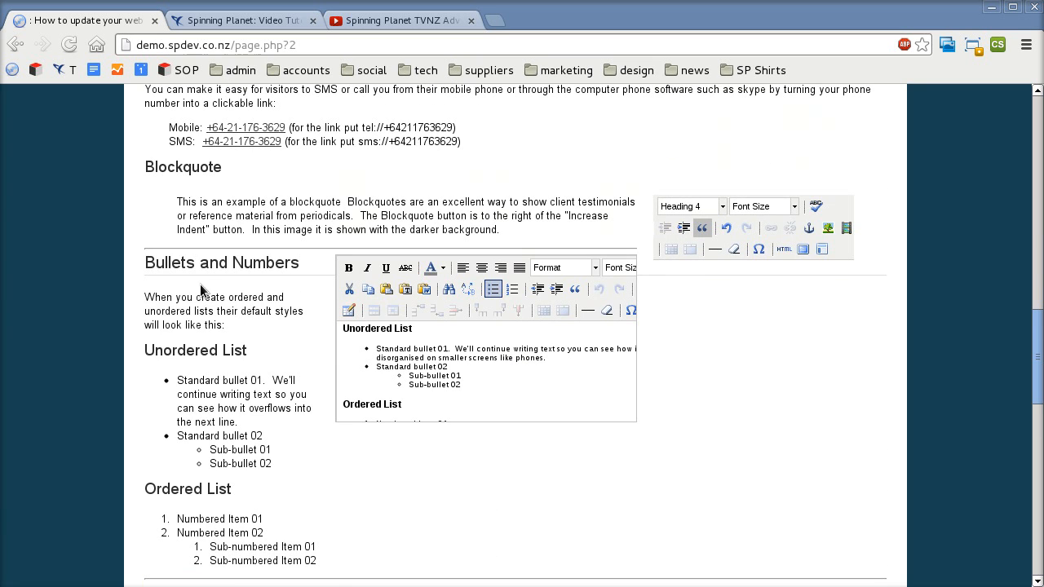
scroll(down, 3)
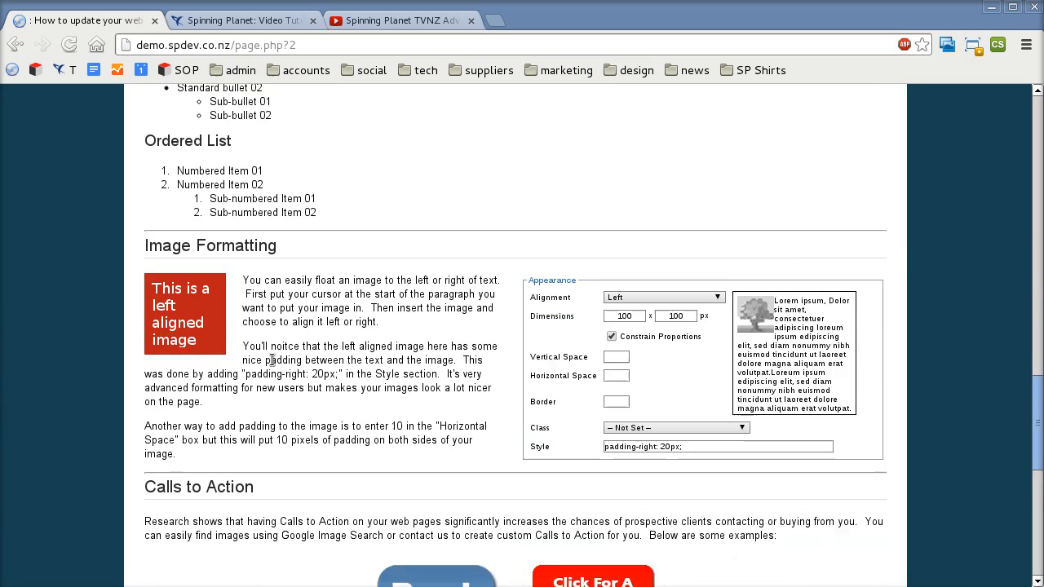
scroll(down, 3)
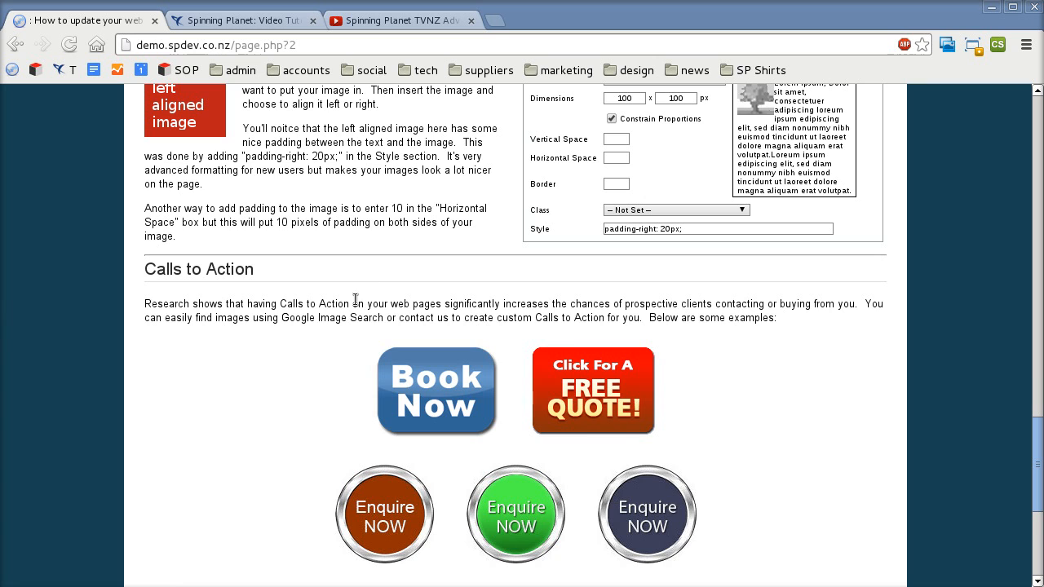
scroll(up, 3)
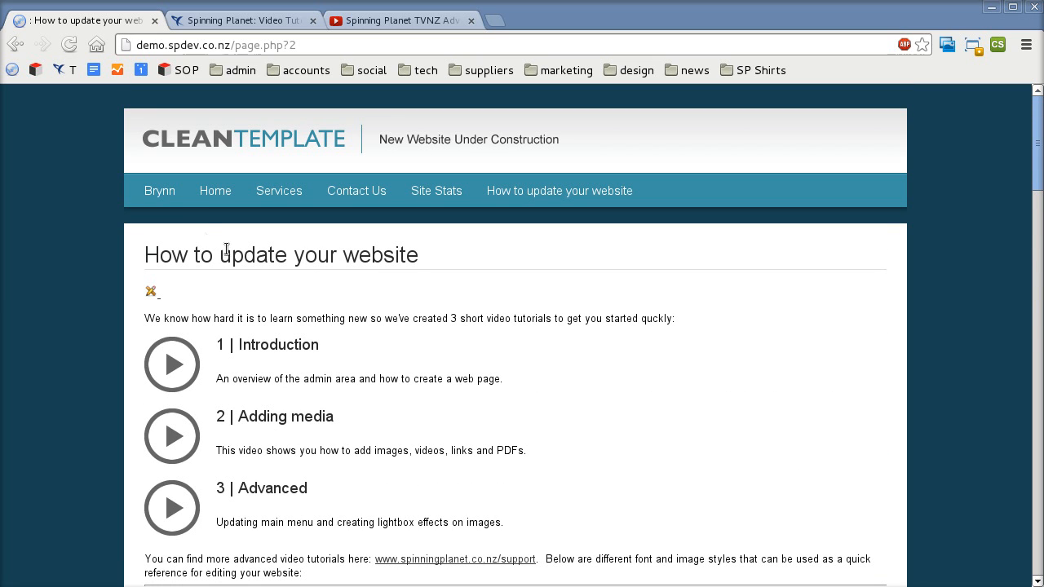
Return to the Brynn page and open it in the Edit Page screen
click(160, 189)
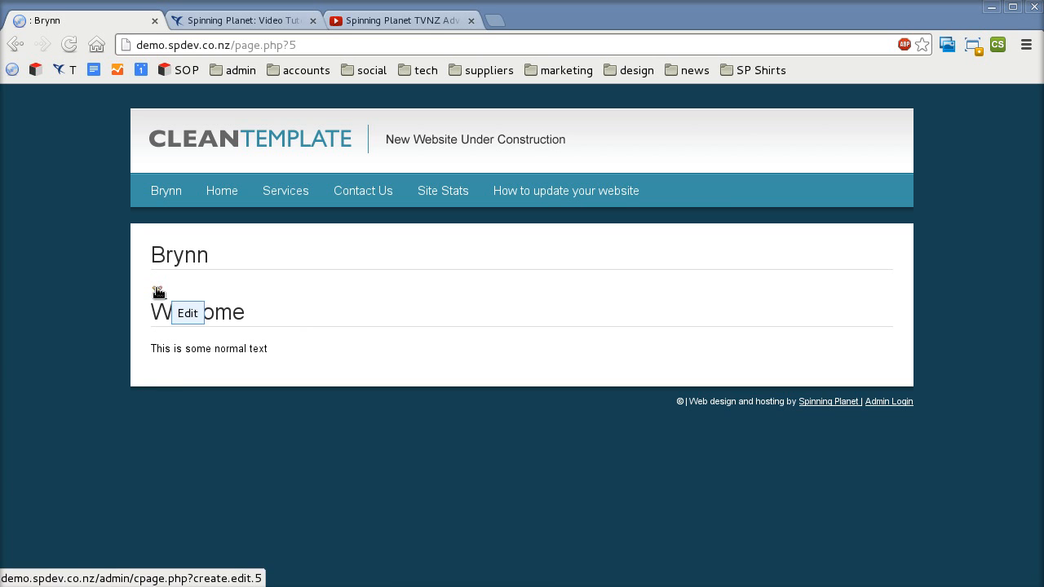
click(188, 314)
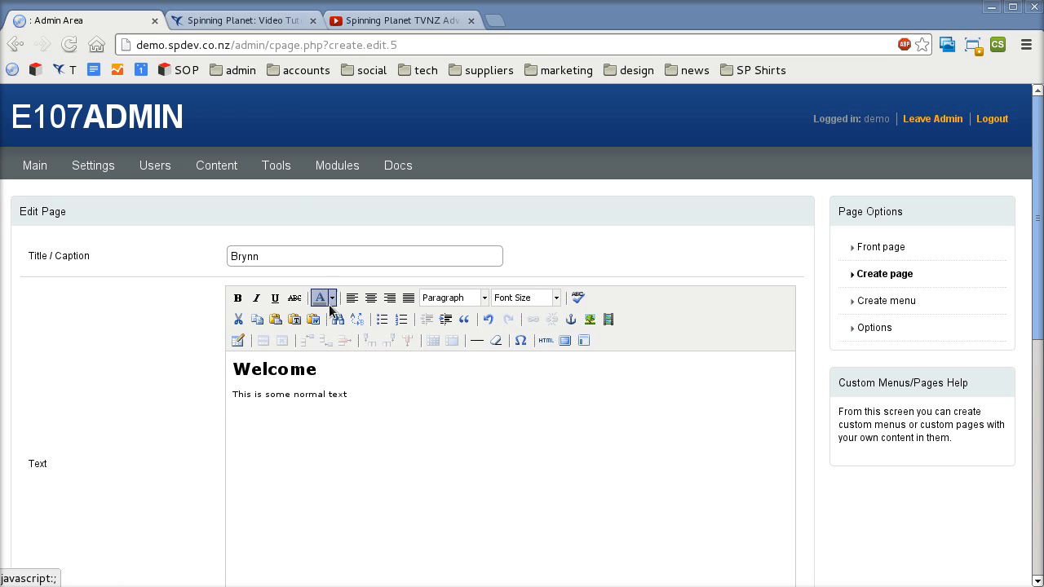
mouse_move(238, 341)
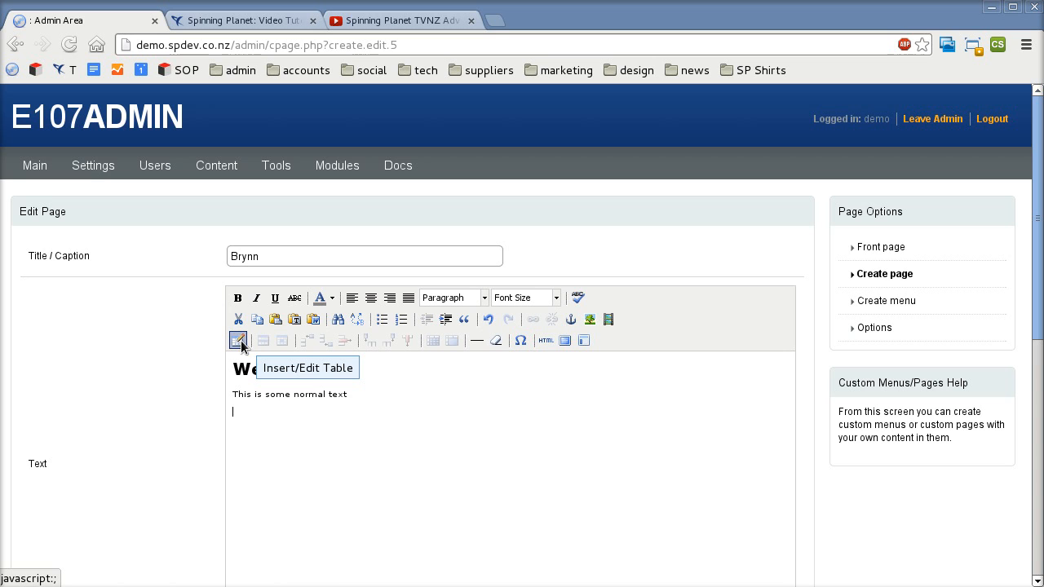
Insert a table with 8 rows, 100% width and border 1 into the page
click(238, 341)
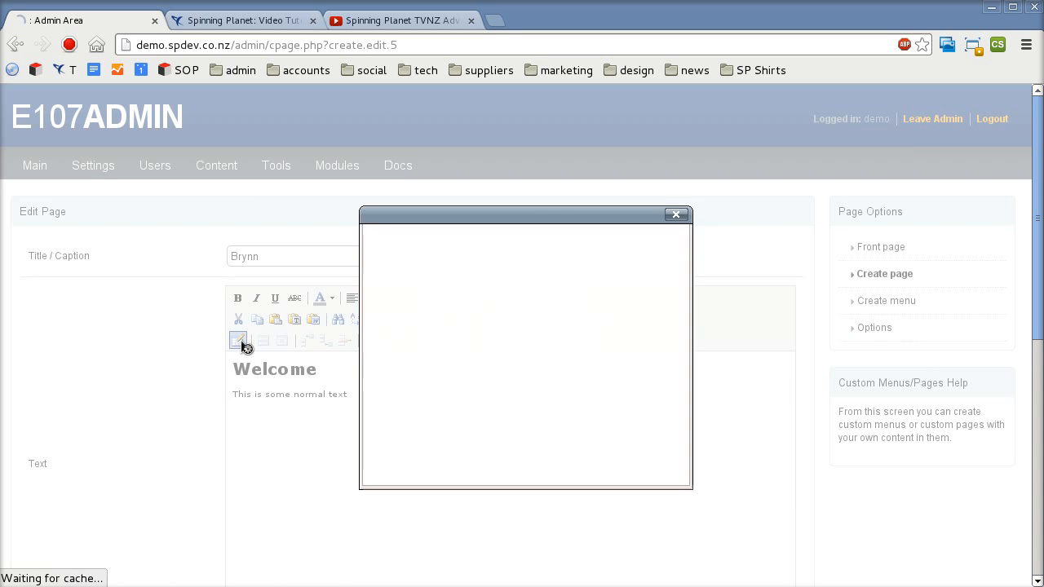
click(238, 341)
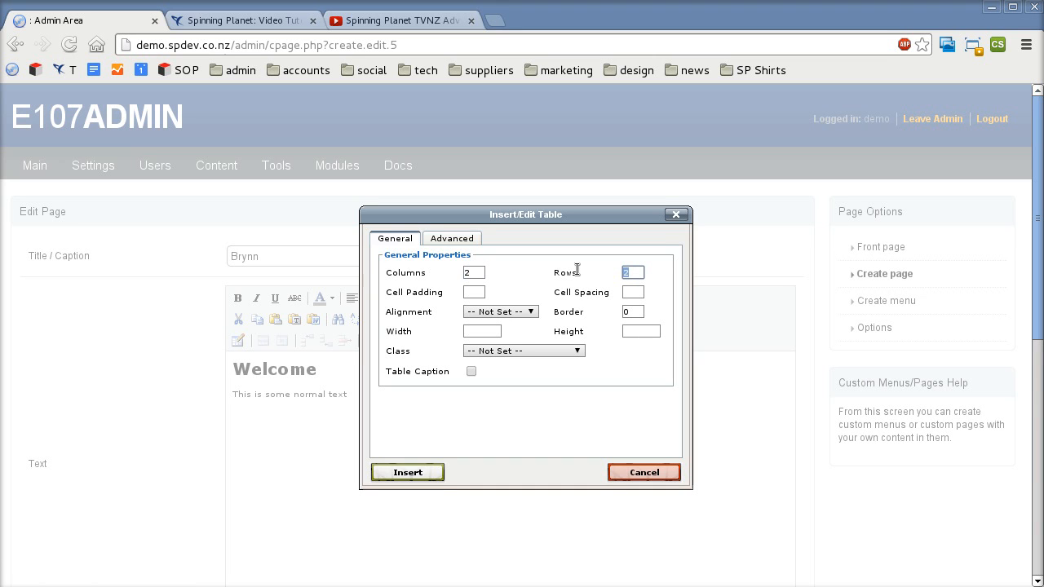
text(8)
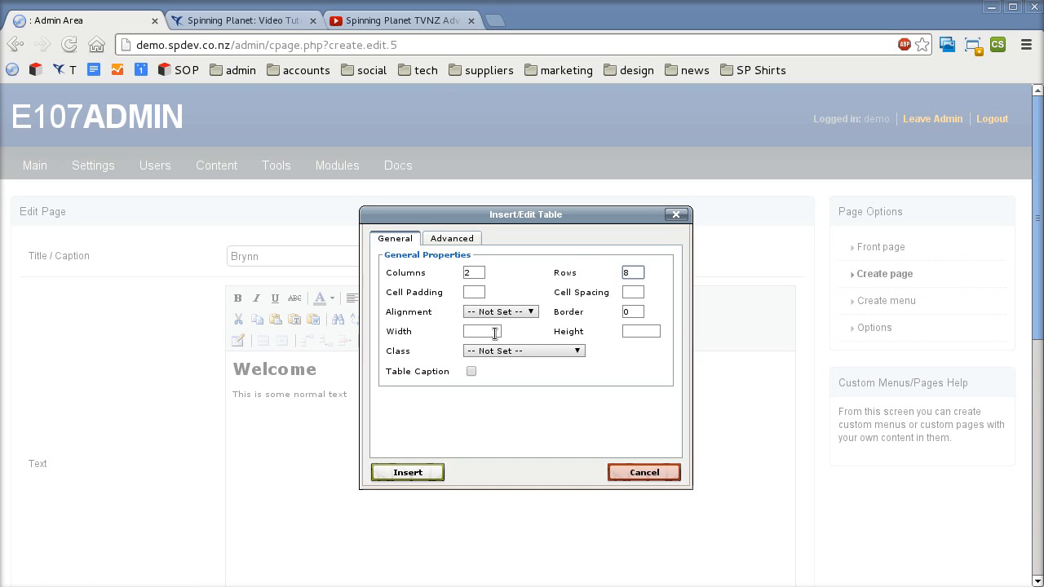
text(100%)
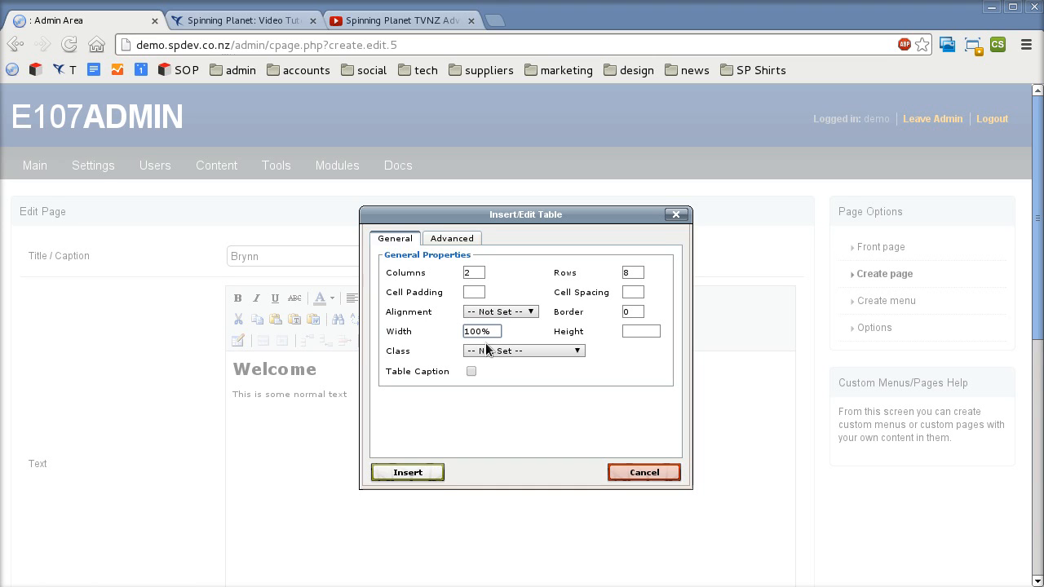
mouse_move(521, 372)
text(1)
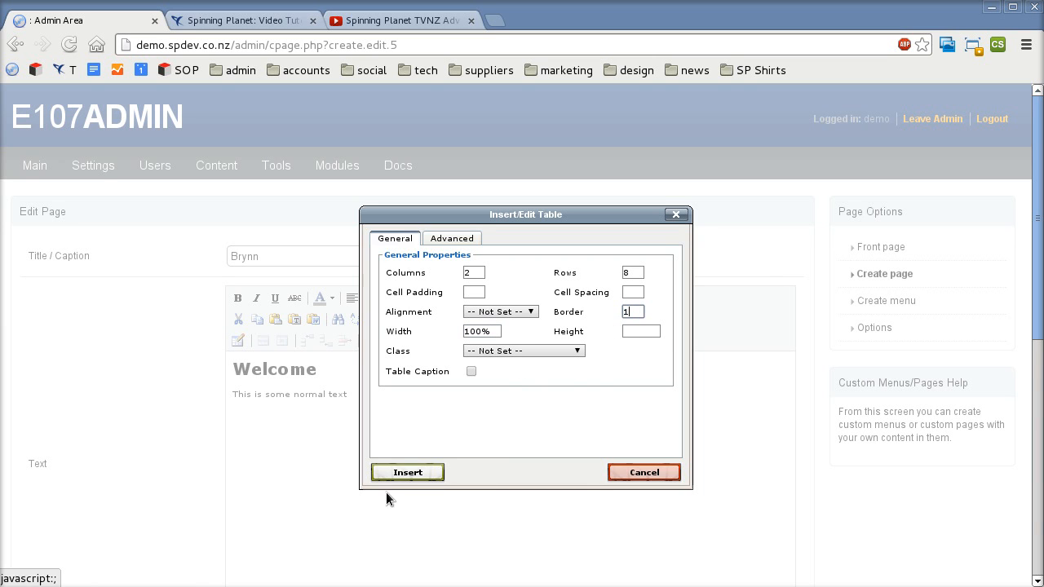
click(408, 473)
text(Team)
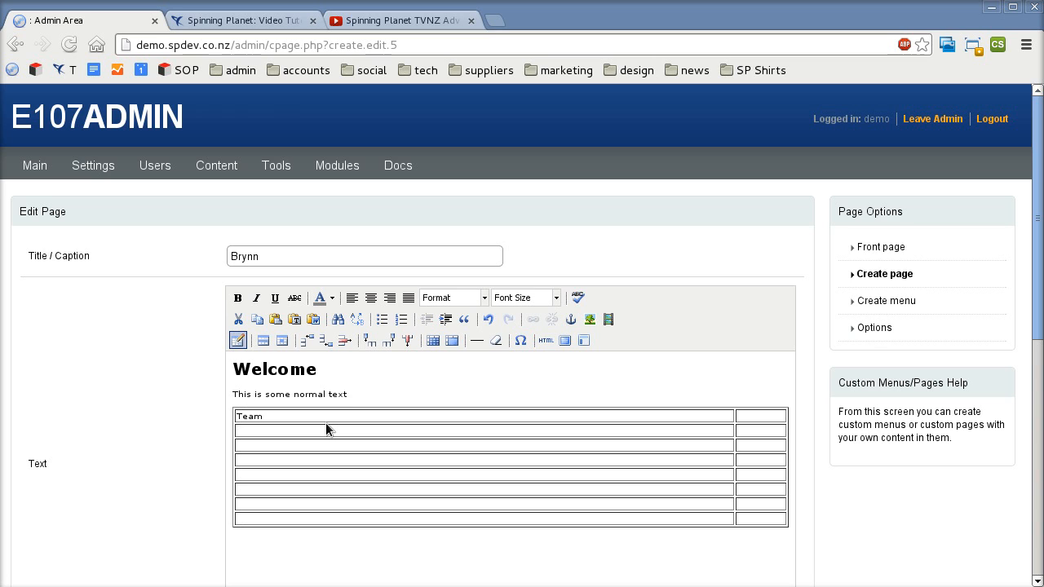
Enter 'Team One' and 'Team Two' in the top cells and format both as Heading 1
text(One)
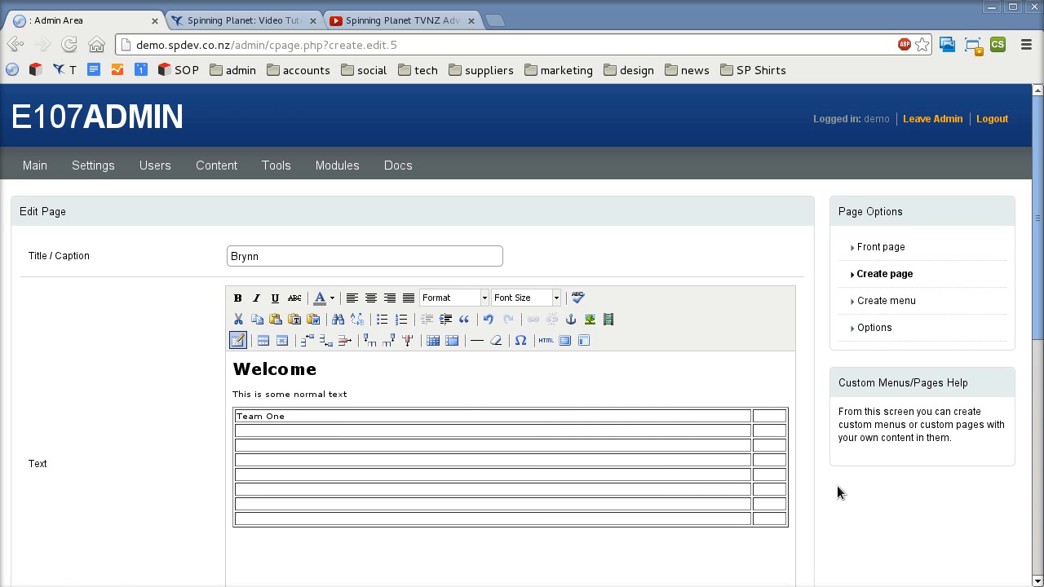
text(Team Two)
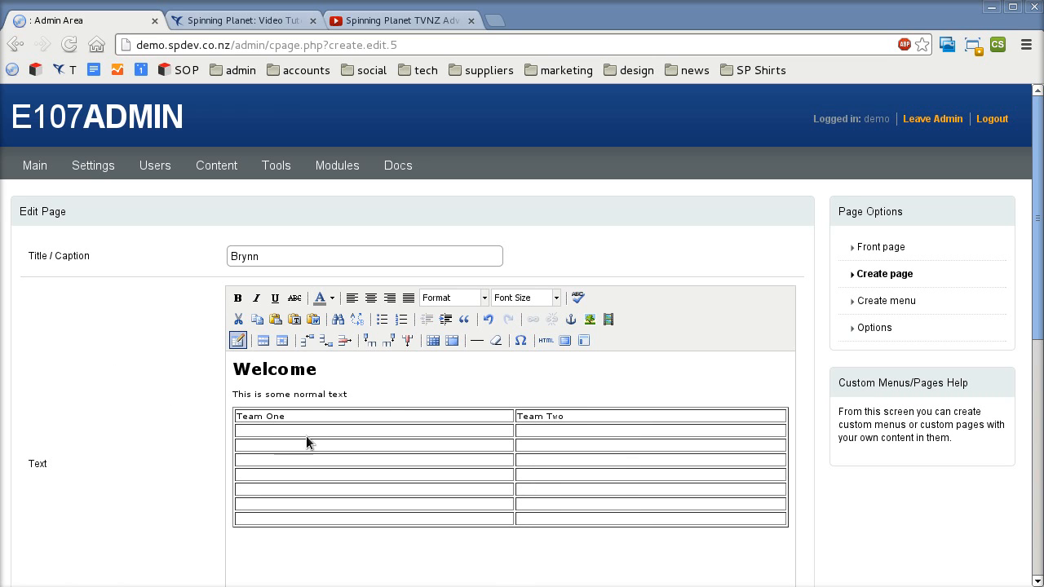
double_click(260, 416)
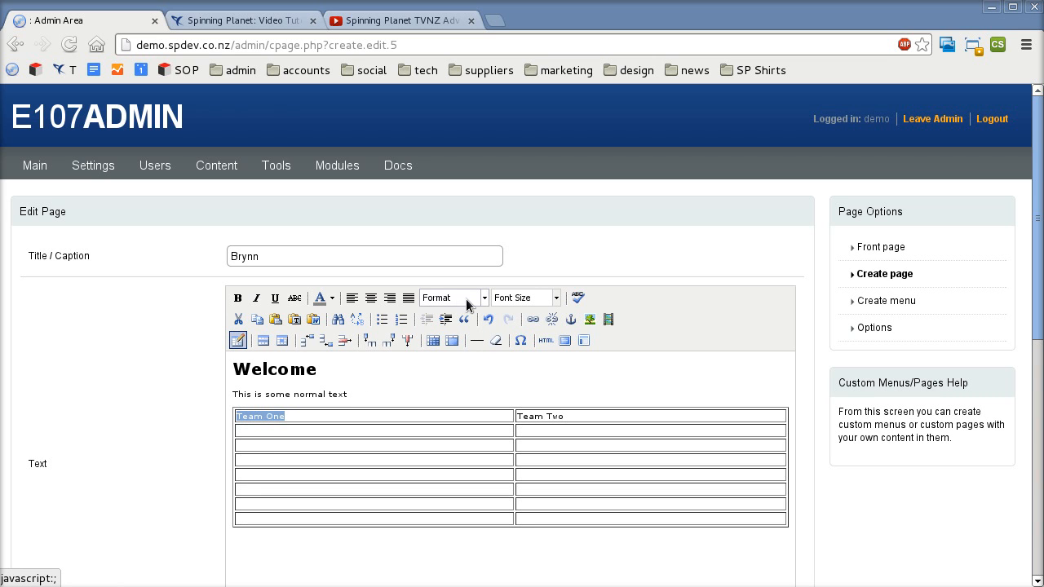
click(454, 297)
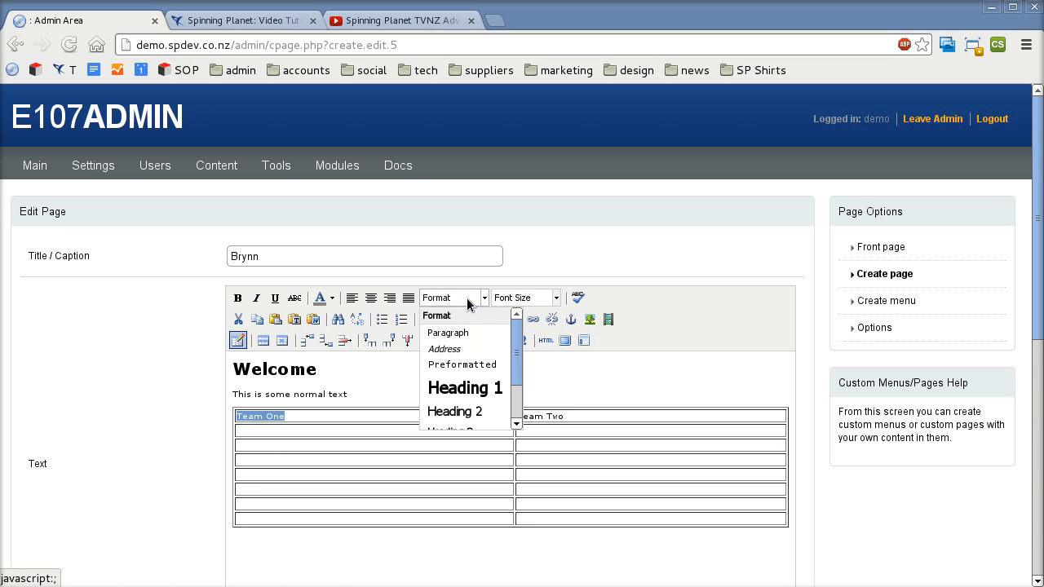
click(454, 411)
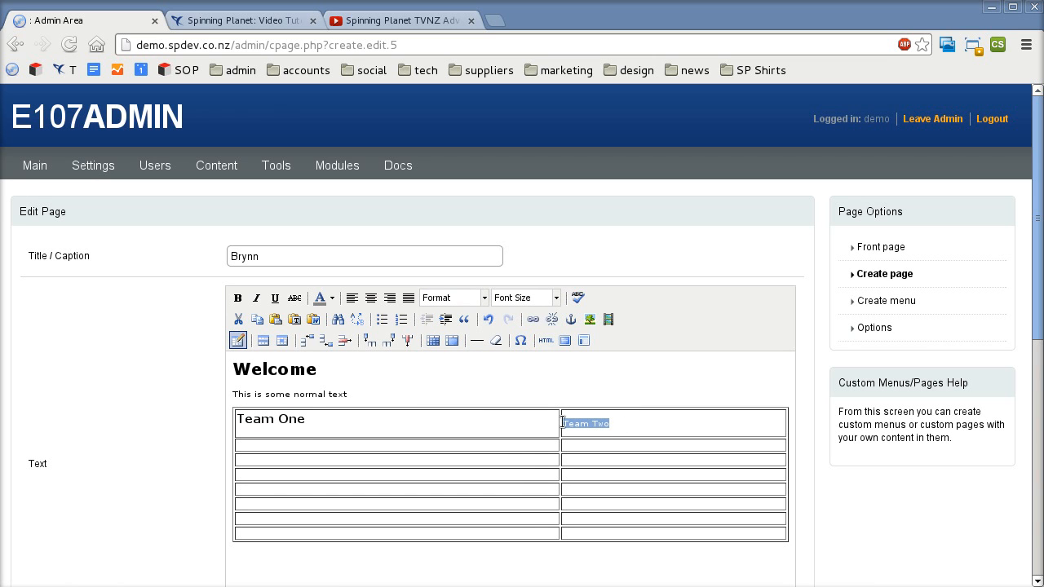
click(450, 297)
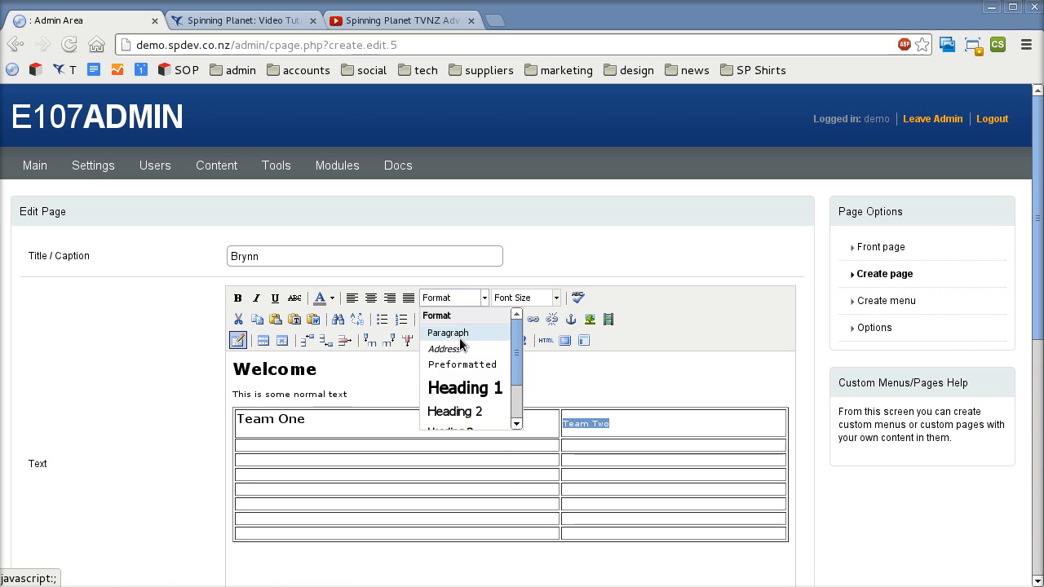
click(448, 333)
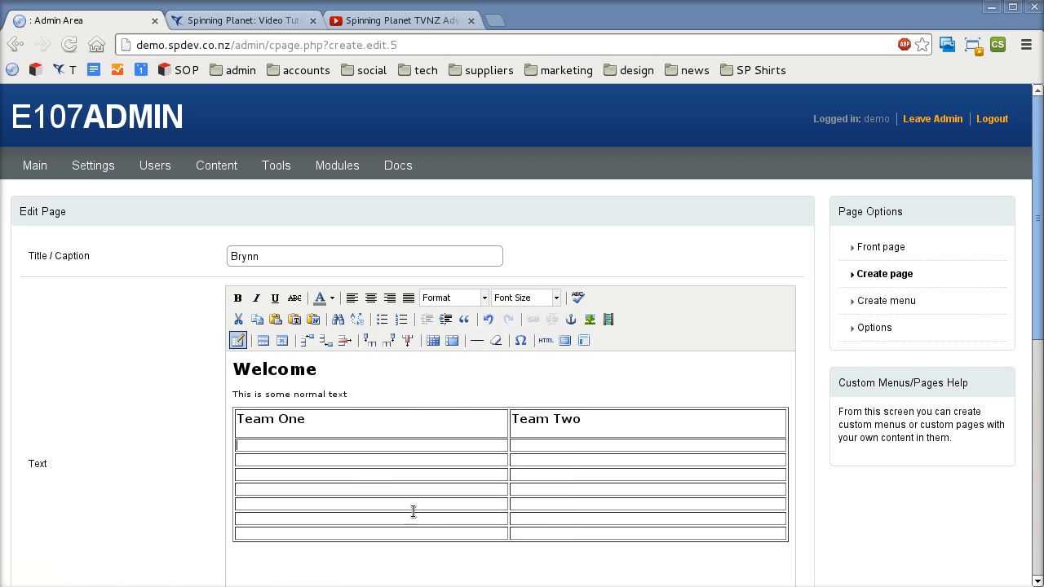
Enter 'Jo Doe' and 'Jane Doe' in the row below the team headings
text(Jo Doe)
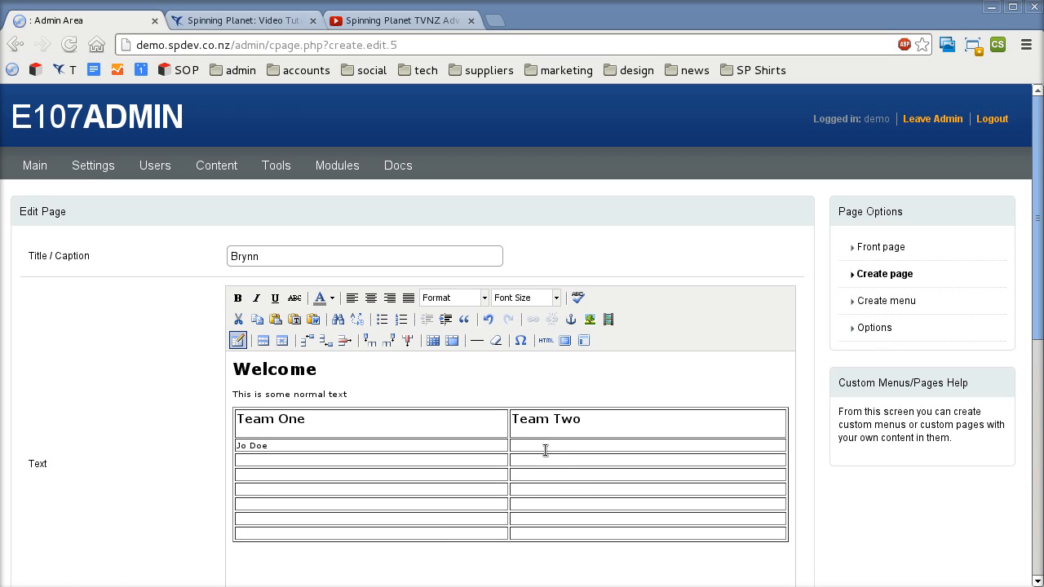
text(Jane Doe)
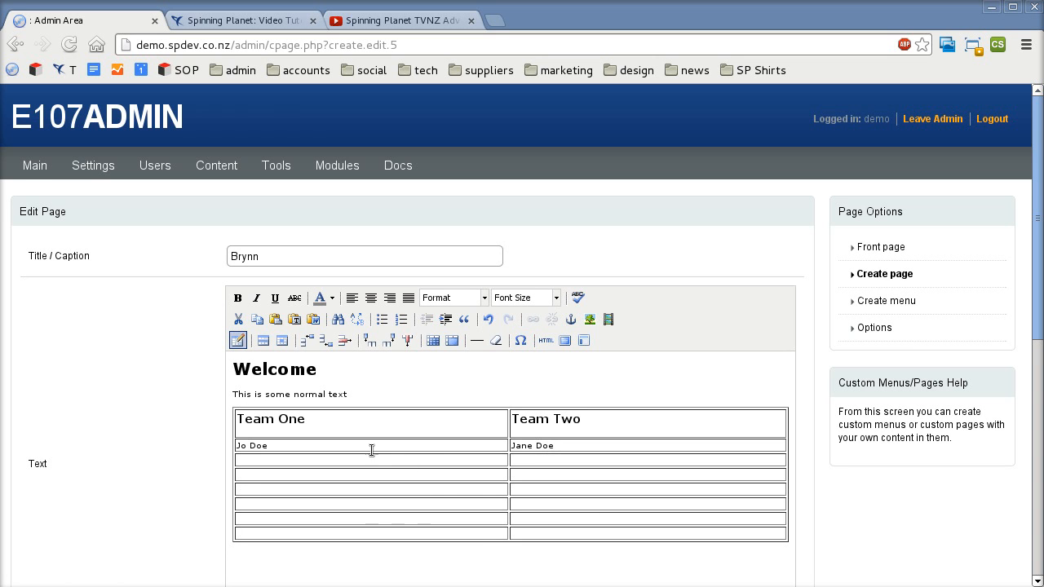
Clear the Border value in Table Properties and update the team table
right_click(372, 450)
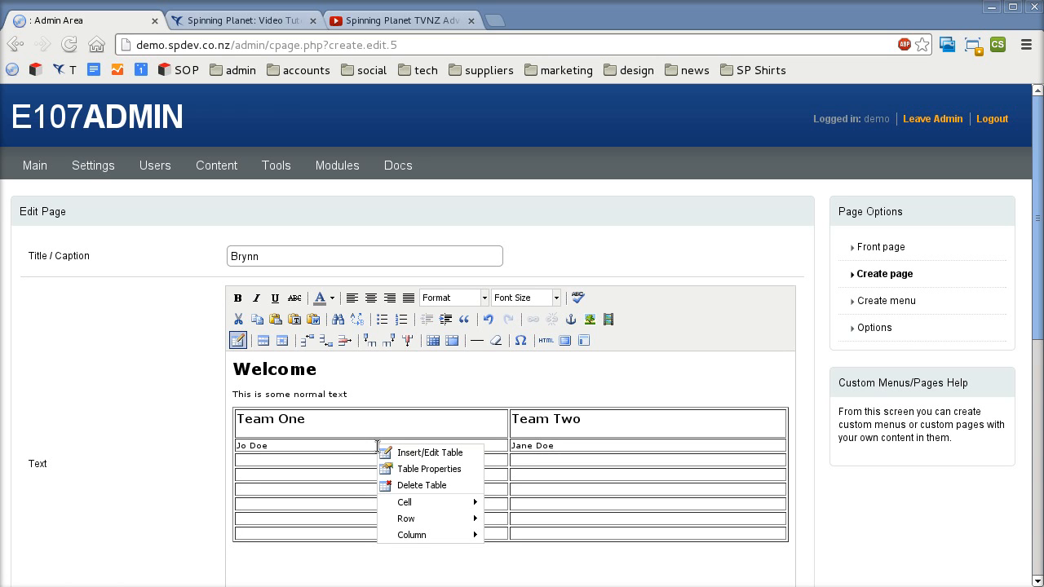
click(431, 454)
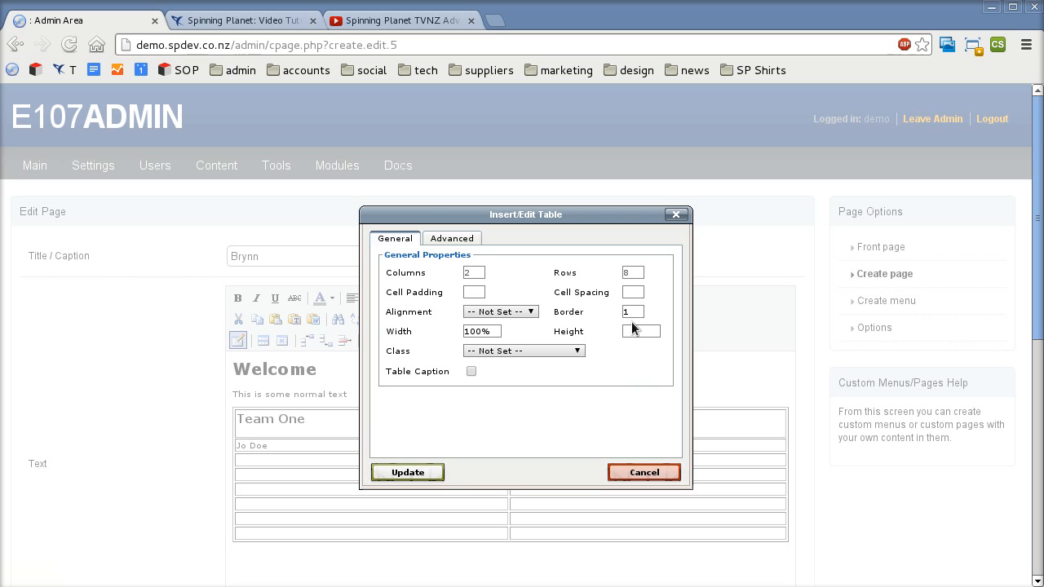
click(633, 312)
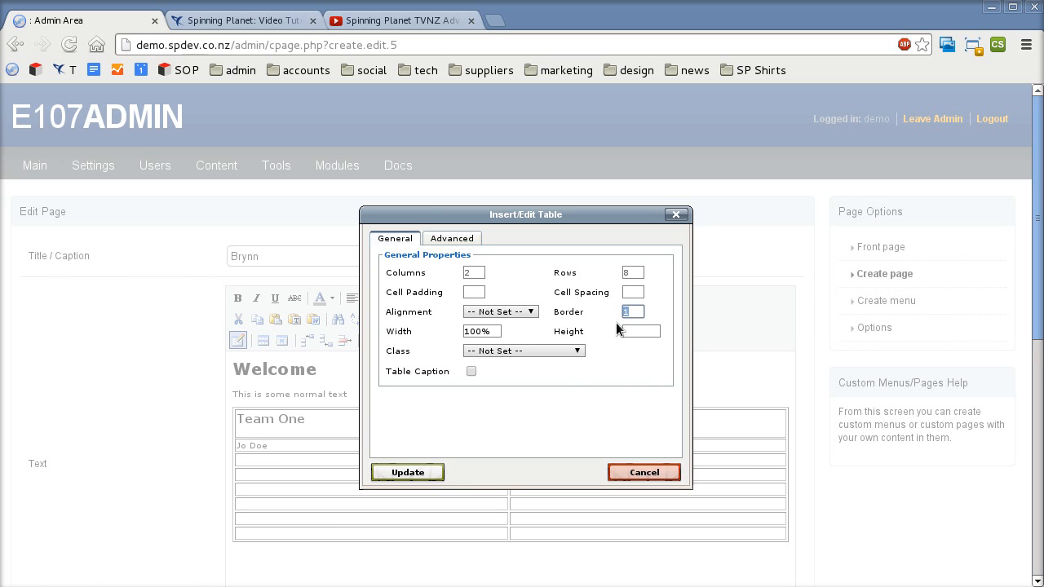
click(408, 474)
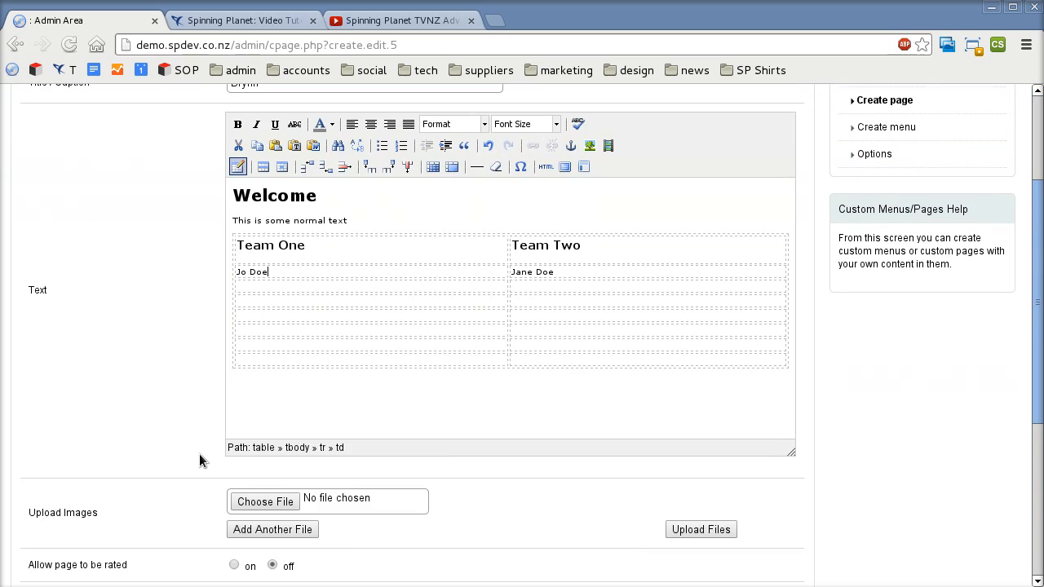
Update the page and open the live Brynn page showing the borderless team table
click(411, 487)
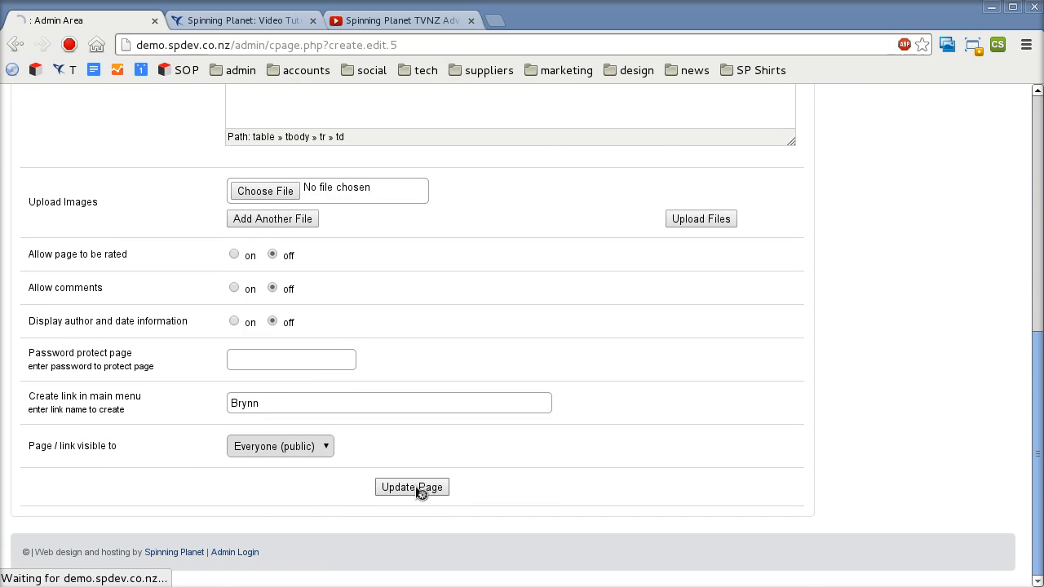
click(412, 486)
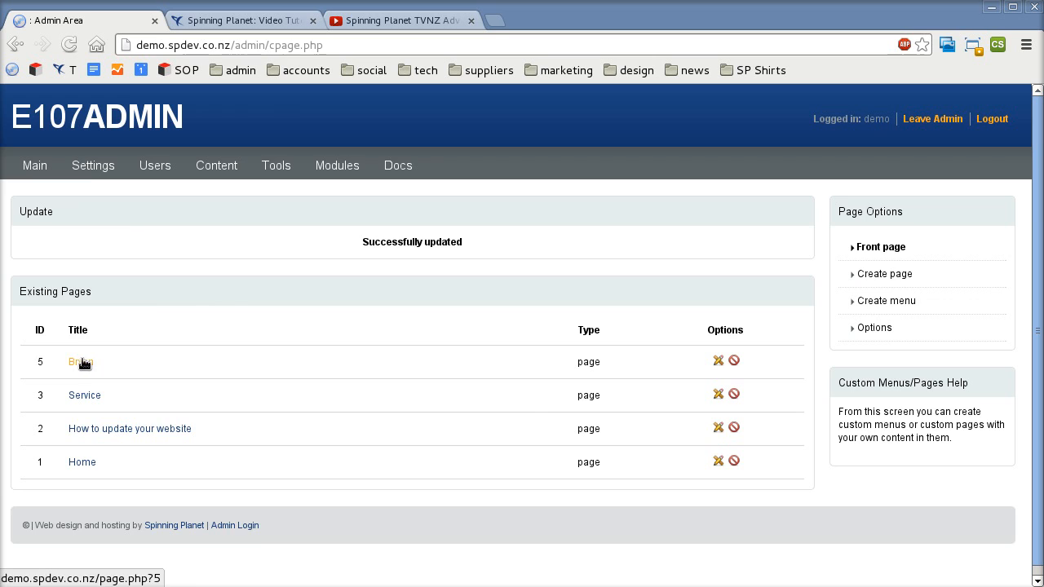
click(79, 362)
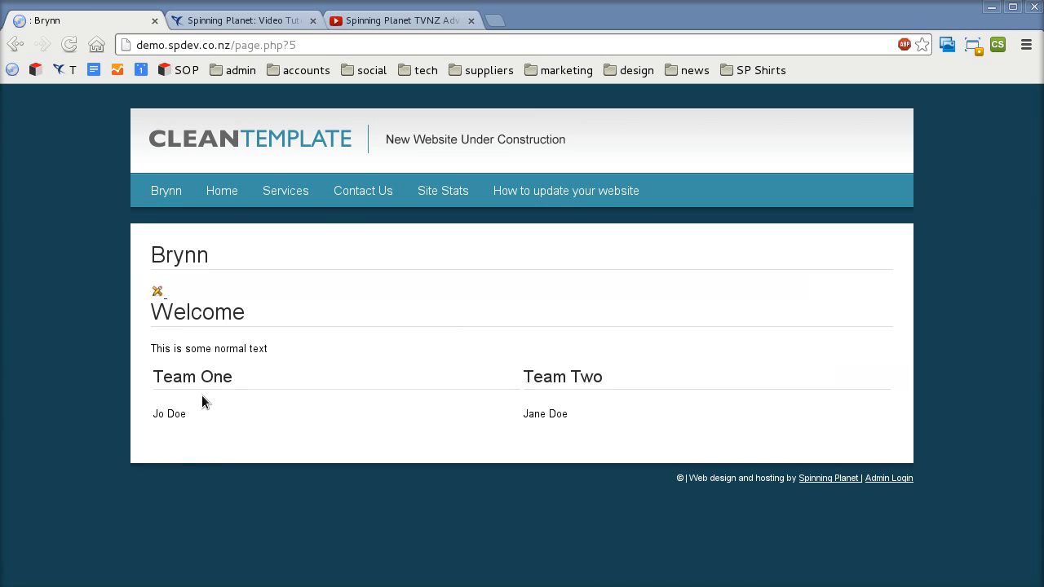
mouse_move(296, 411)
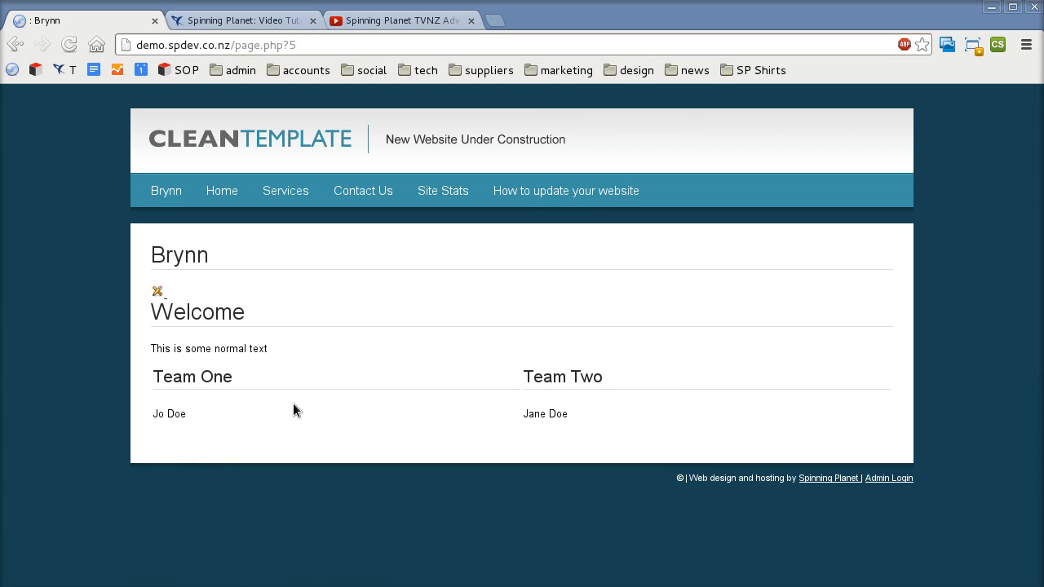
mouse_move(583, 440)
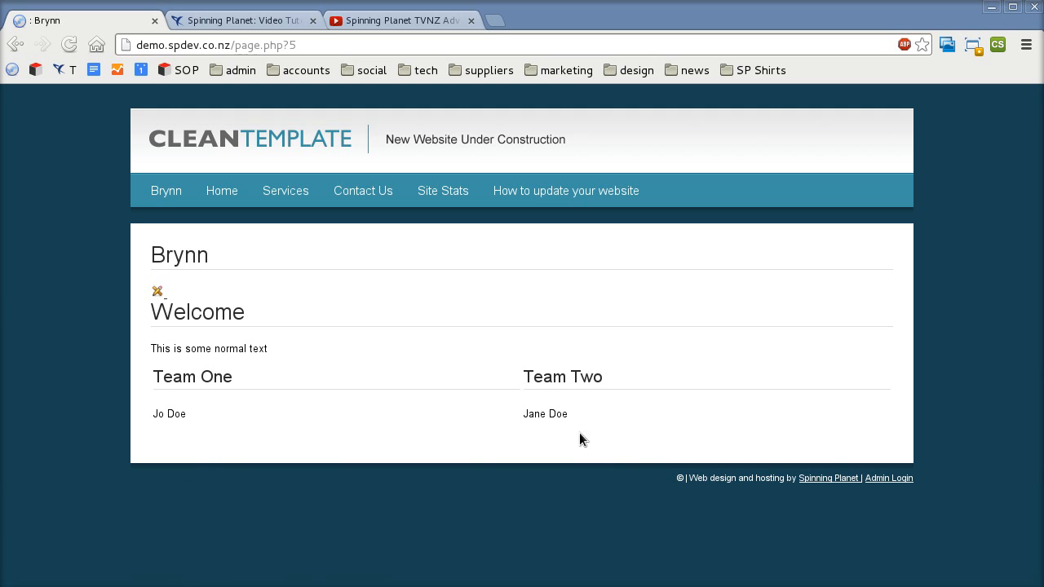
mouse_move(155, 292)
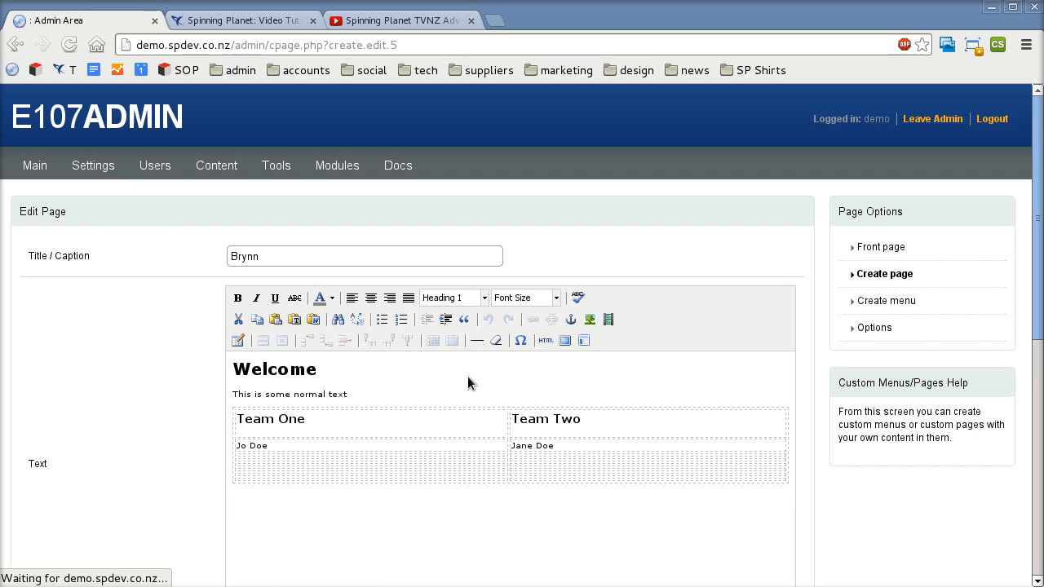
Start a new line under the table and browse site files from the Insert/Edit Image dialog
click(303, 498)
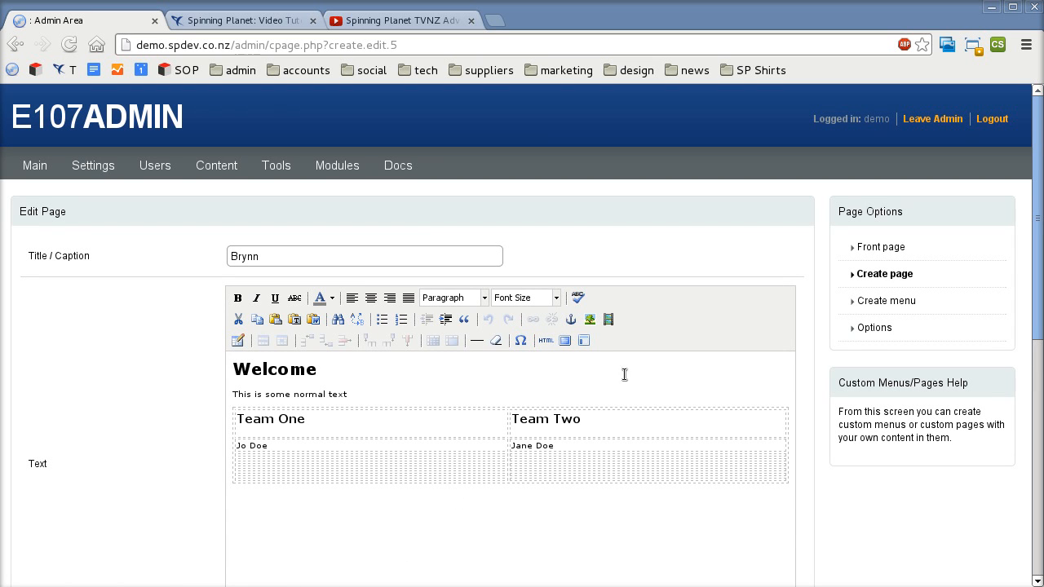
mouse_move(591, 318)
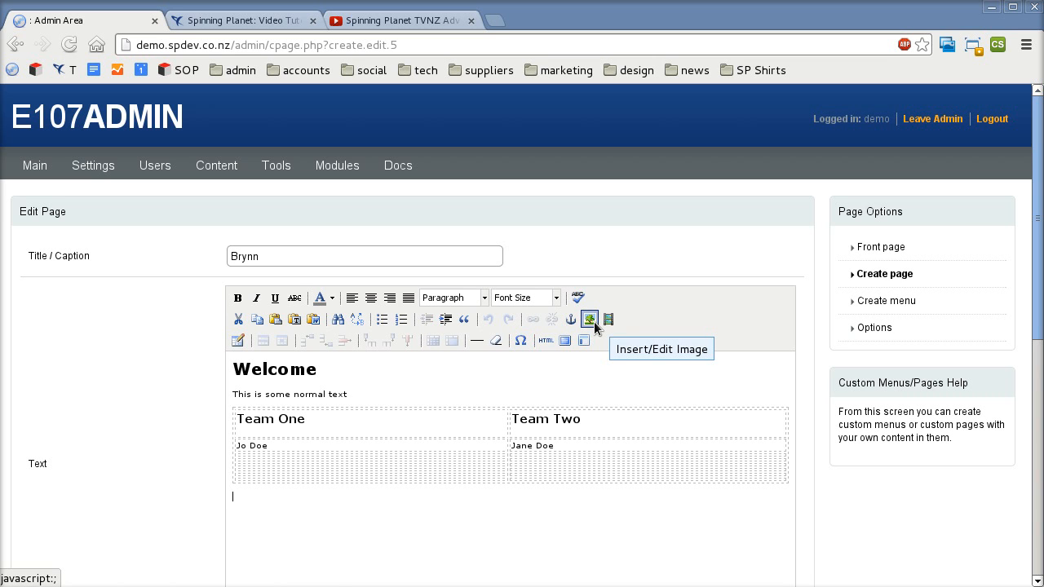
click(591, 319)
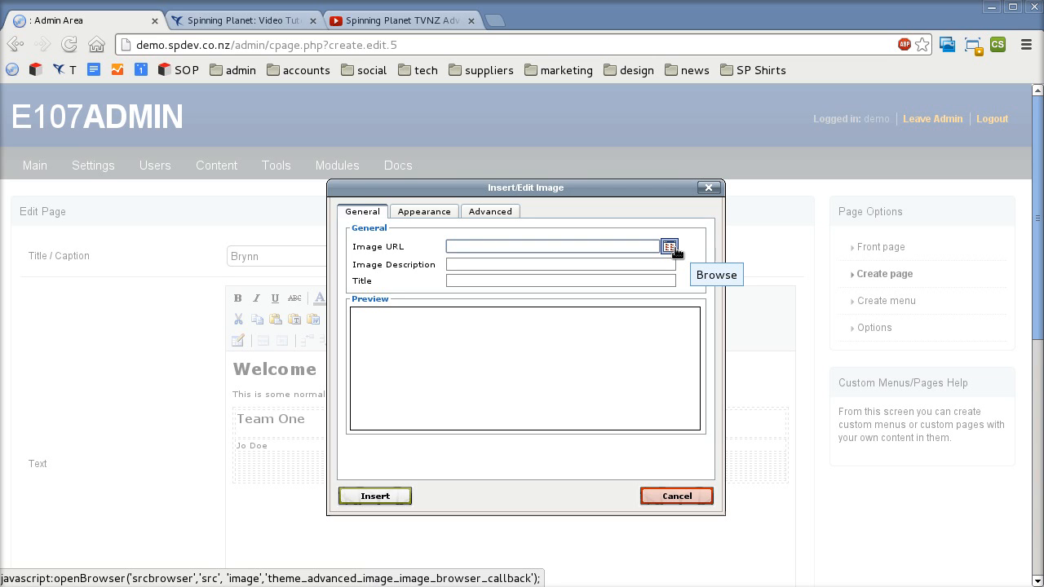
click(669, 247)
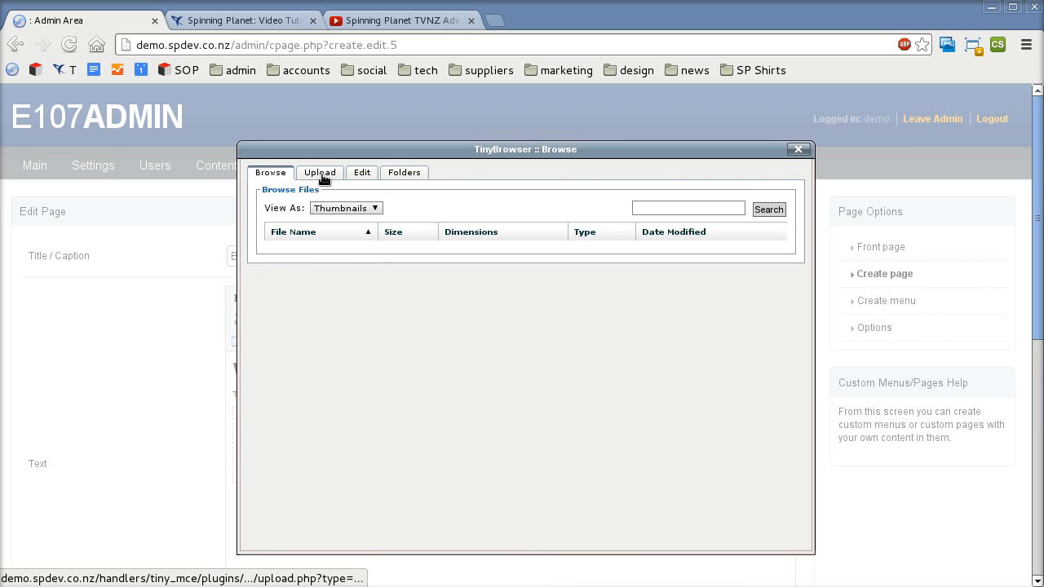
Upload auckland.jpg from Downloads > Demo Files through the TinyBrowser Upload tab
click(320, 173)
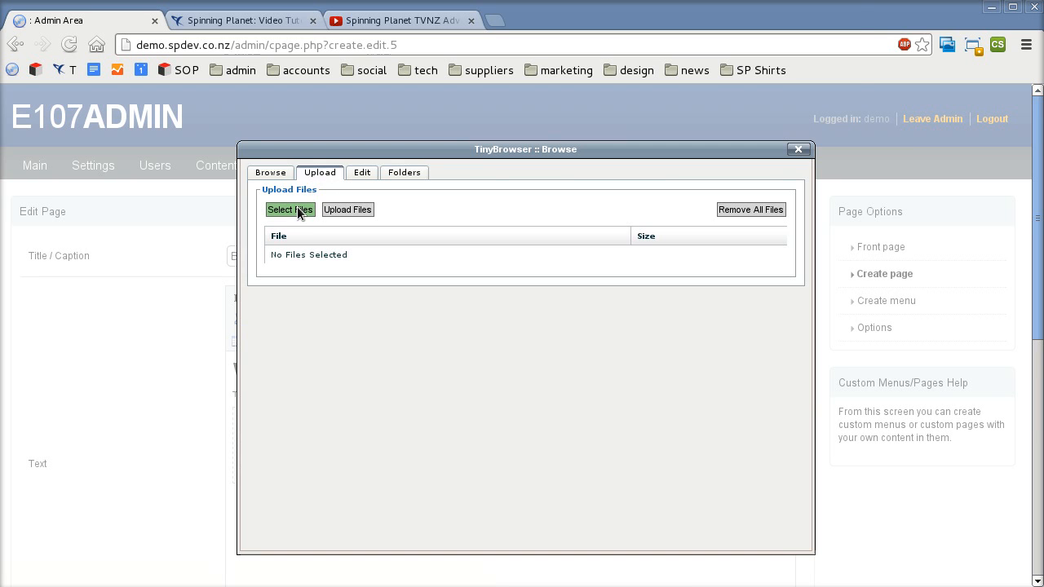
click(290, 209)
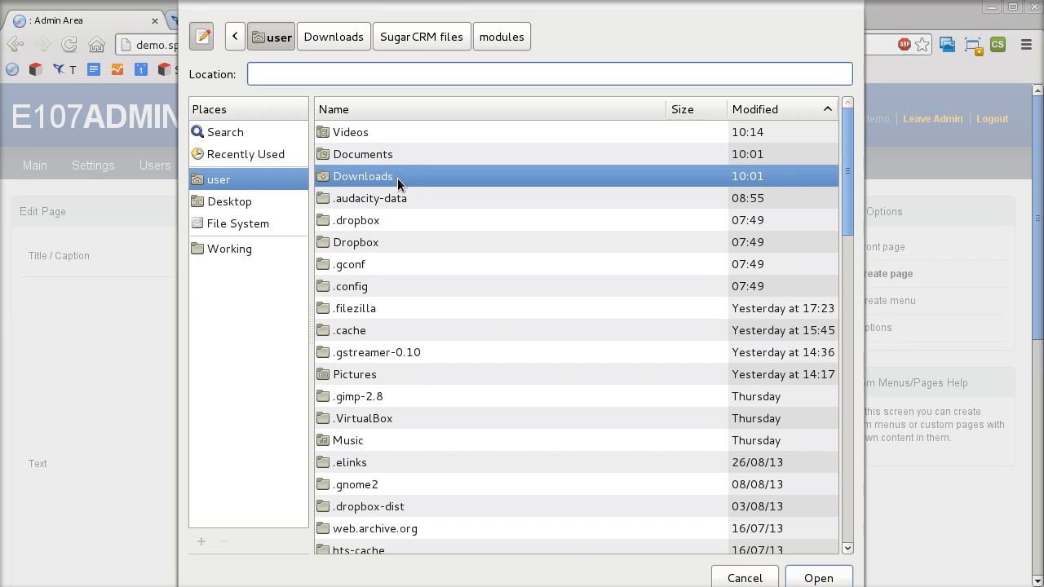
double_click(362, 176)
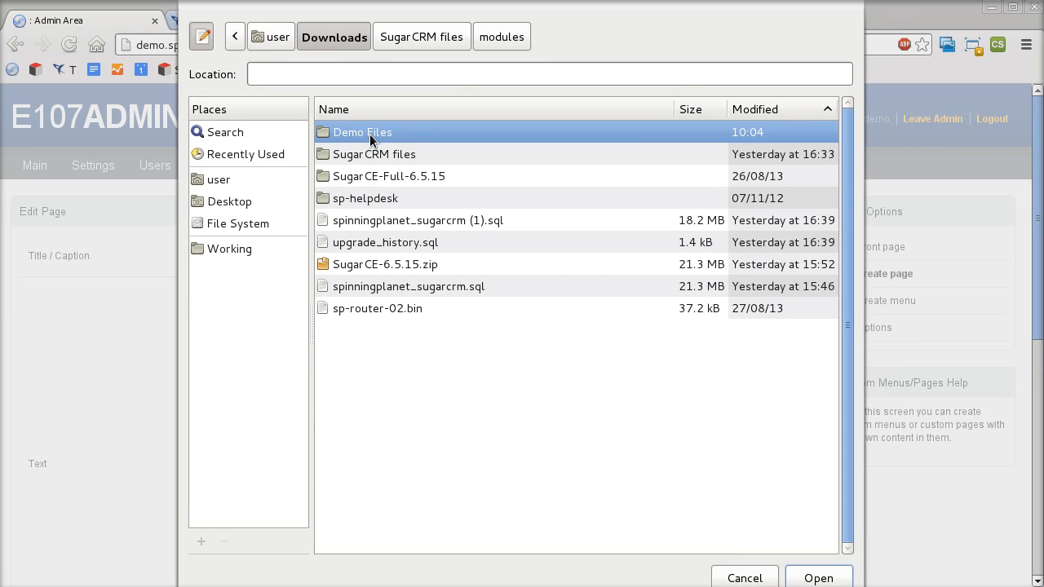
double_click(362, 132)
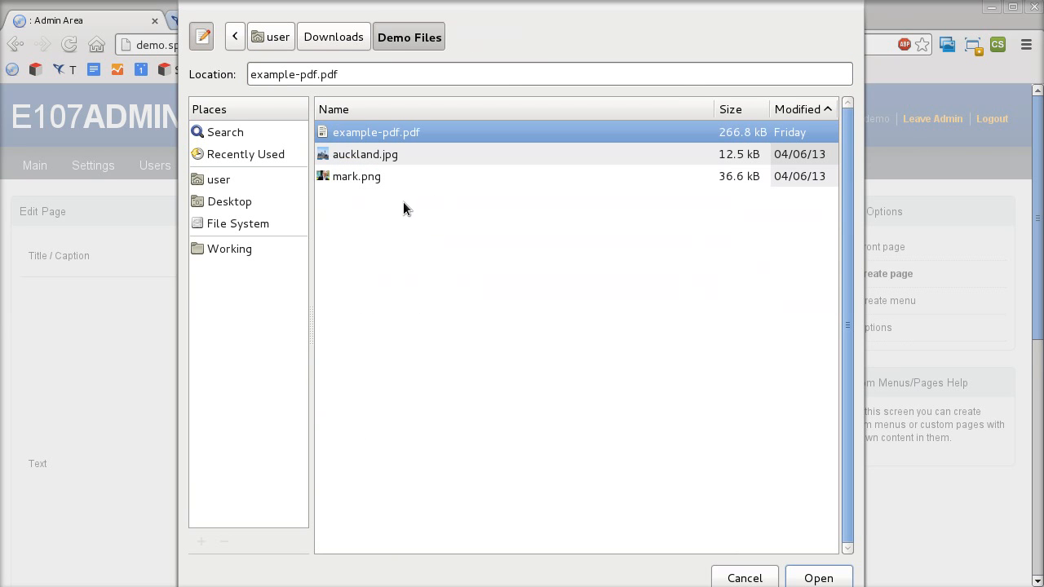
click(366, 153)
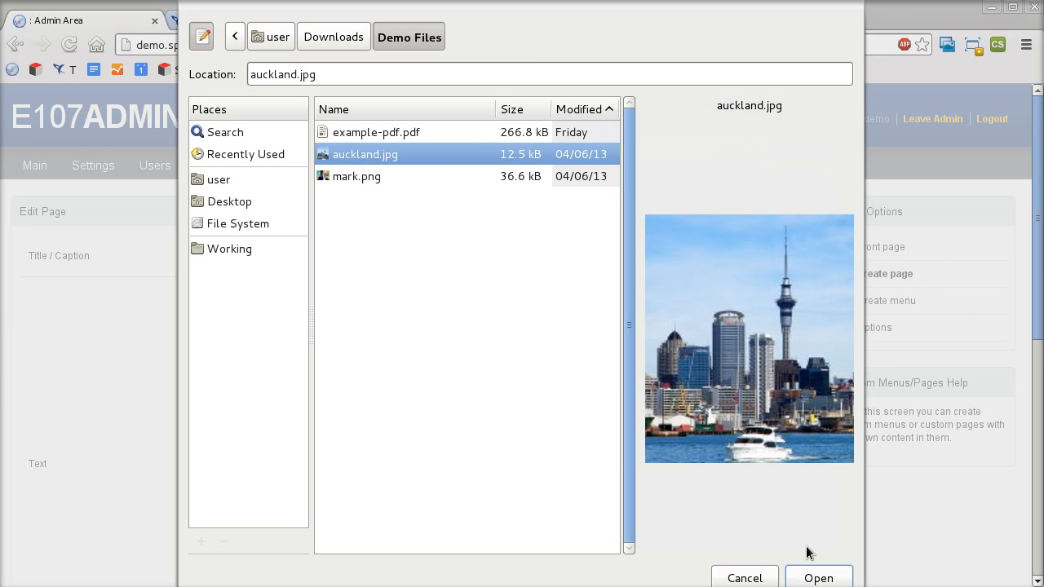
click(819, 578)
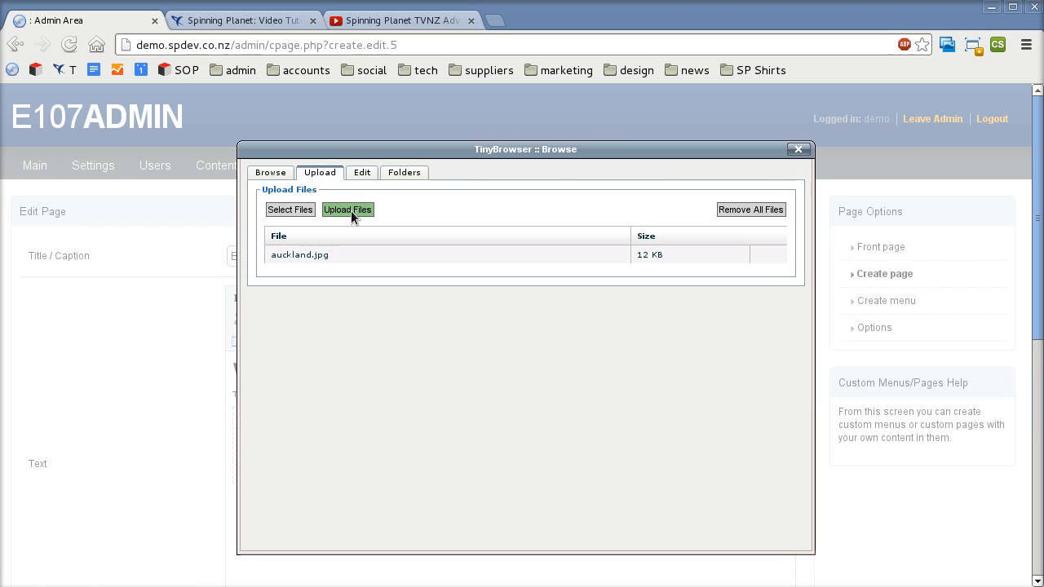
click(346, 209)
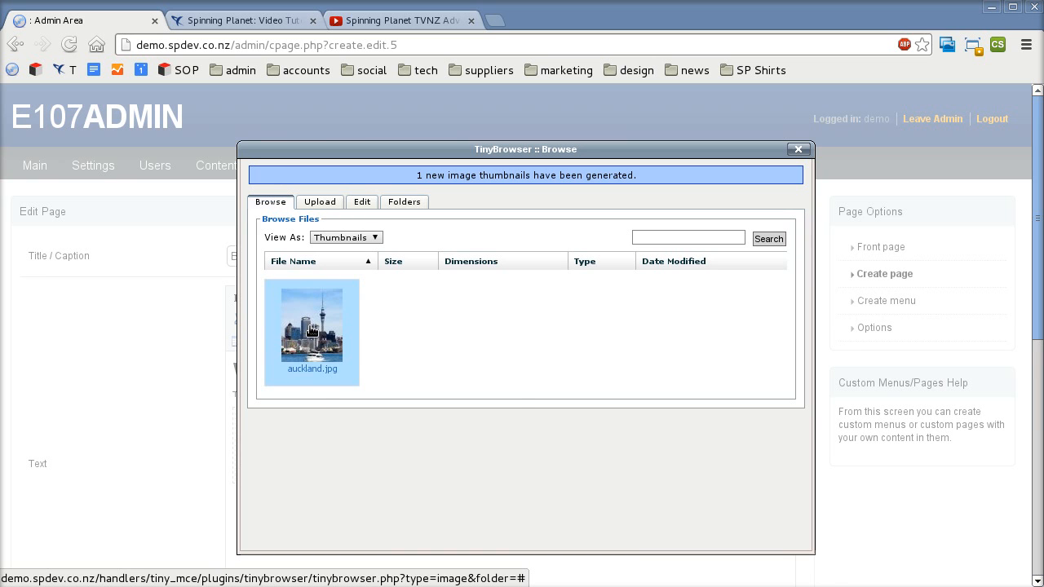
Insert auckland.jpg with 'Auckland' as Image Description and Title below the table
double_click(312, 333)
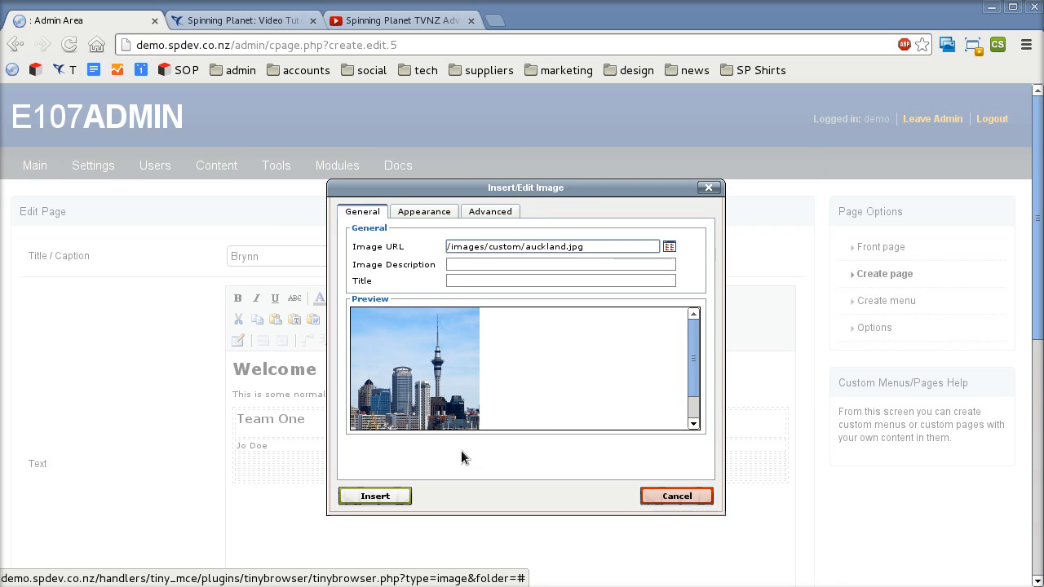
mouse_move(501, 332)
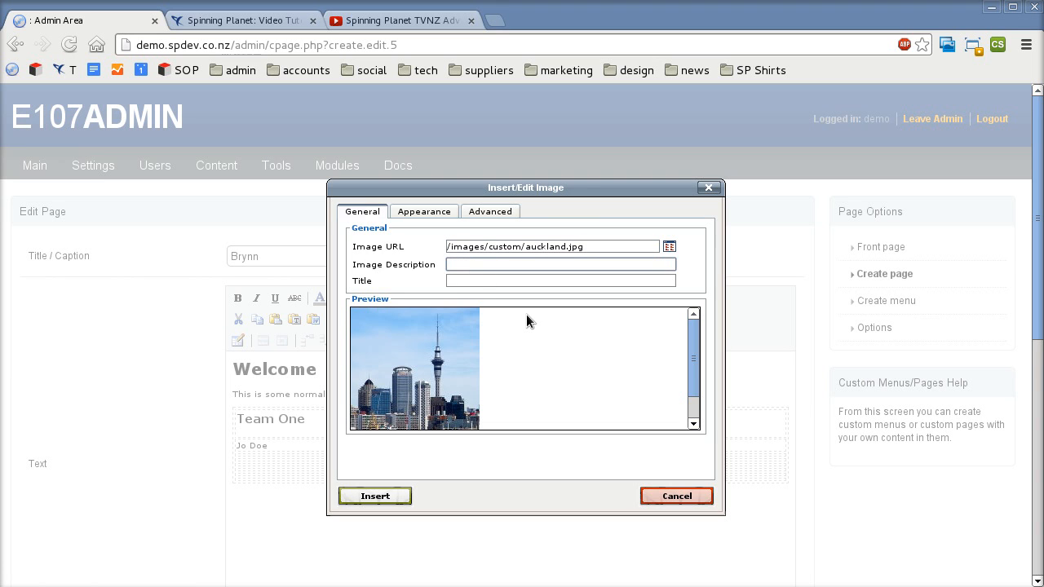
text(Auckland)
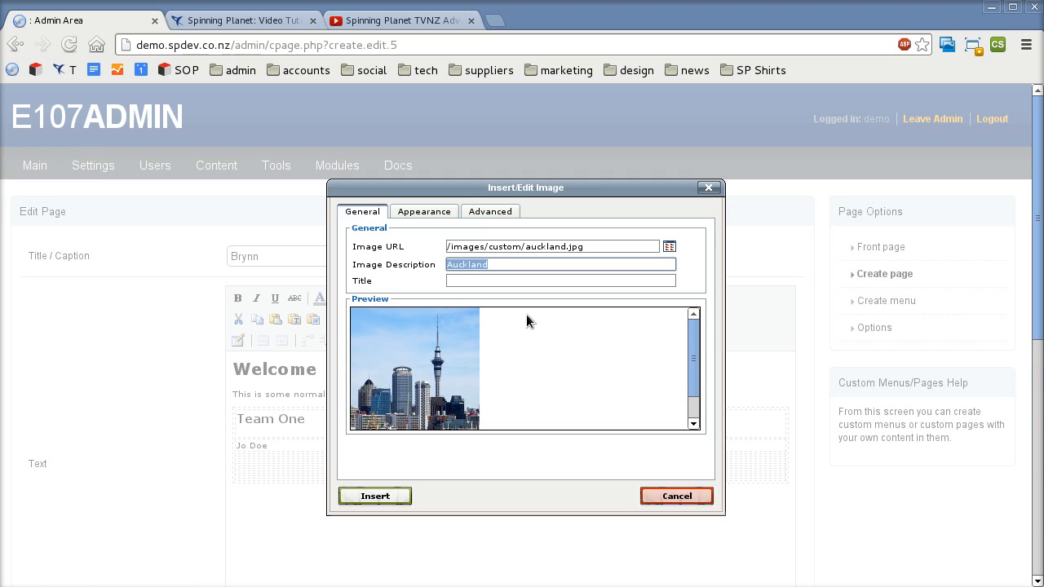
click(562, 281)
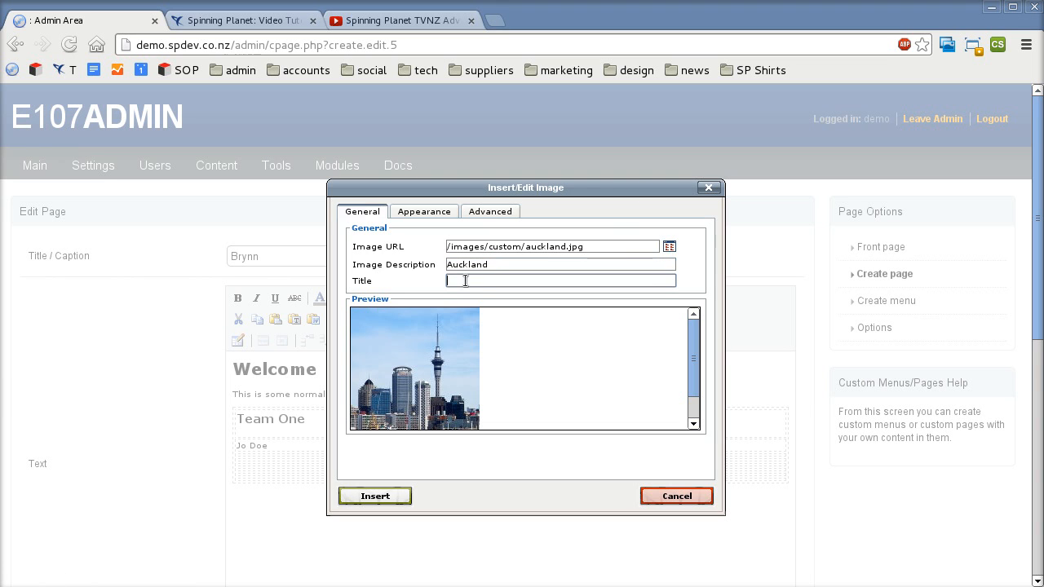
text(Auckland)
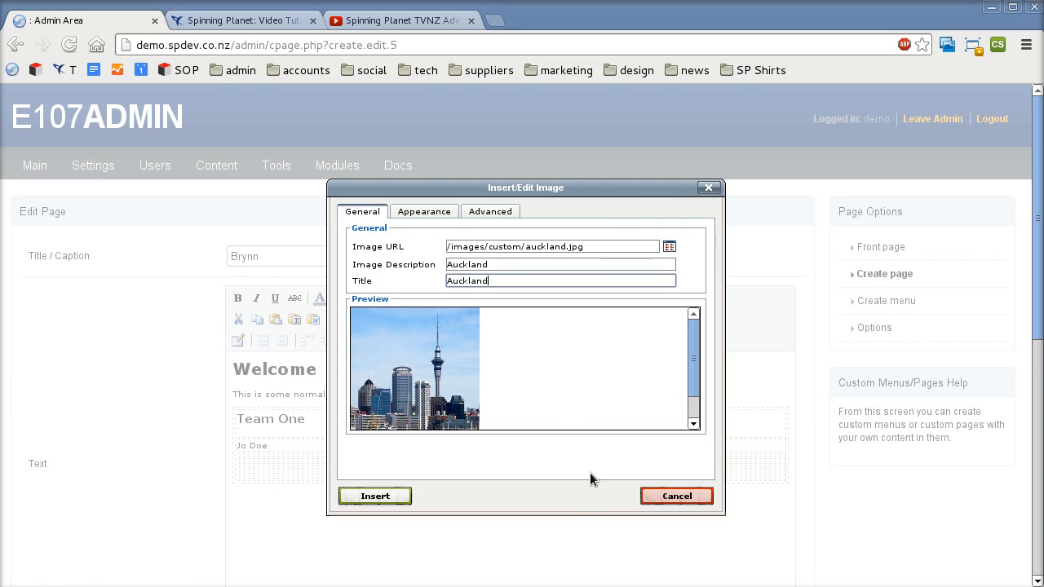
mouse_move(477, 487)
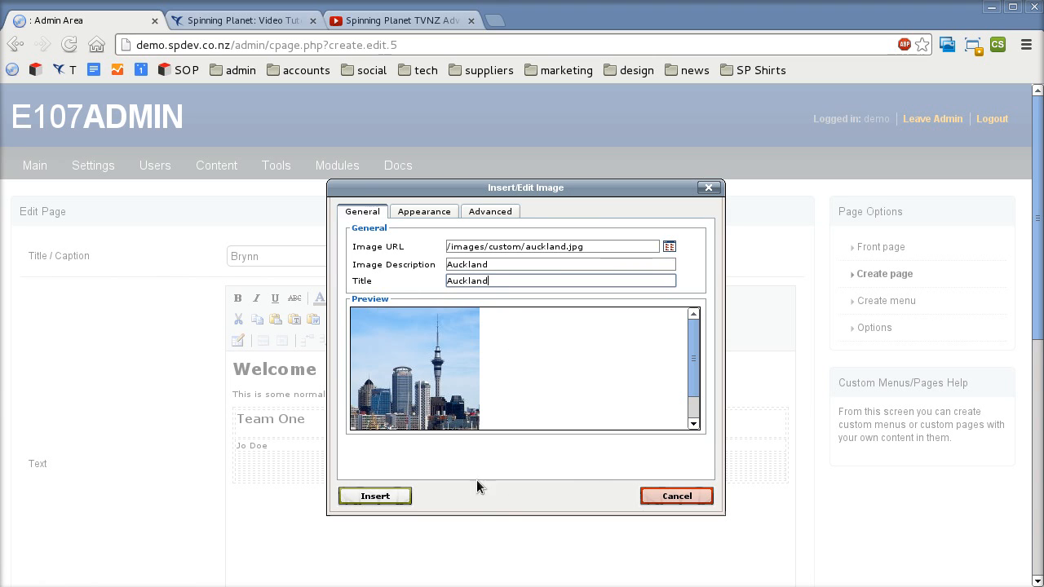
mouse_move(465, 530)
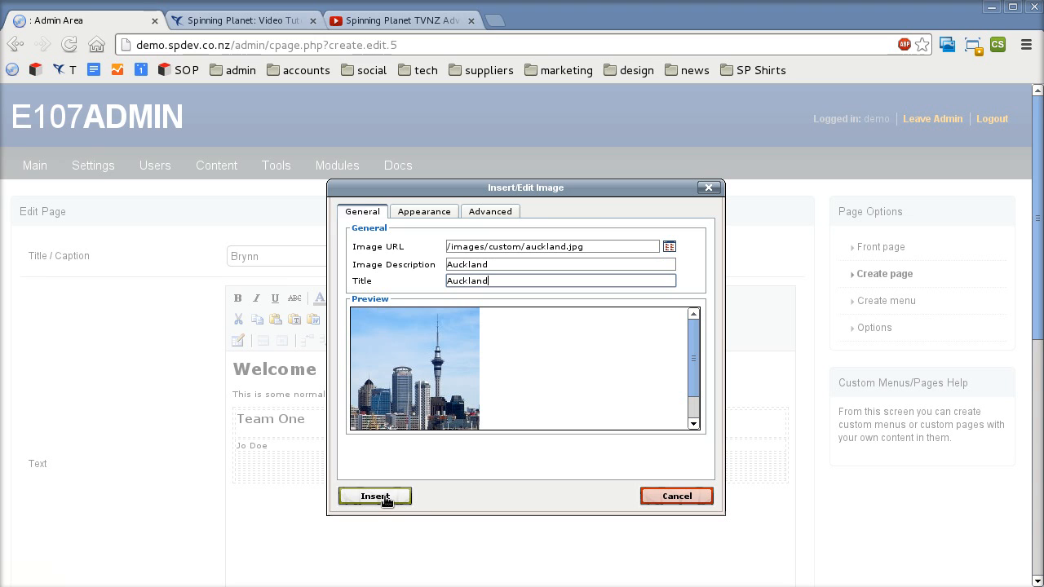
click(375, 496)
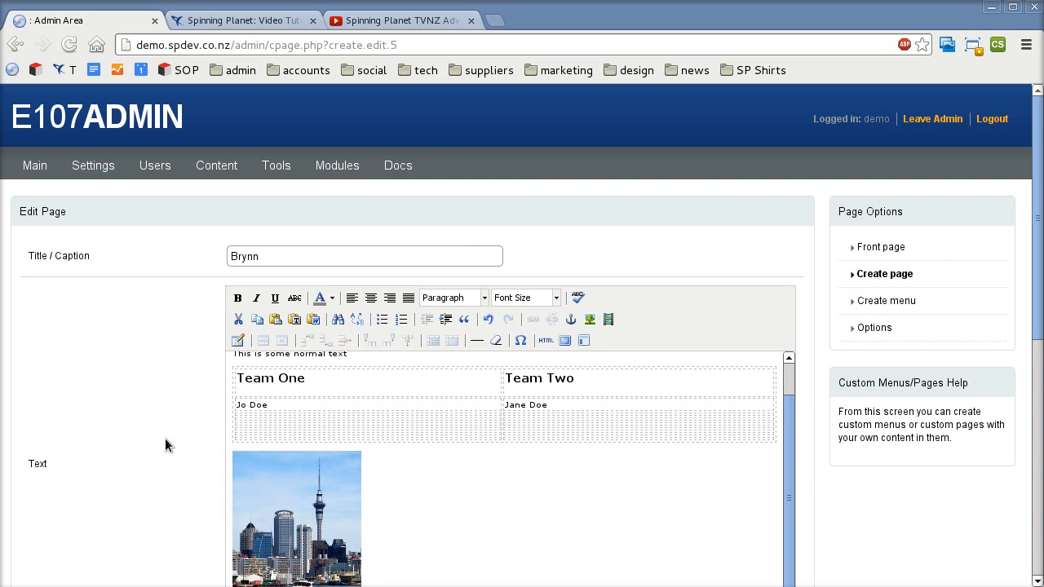
scroll(down, 3)
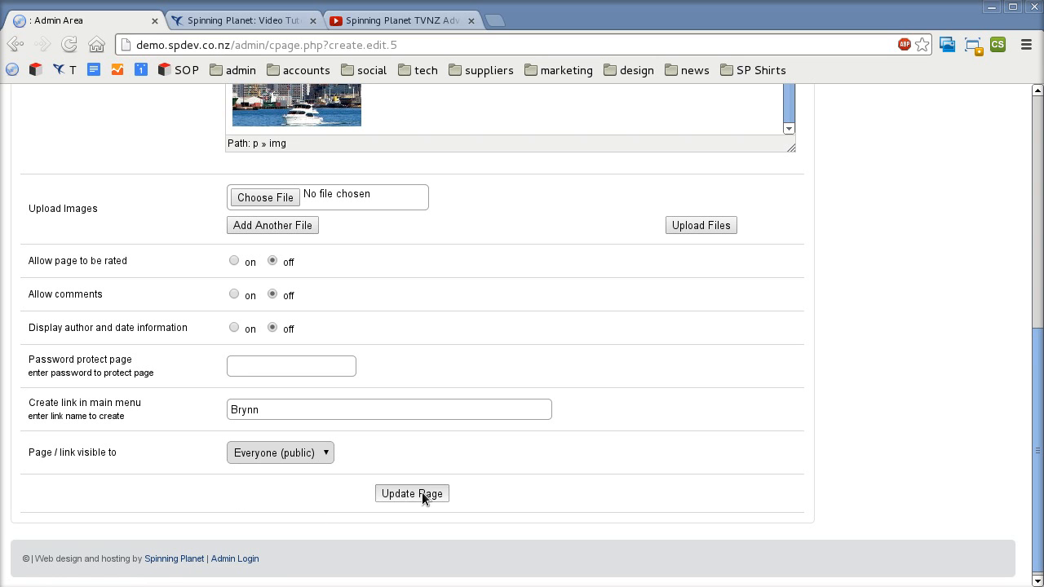
Update the page and view the live Brynn page with the Auckland photo
click(411, 493)
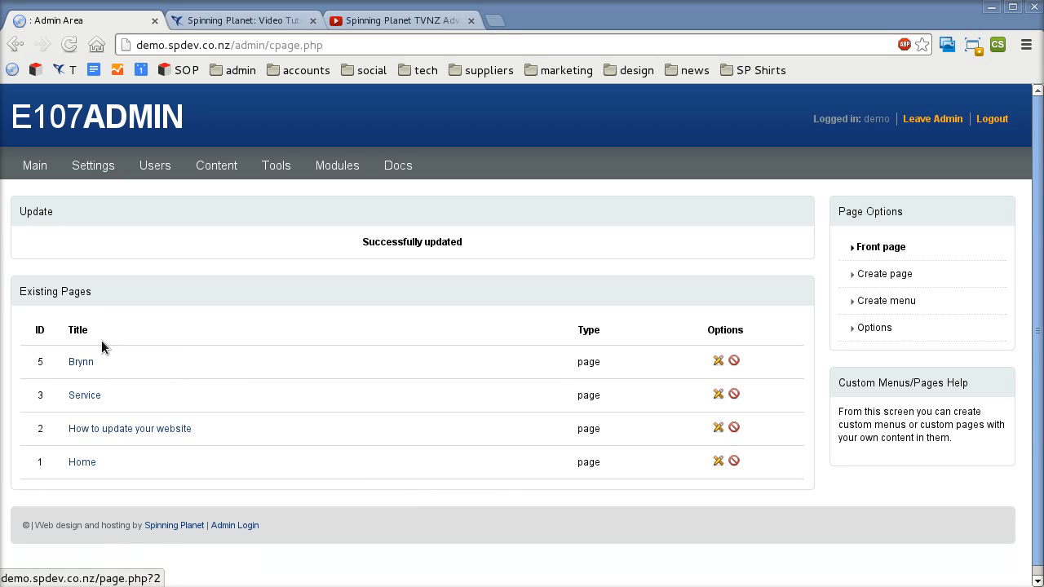
click(80, 362)
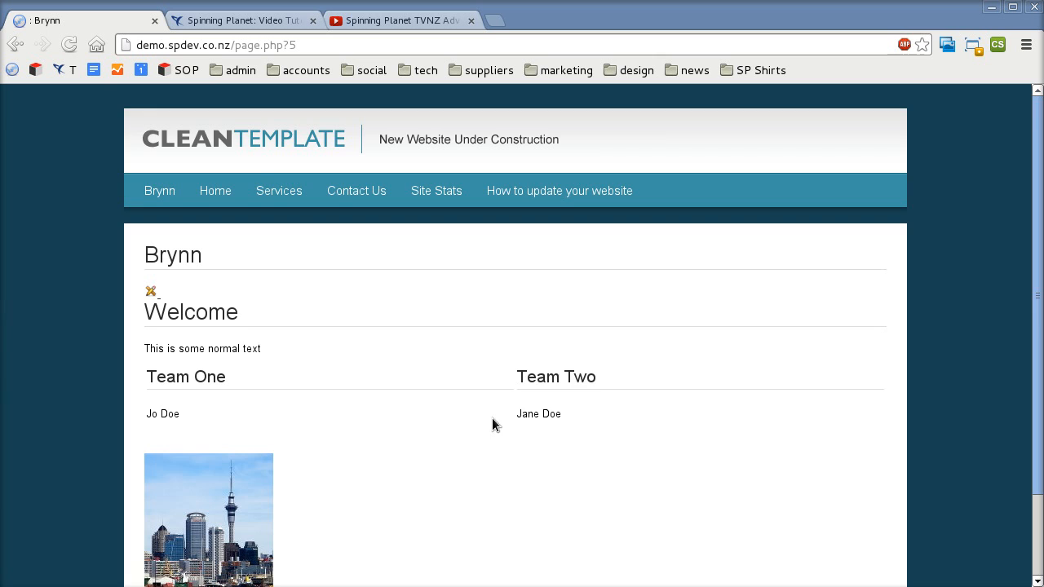
scroll(down, 3)
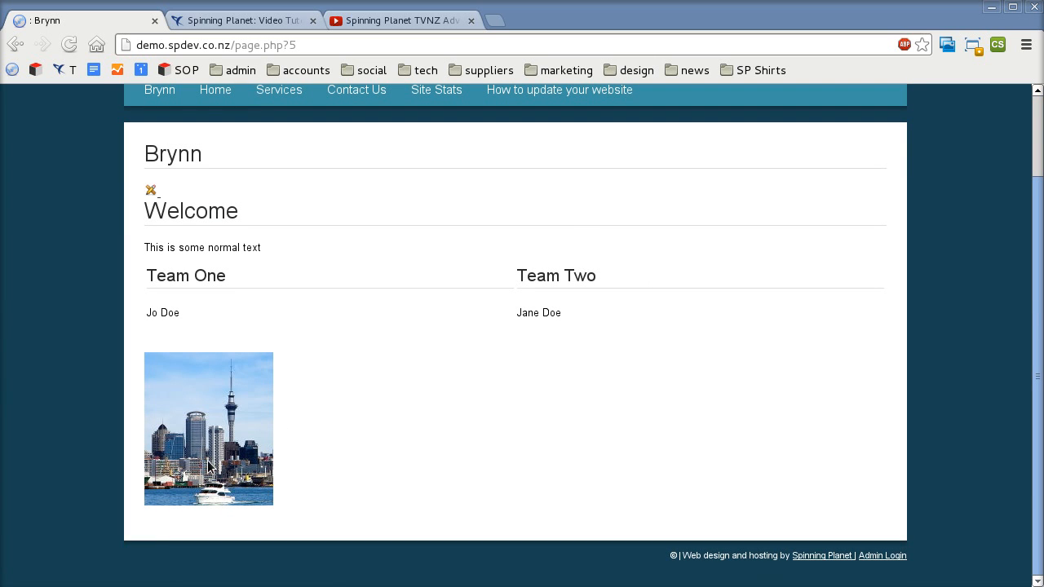
mouse_move(695, 483)
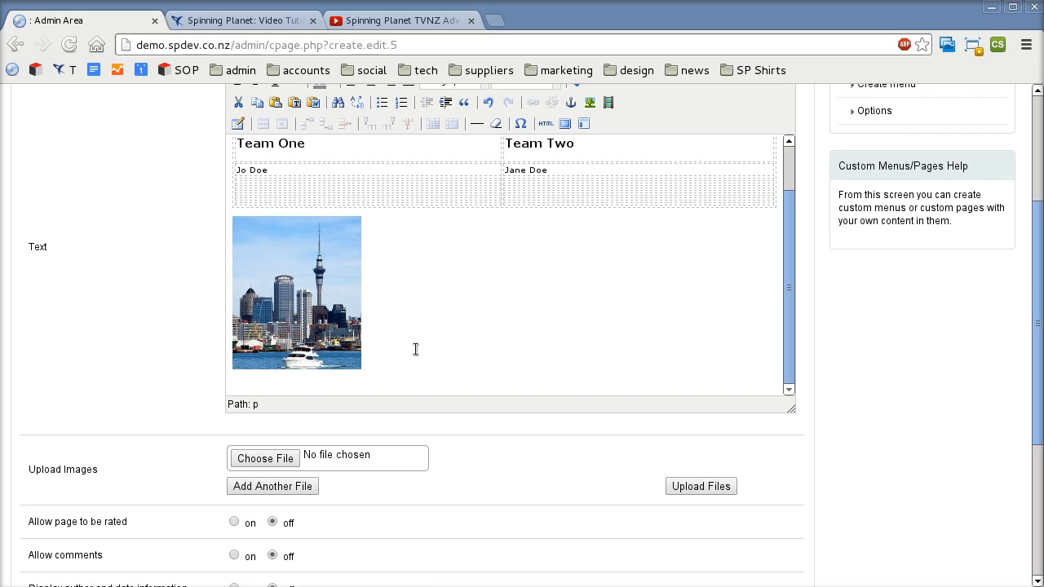
Add 'This is an example of a link' under the photo and start linking it
text(This is a)
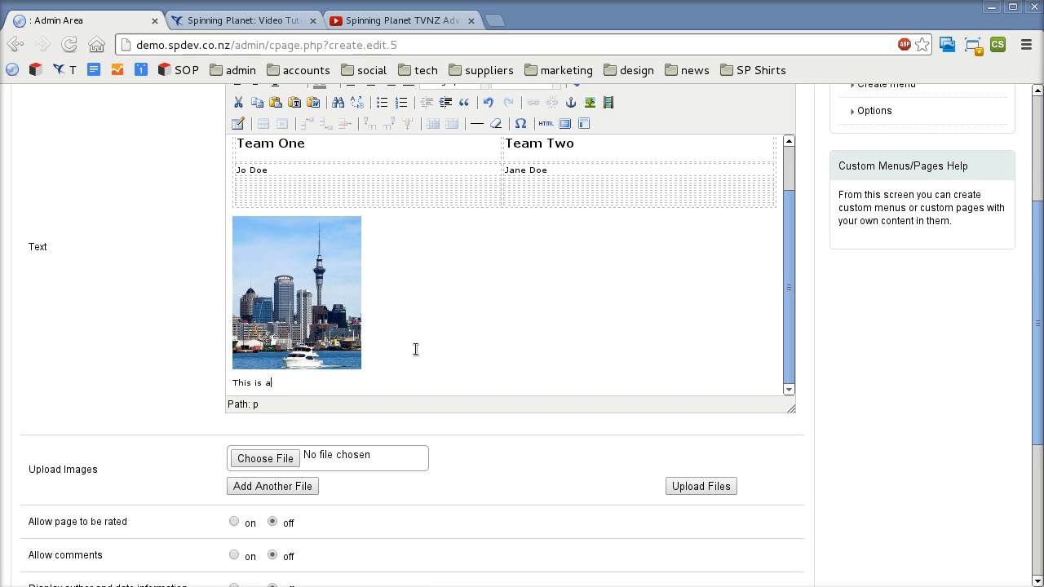
text(n example of a link)
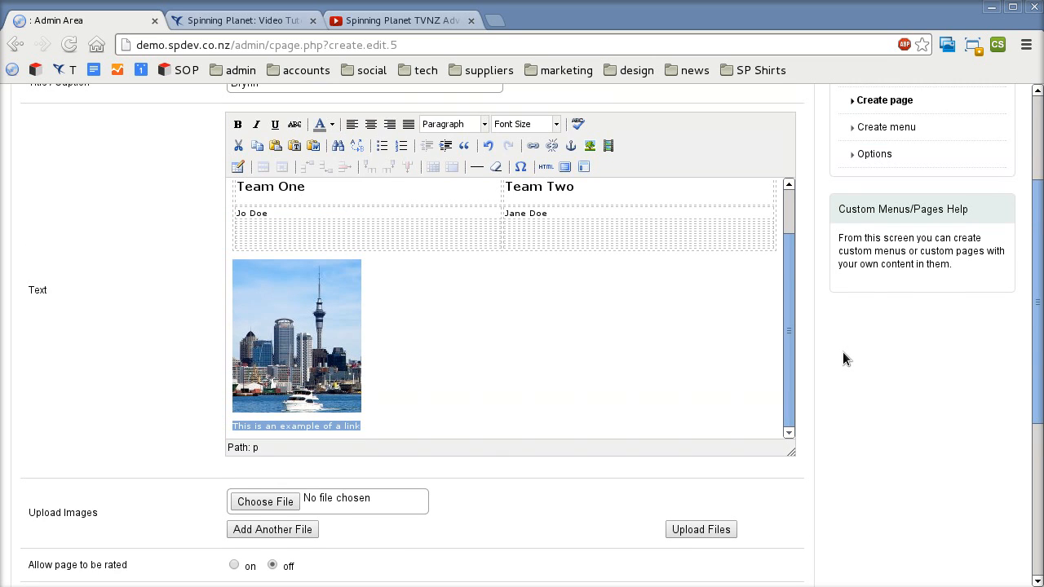
mouse_move(532, 145)
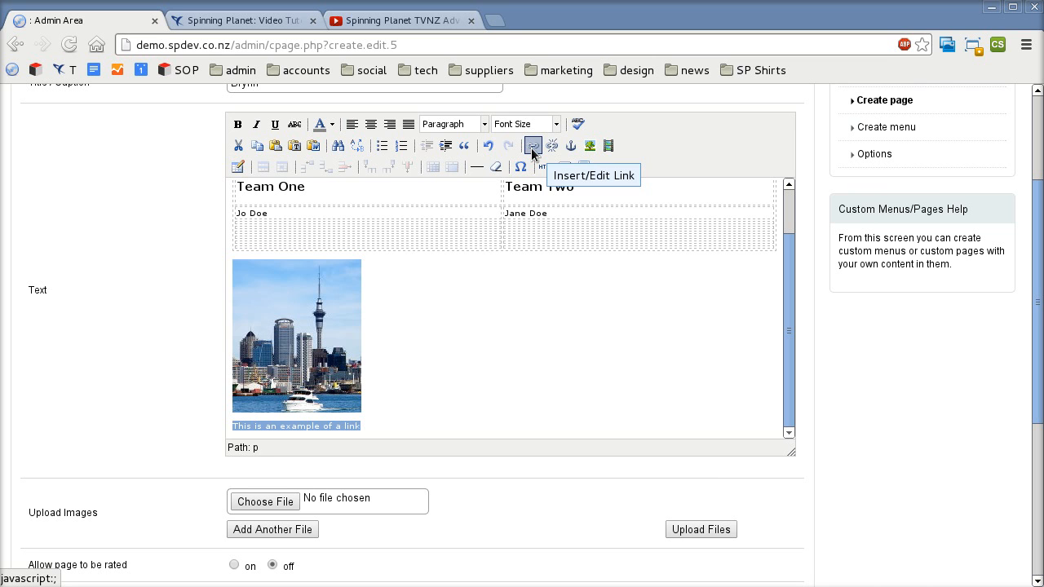
click(532, 145)
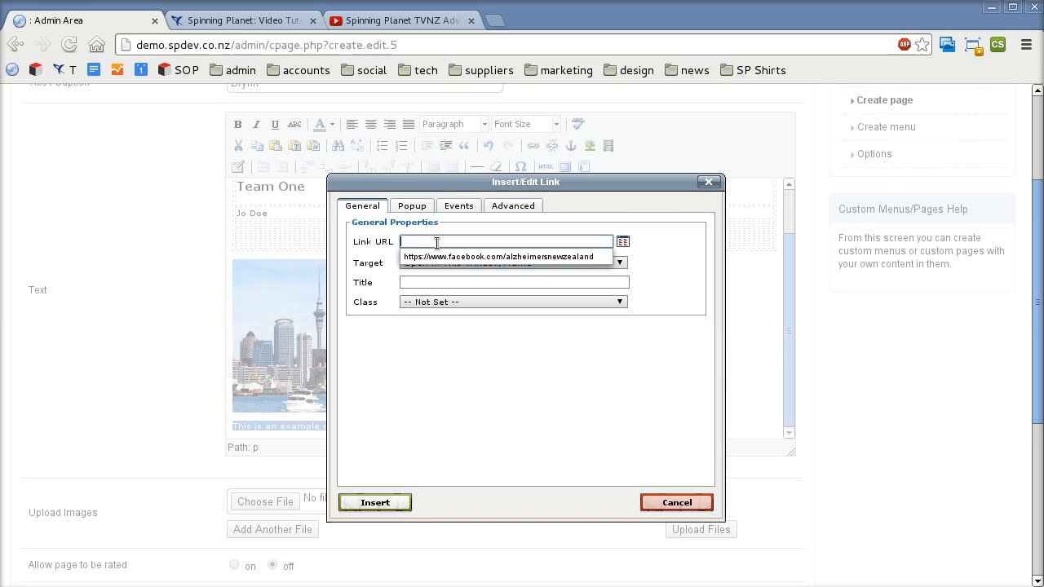
text(http)
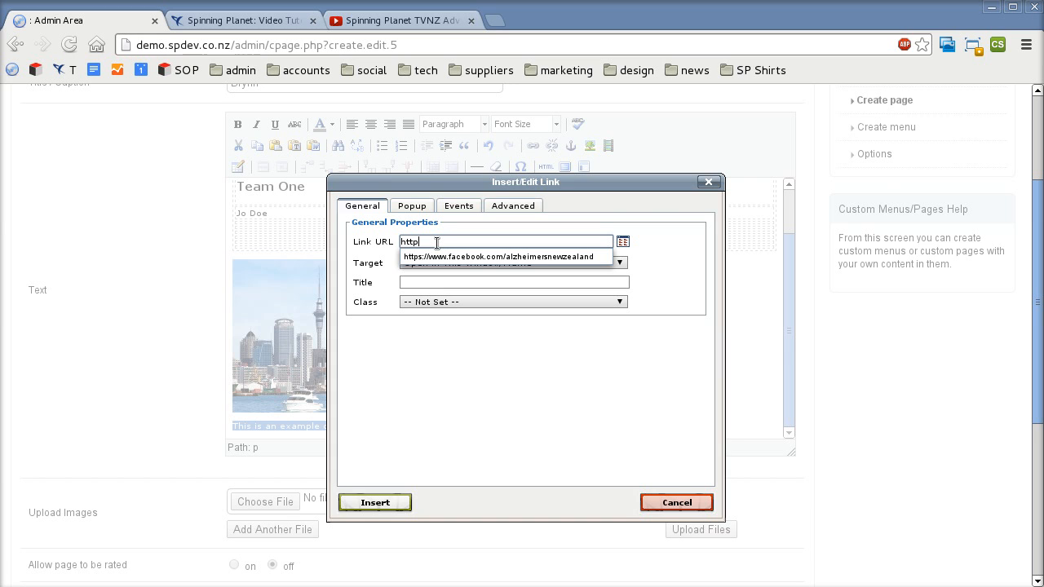
text(://)
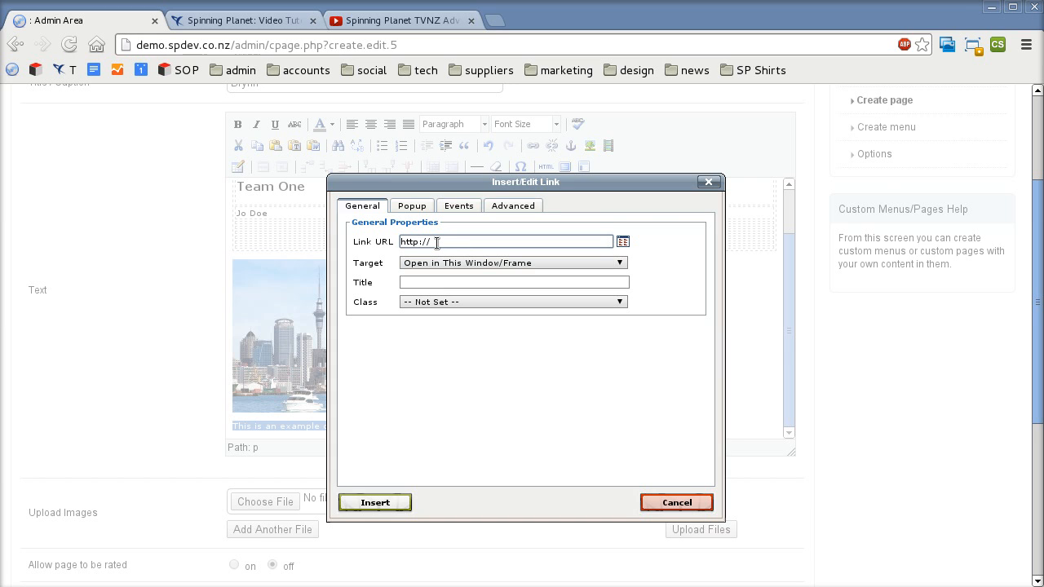
text(www.spinning)
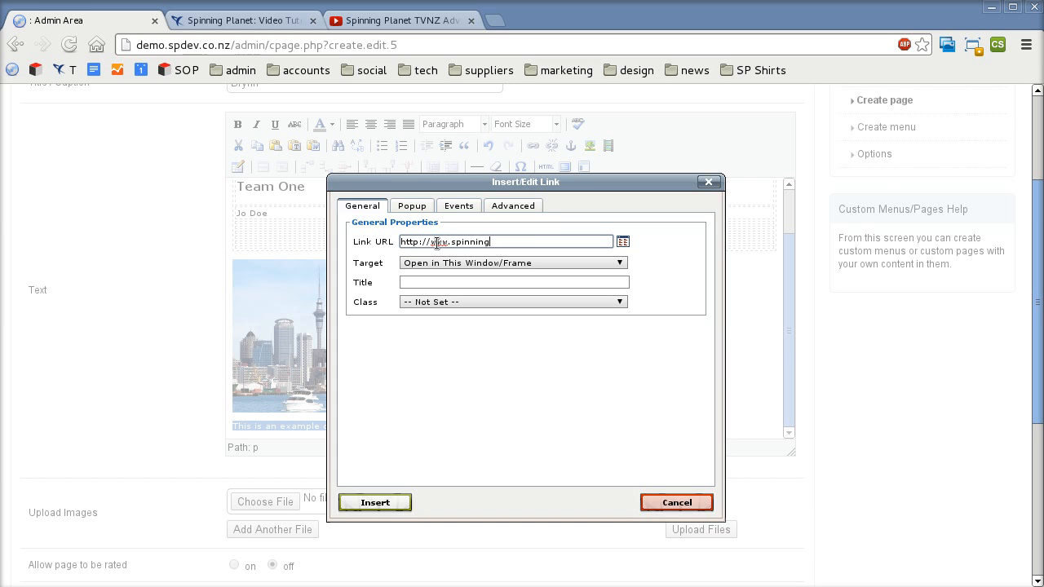
text(planet.co.nz)
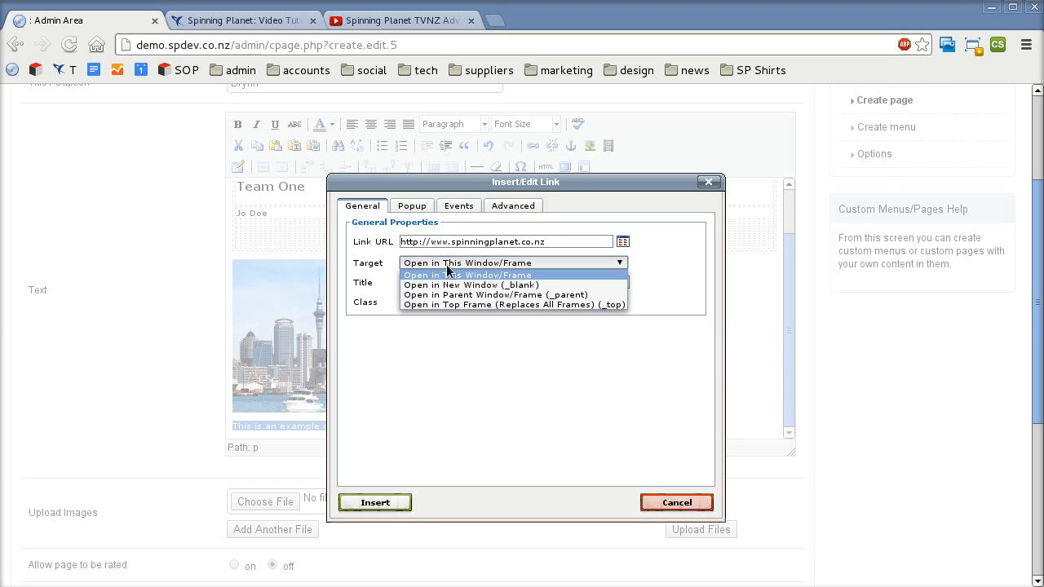
click(470, 284)
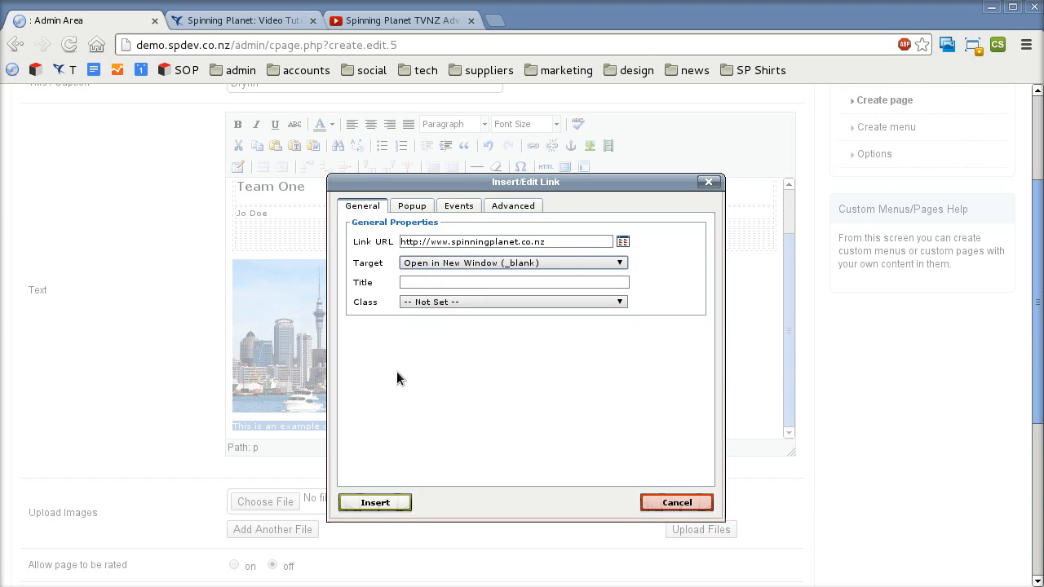
mouse_move(400, 396)
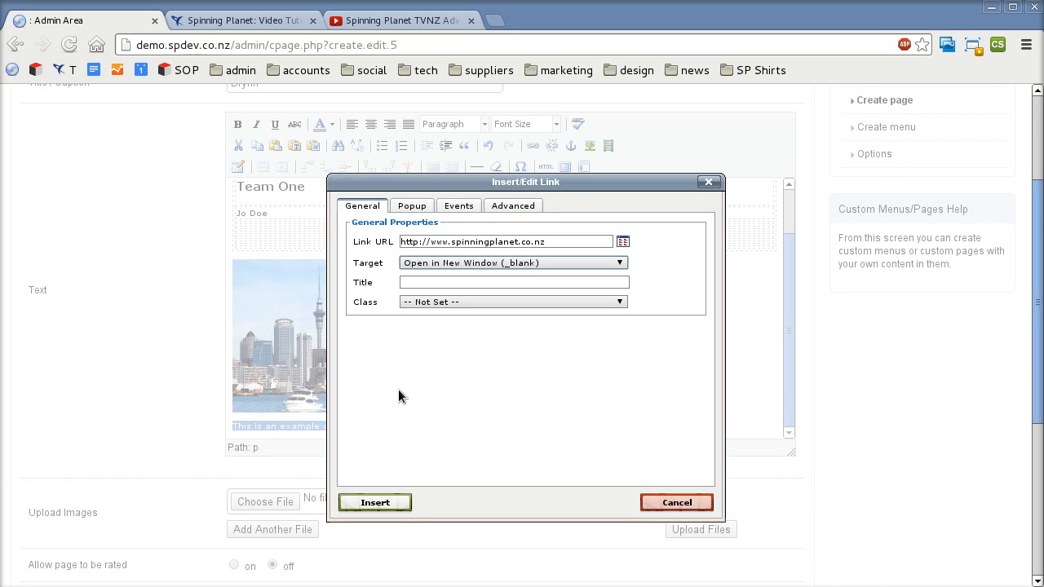
click(375, 502)
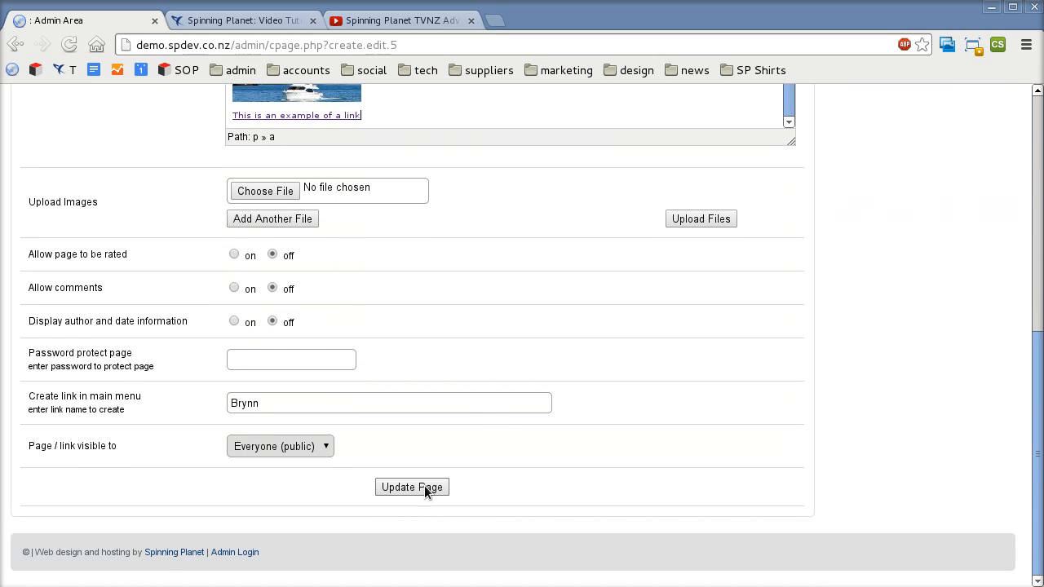
Save the Brynn page with Update Page, view it live, and reopen it for editing
click(411, 486)
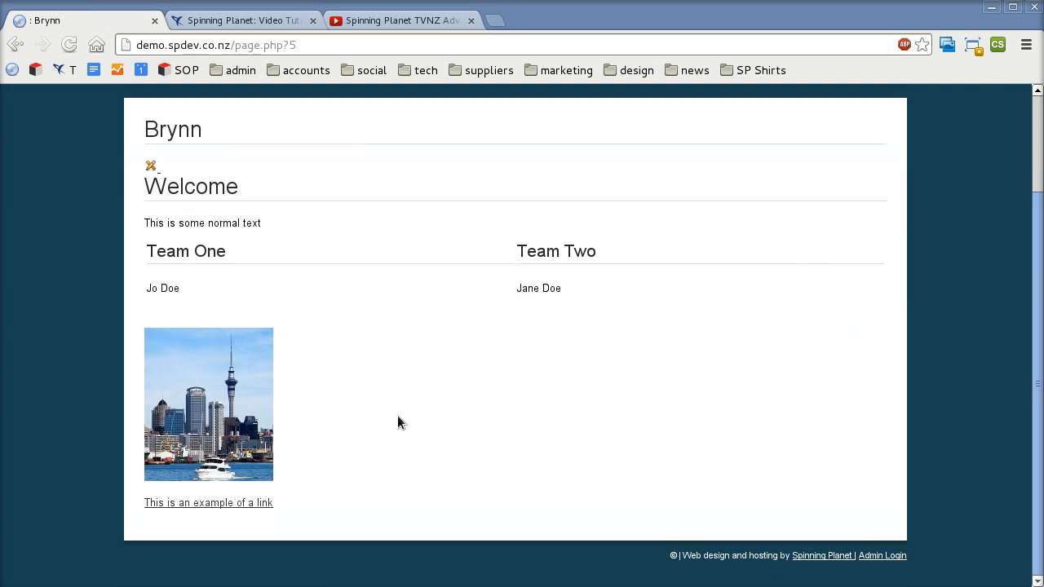
click(209, 503)
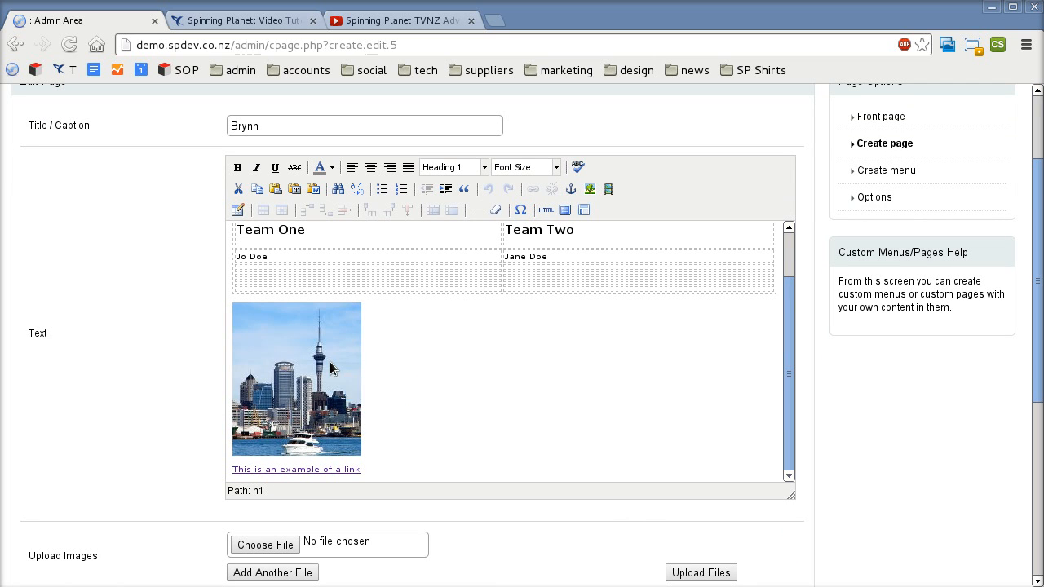
click(297, 379)
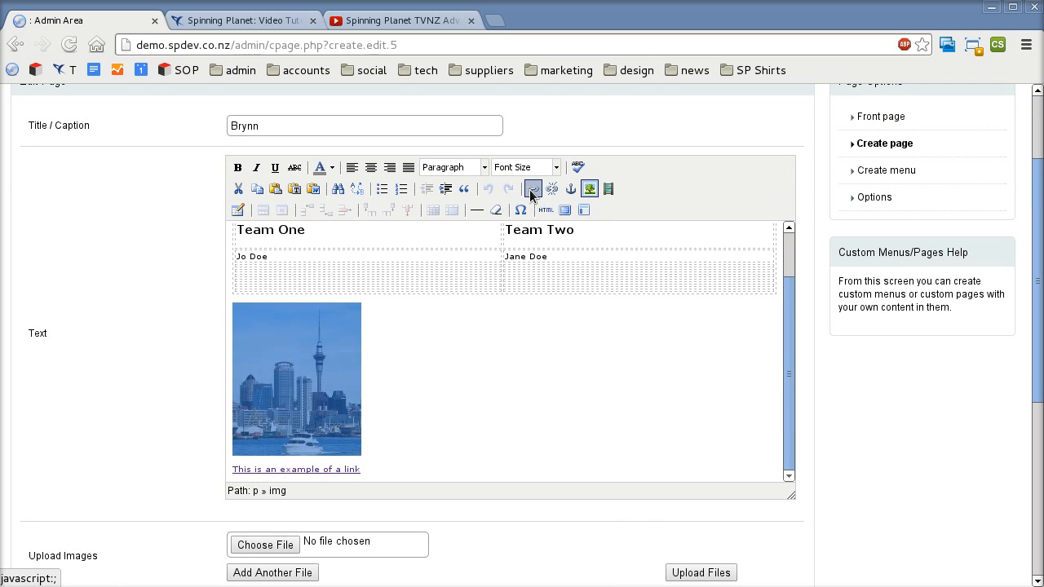
click(534, 189)
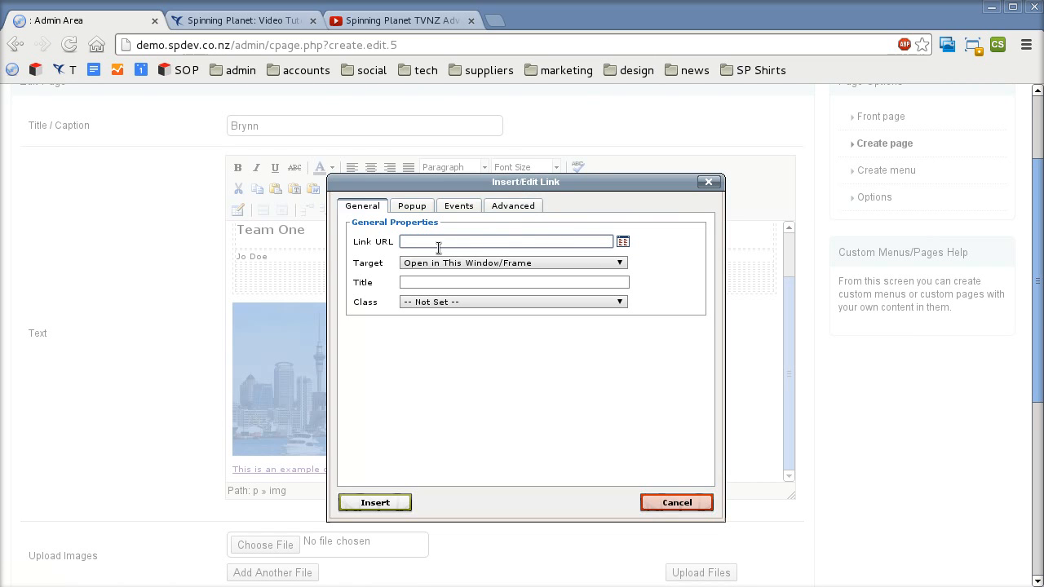
text(https://www.facebook.com/alzheimersnewzealand)
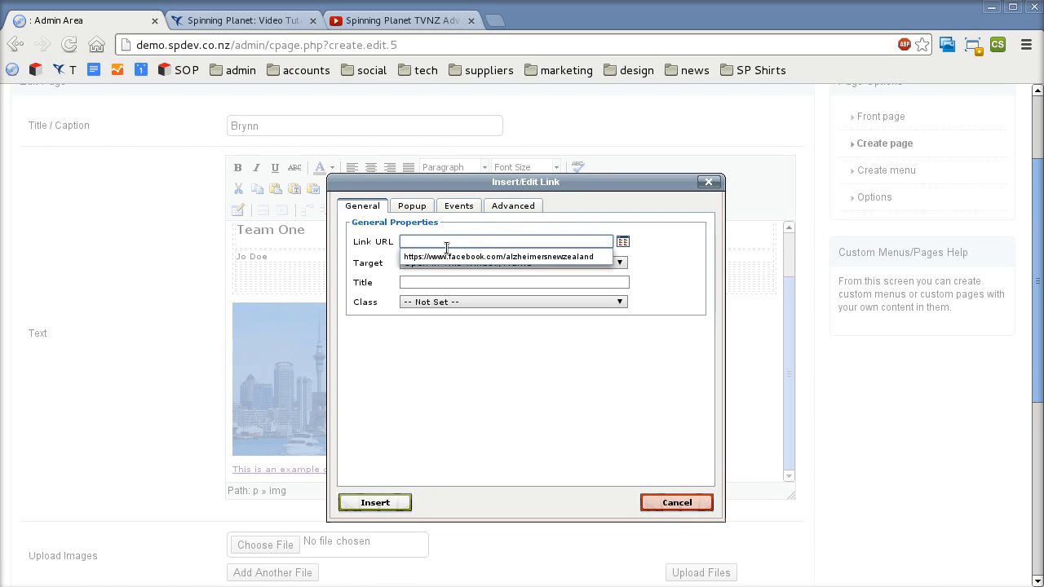
text(http://www.spinningplanet.co.)
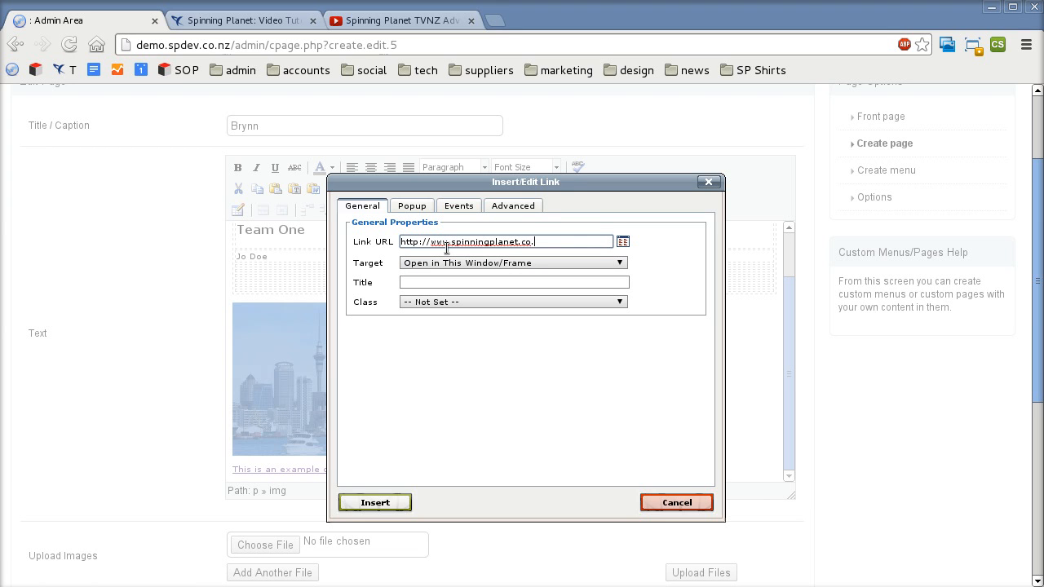
text(nz)
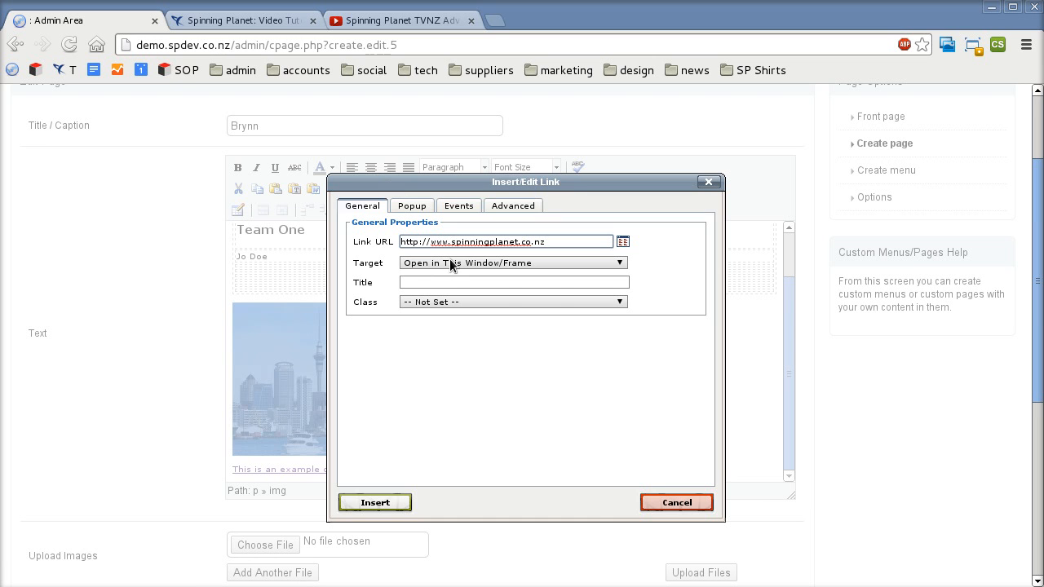
click(512, 262)
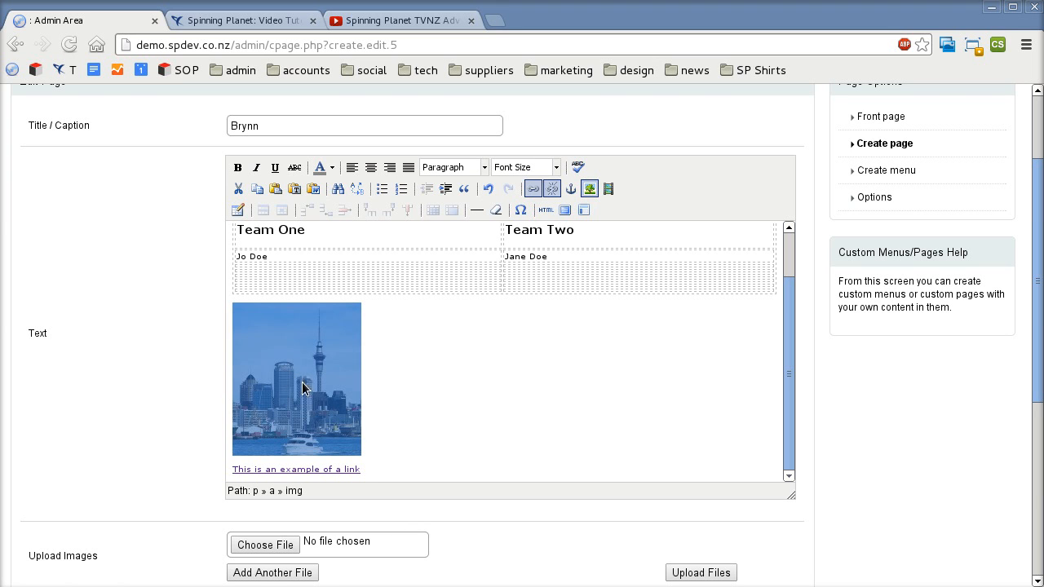
mouse_move(296, 470)
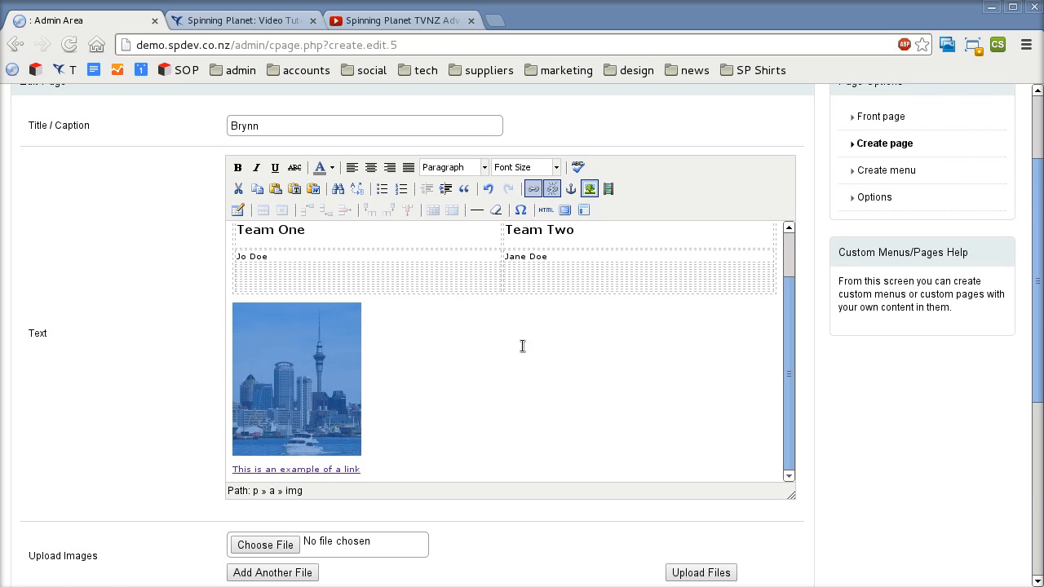
mouse_move(589, 189)
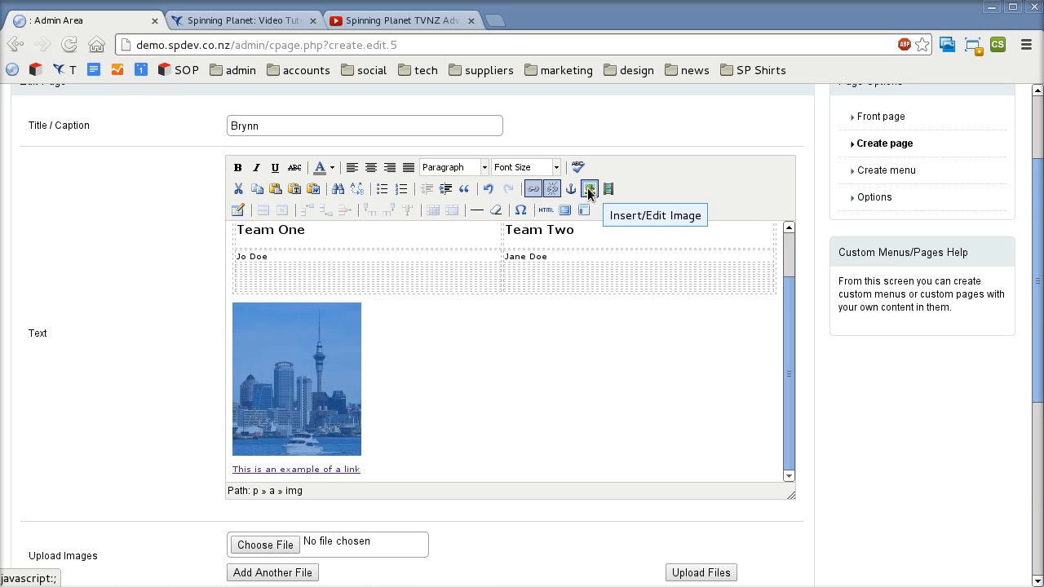
click(589, 189)
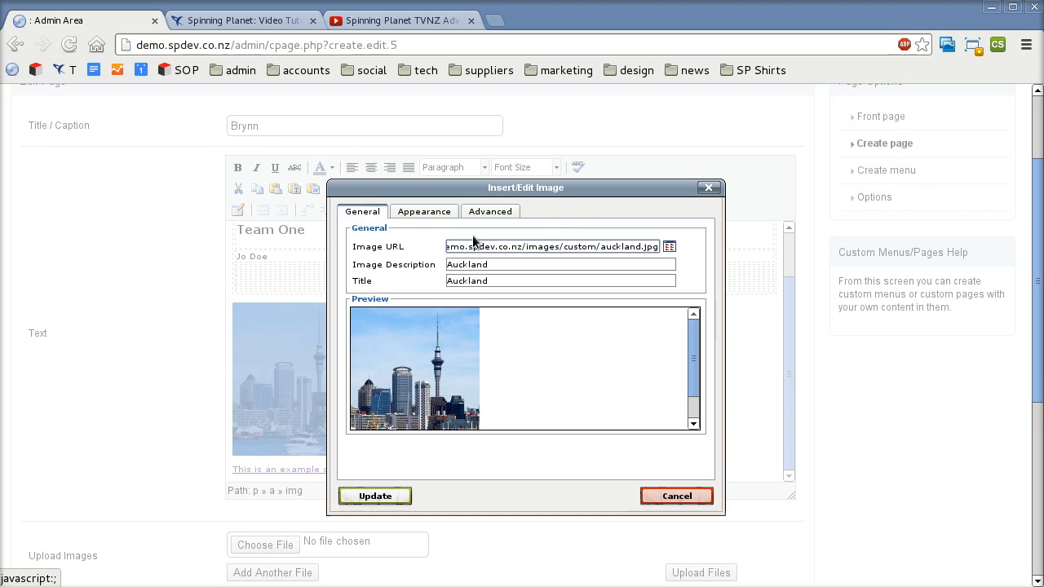
click(424, 212)
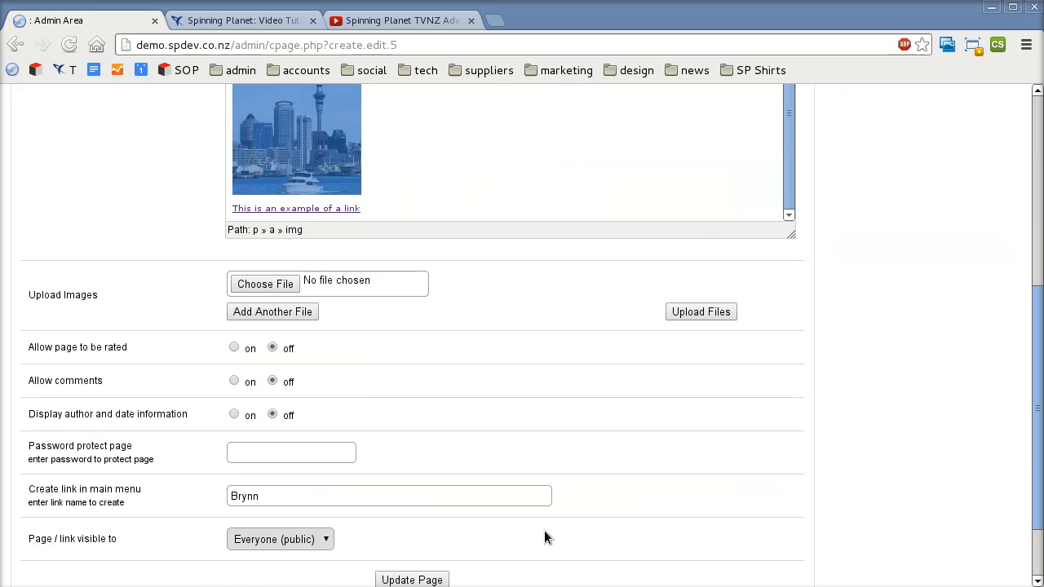
Save the Brynn page and open it live from Existing Pages
click(412, 486)
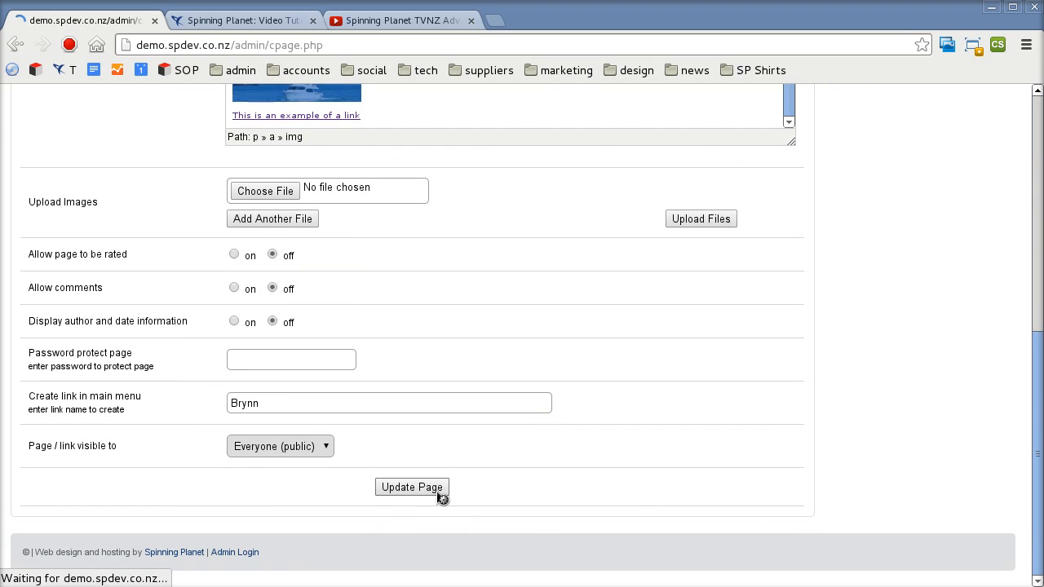
click(411, 486)
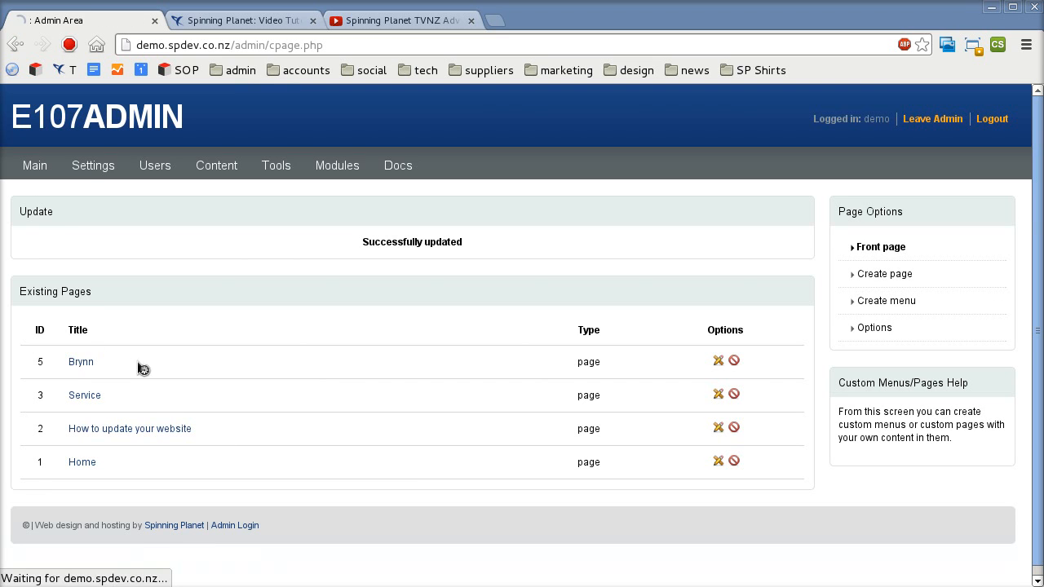
click(82, 363)
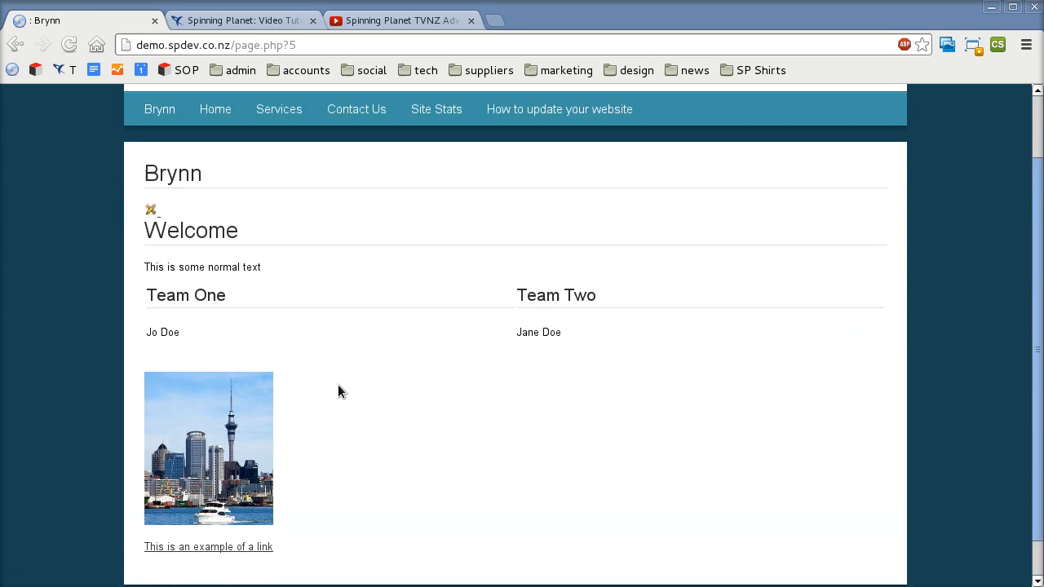
Test the Auckland image link to the Spinning Planet site and close its tab
scroll(down, 3)
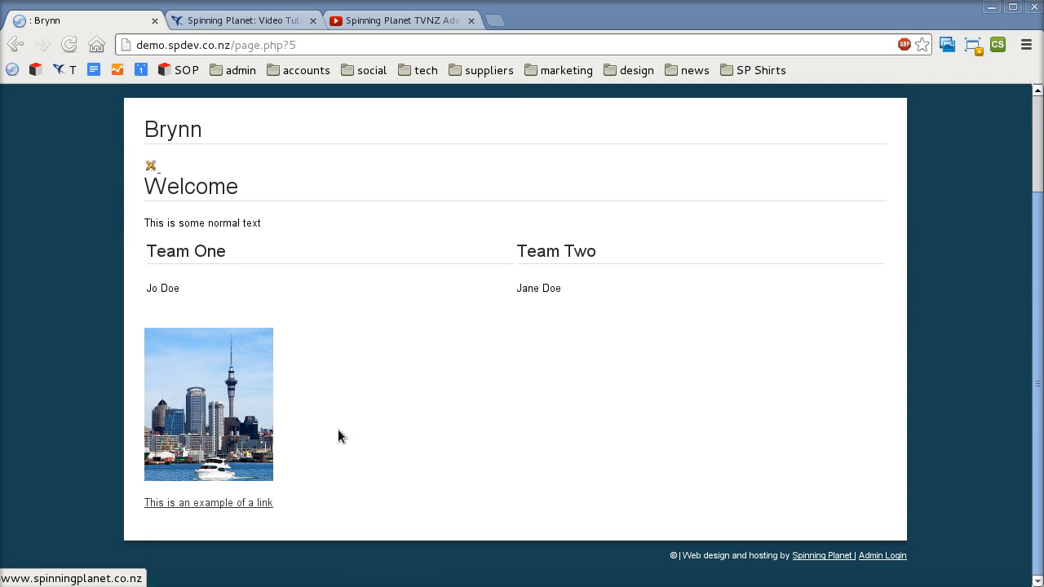
mouse_move(248, 393)
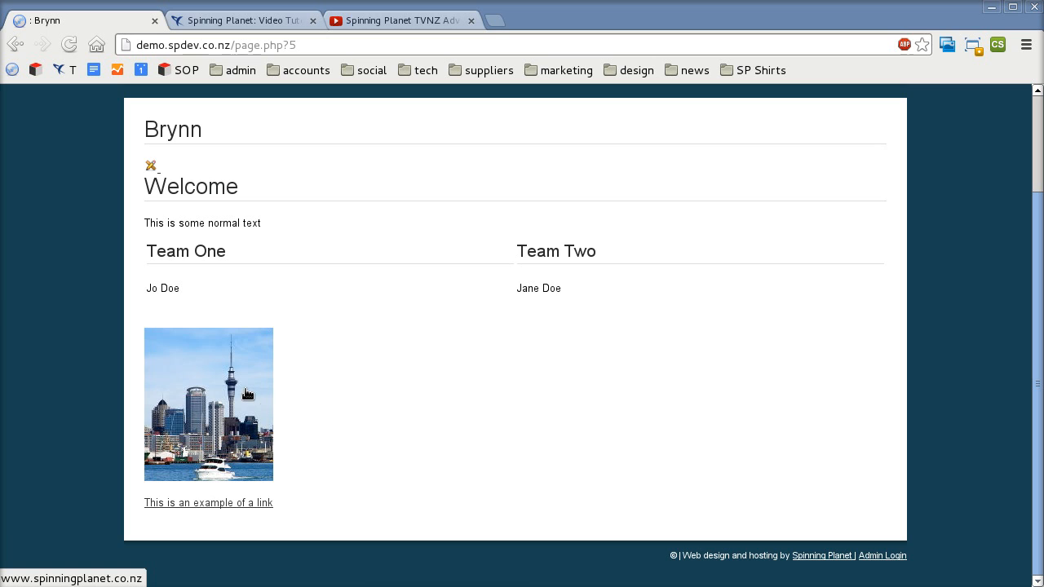
mouse_move(248, 393)
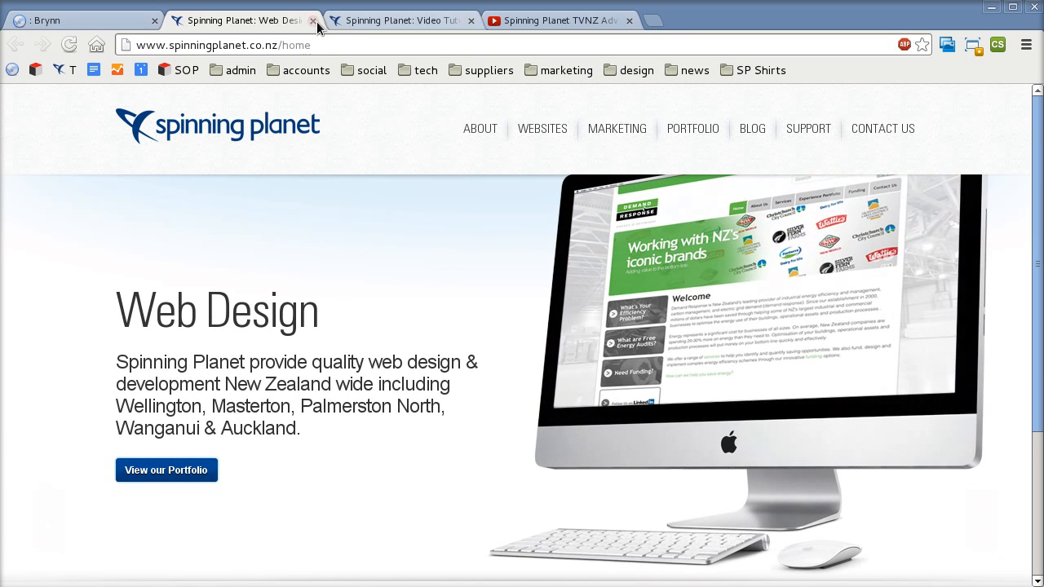
click(313, 20)
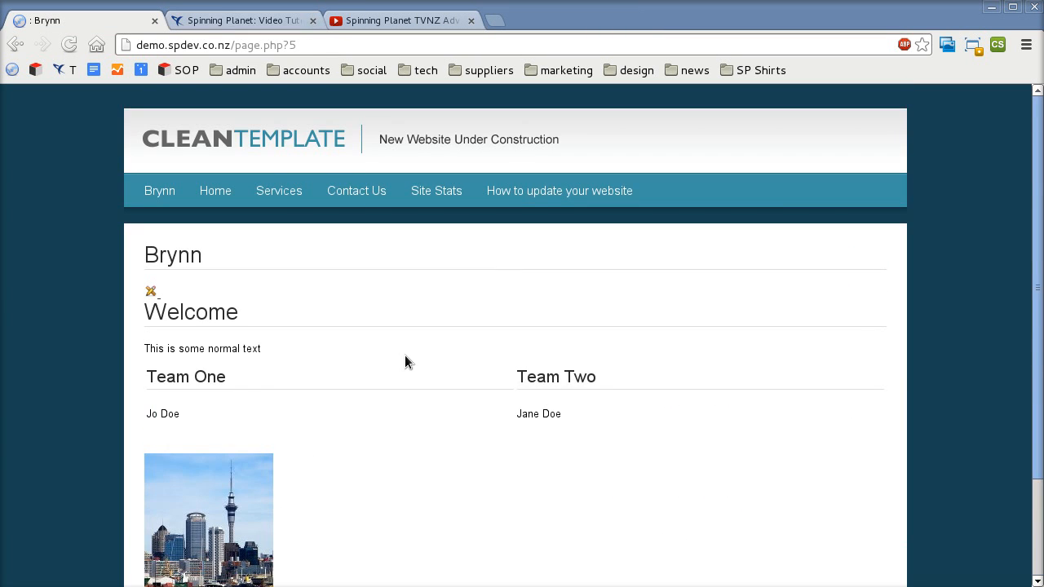
scroll(down, 3)
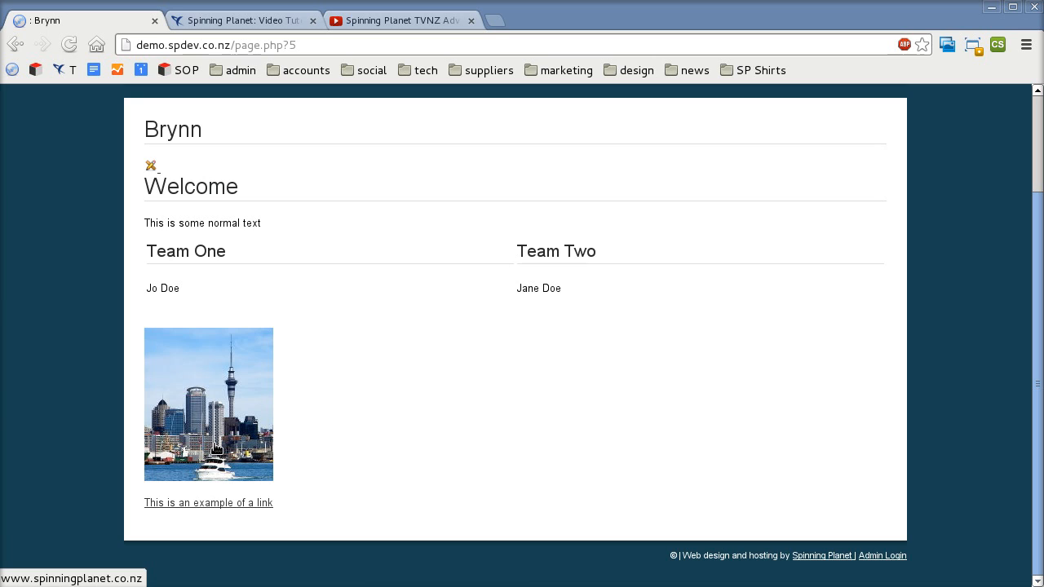
mouse_move(280, 308)
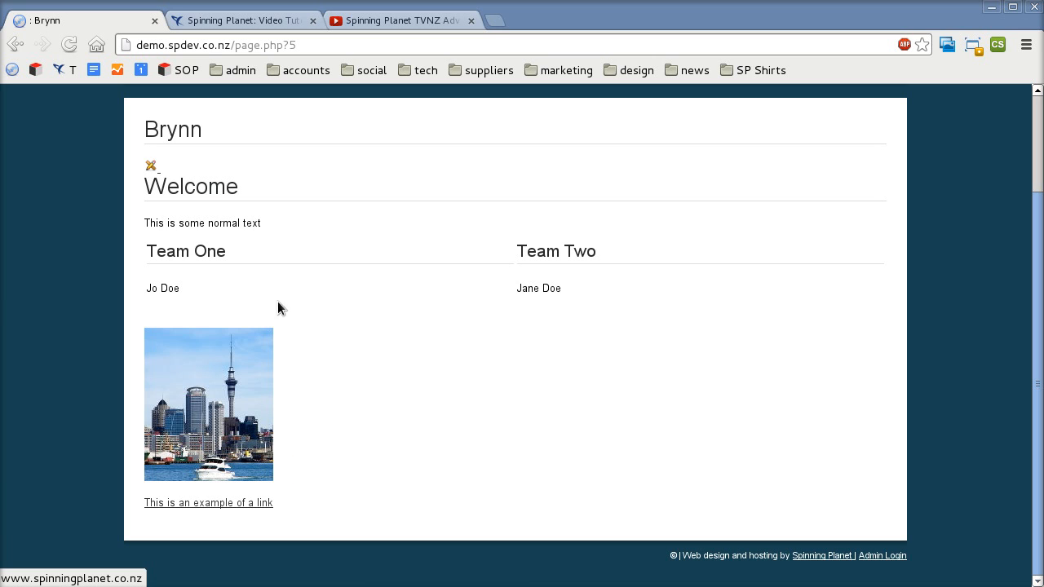
mouse_move(255, 502)
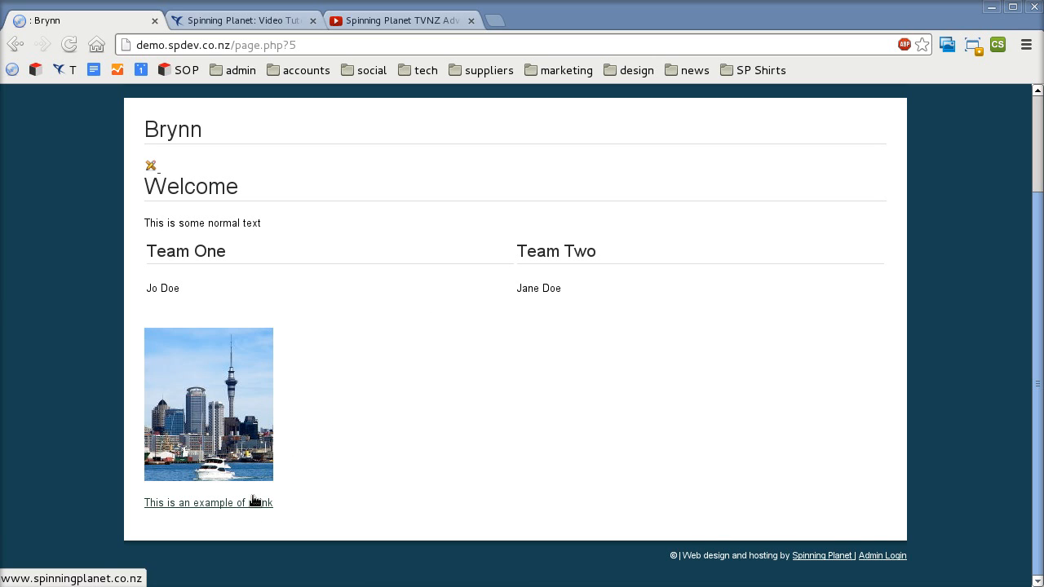